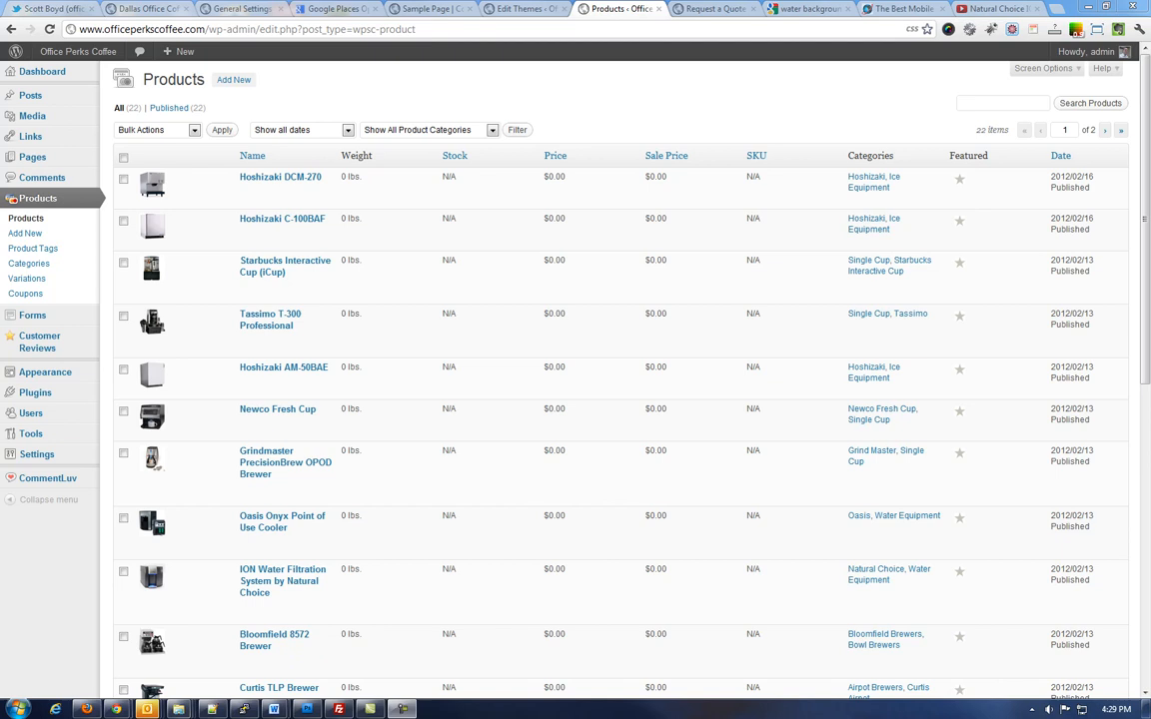
mouse_move(284, 368)
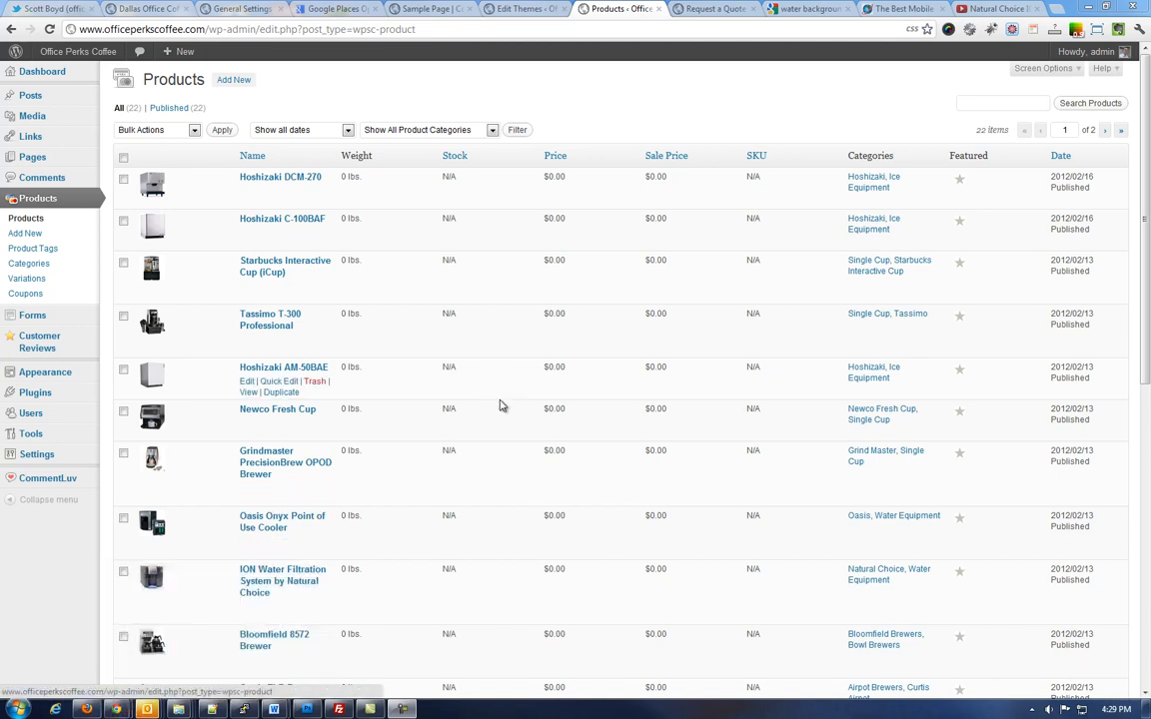
mouse_move(415, 240)
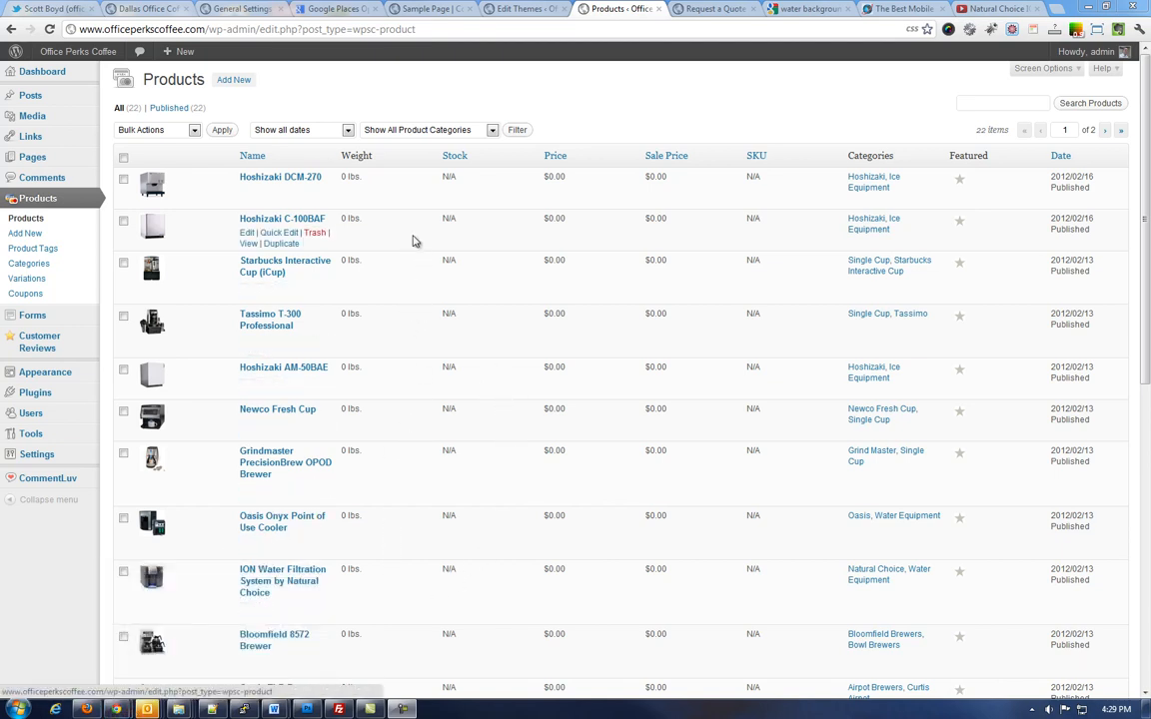
mouse_move(335, 198)
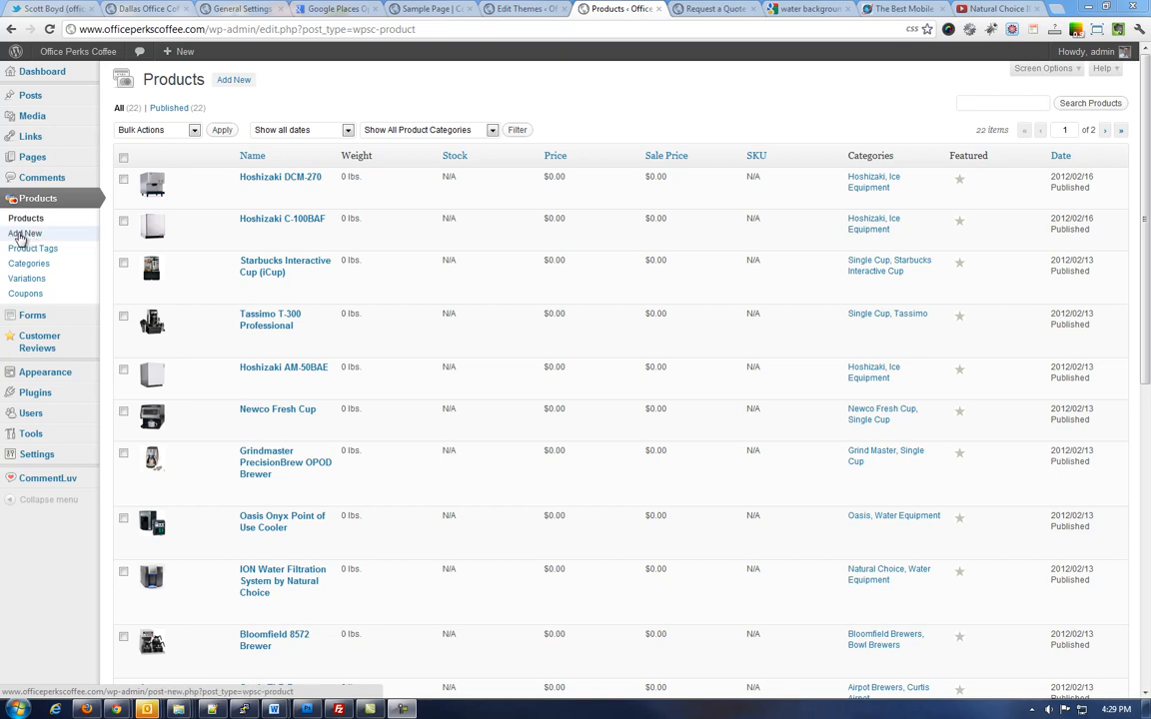
mouse_move(24, 240)
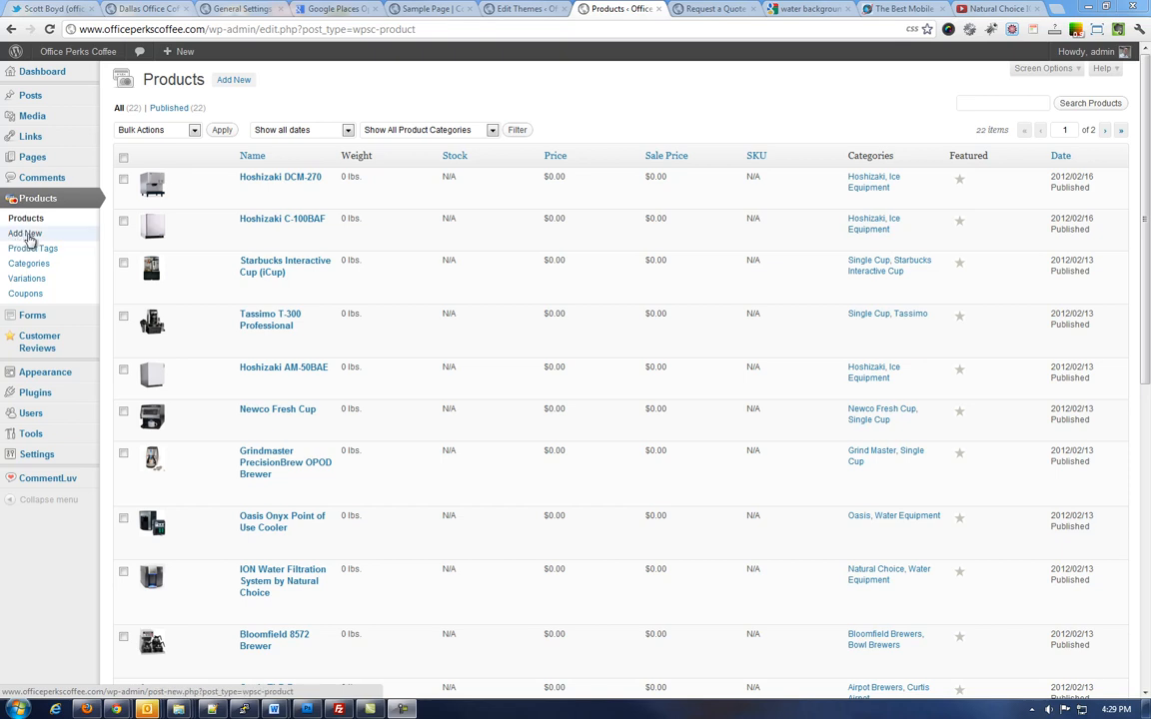
mouse_move(305, 254)
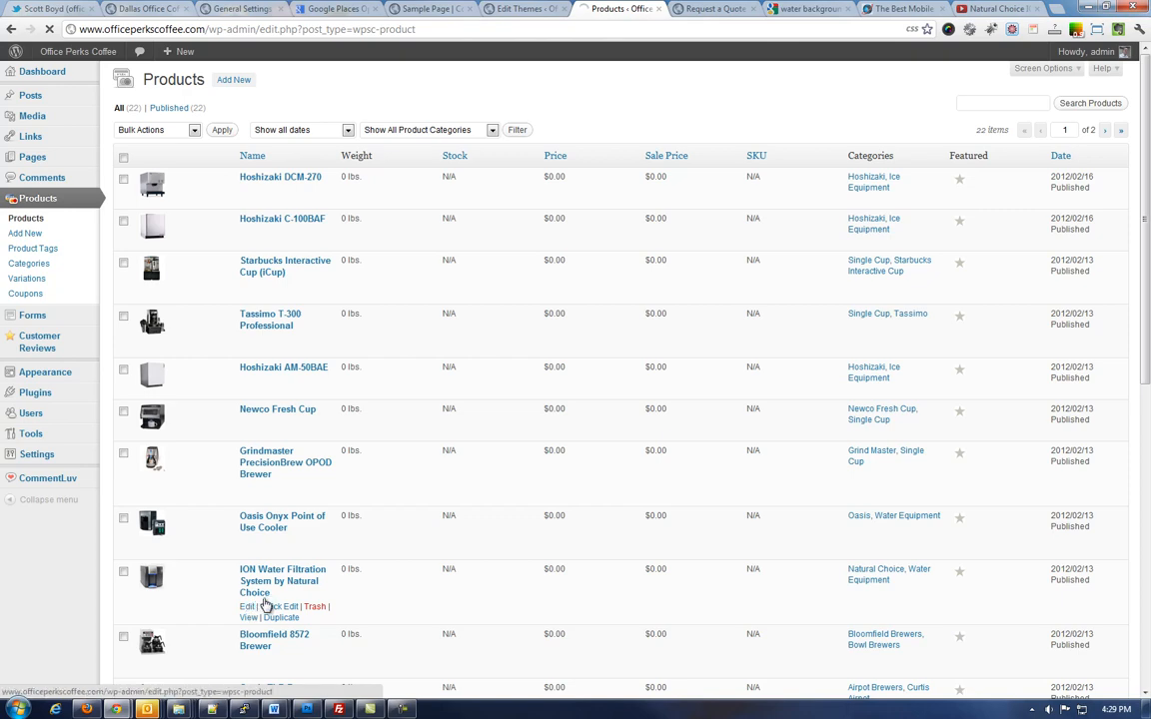
Open the ION Water Filtration System by Natural Choice product for editing.
click(283, 580)
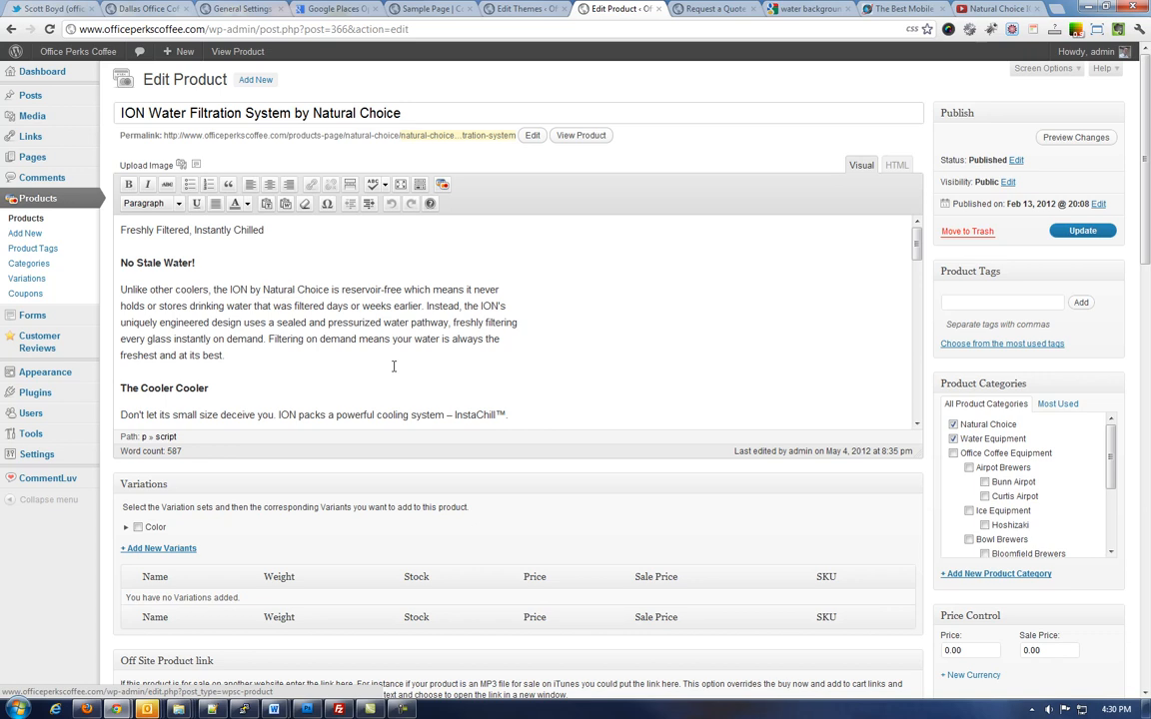
mouse_move(422, 247)
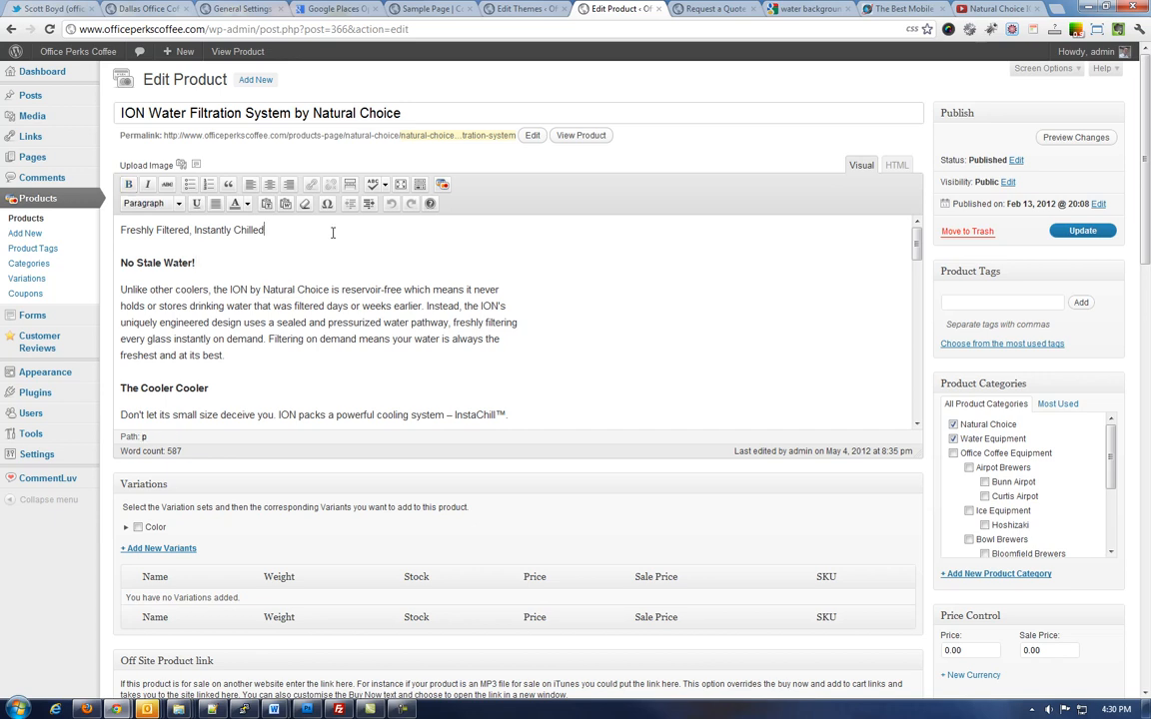
mouse_move(120, 236)
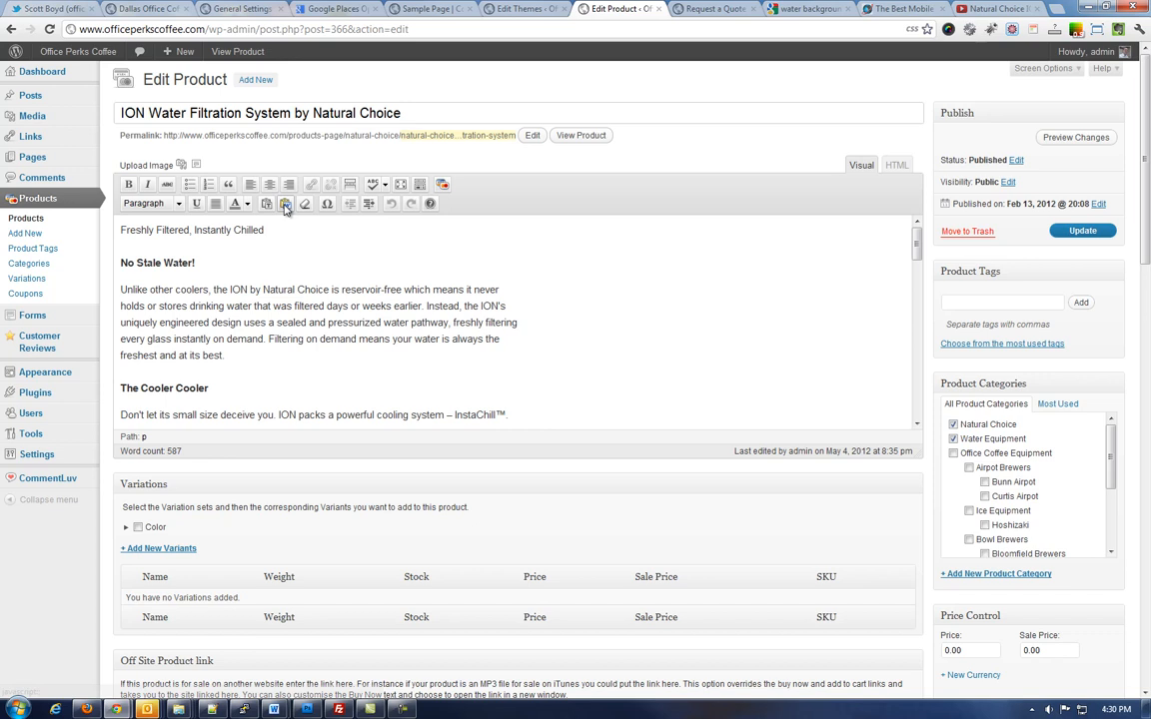
mouse_move(283, 204)
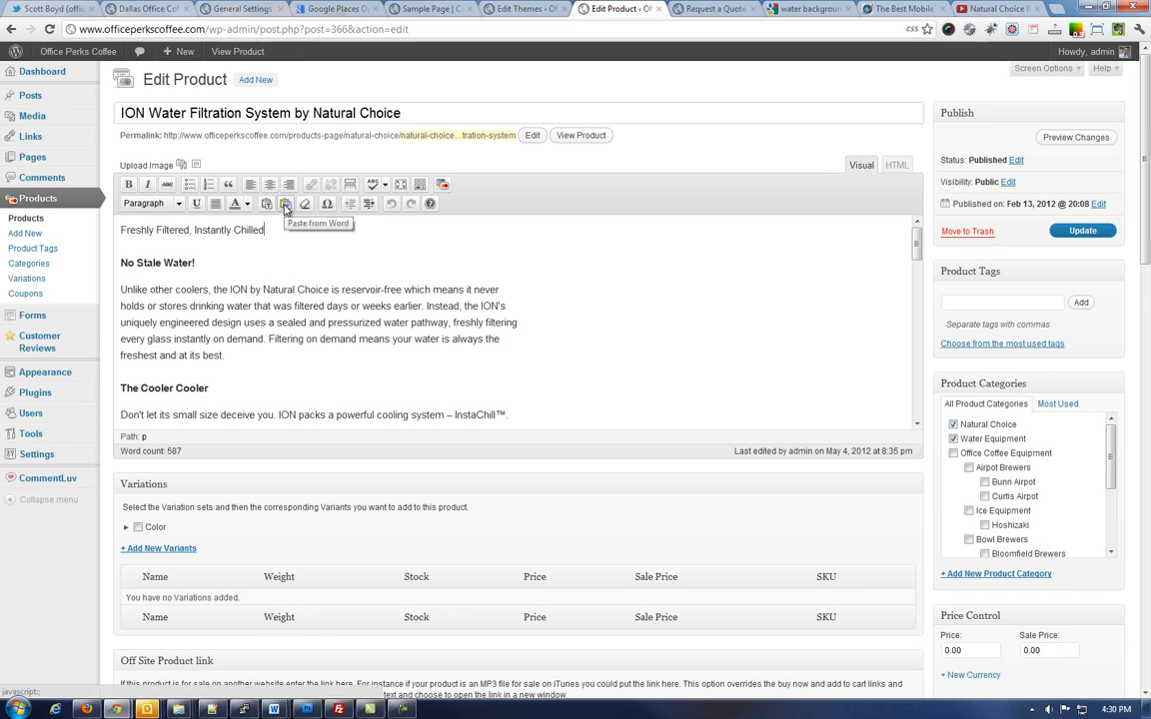
mouse_move(227, 227)
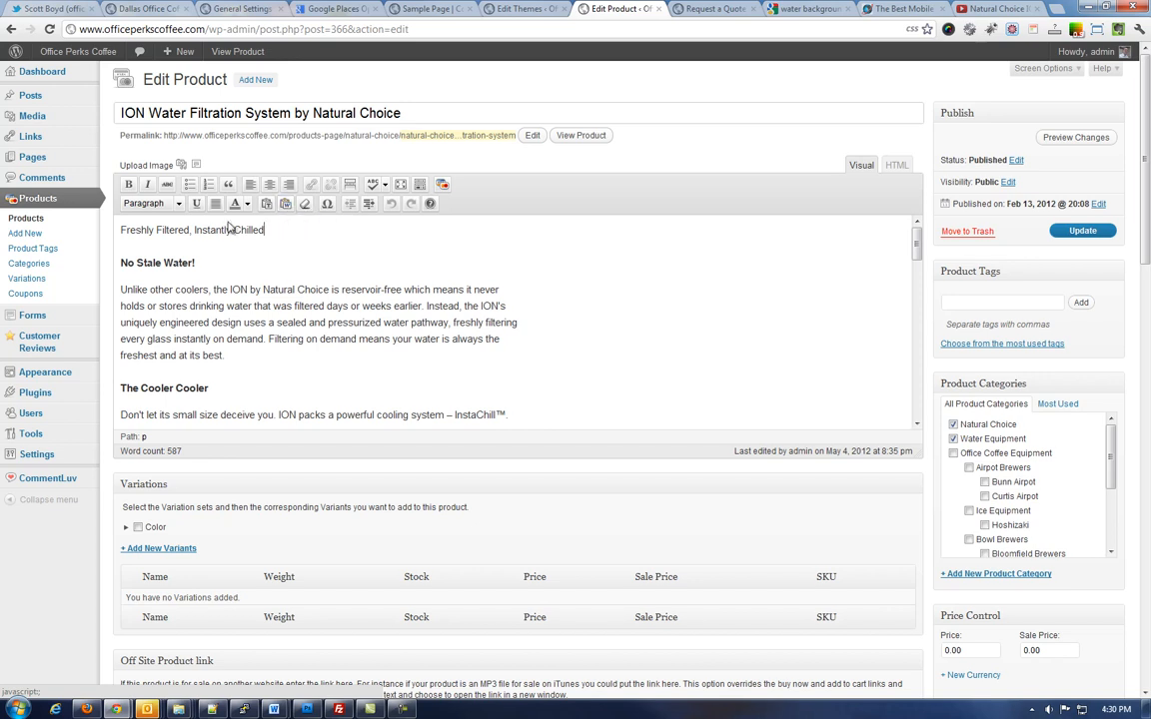
mouse_move(216, 204)
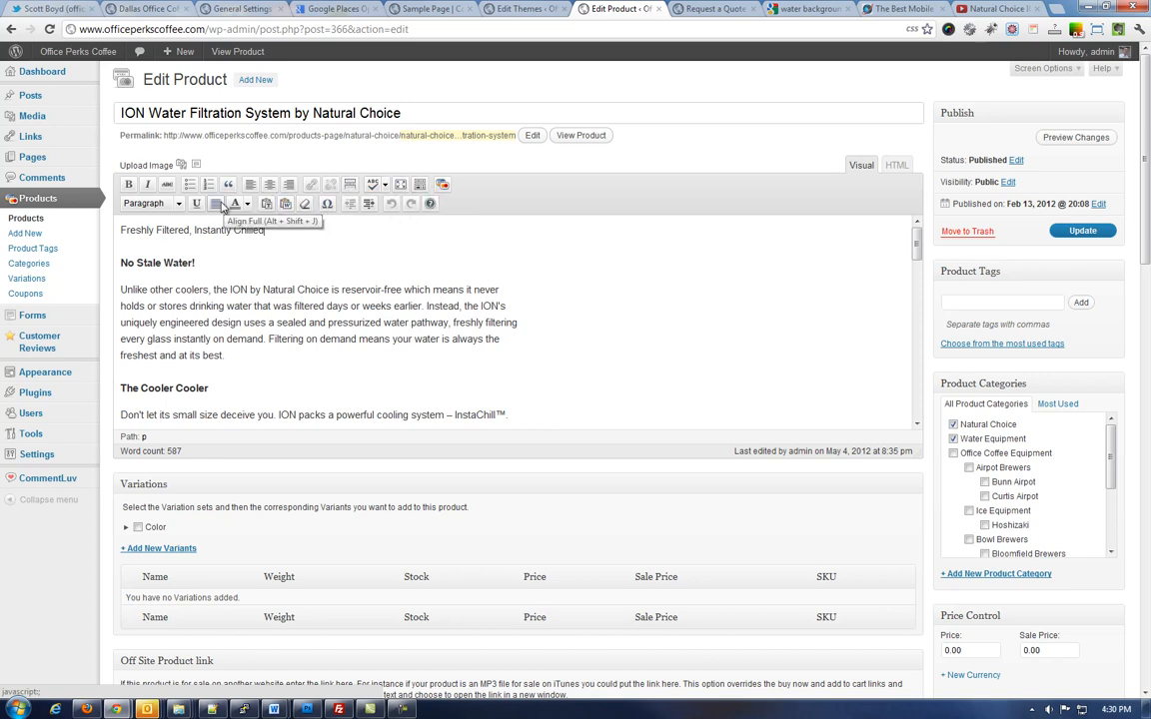
mouse_move(369, 218)
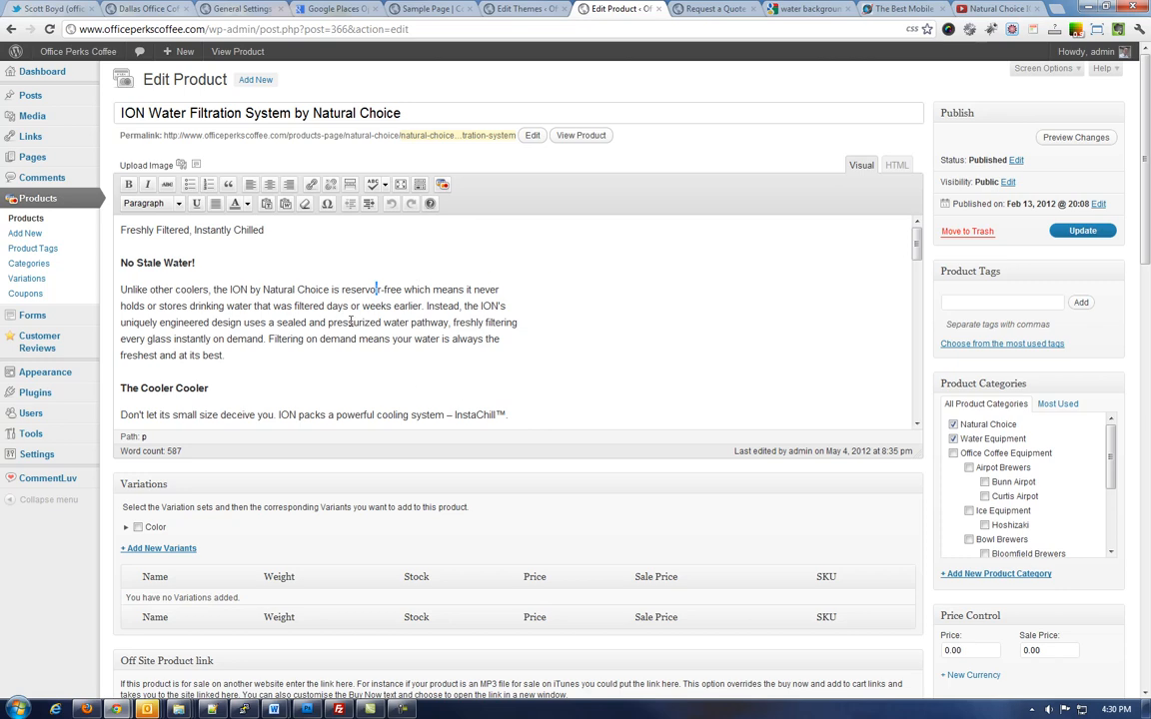
scroll(down, 3)
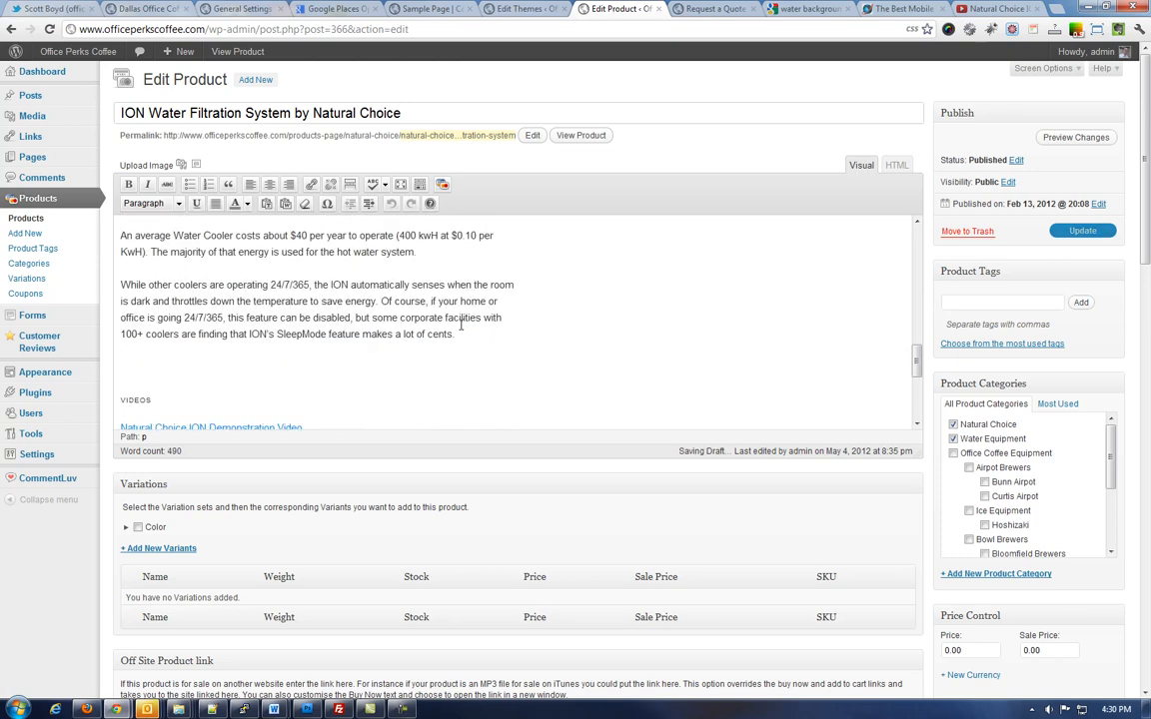
scroll(down, 3)
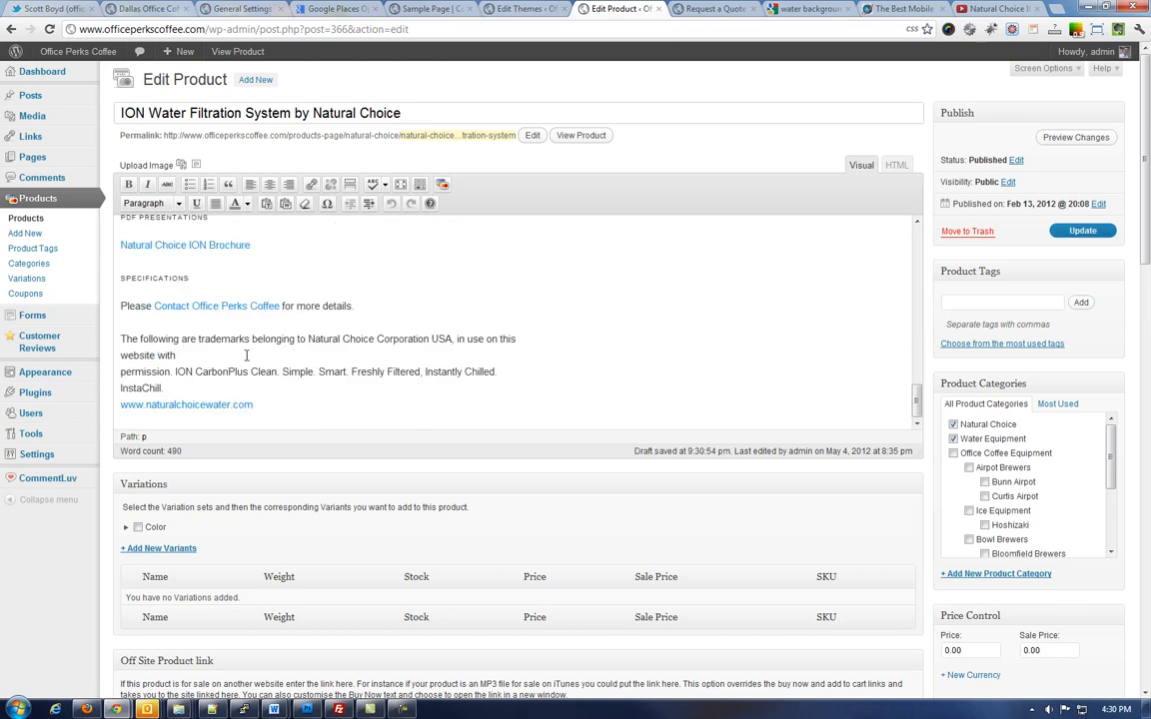
mouse_move(561, 292)
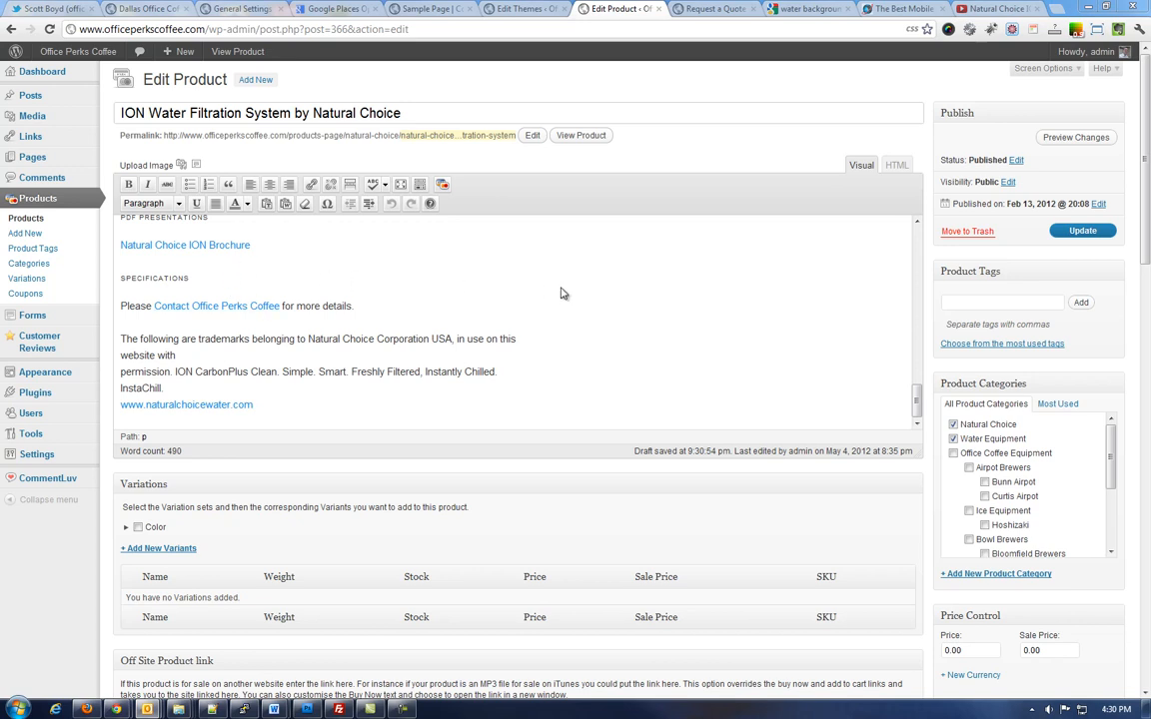
mouse_move(663, 312)
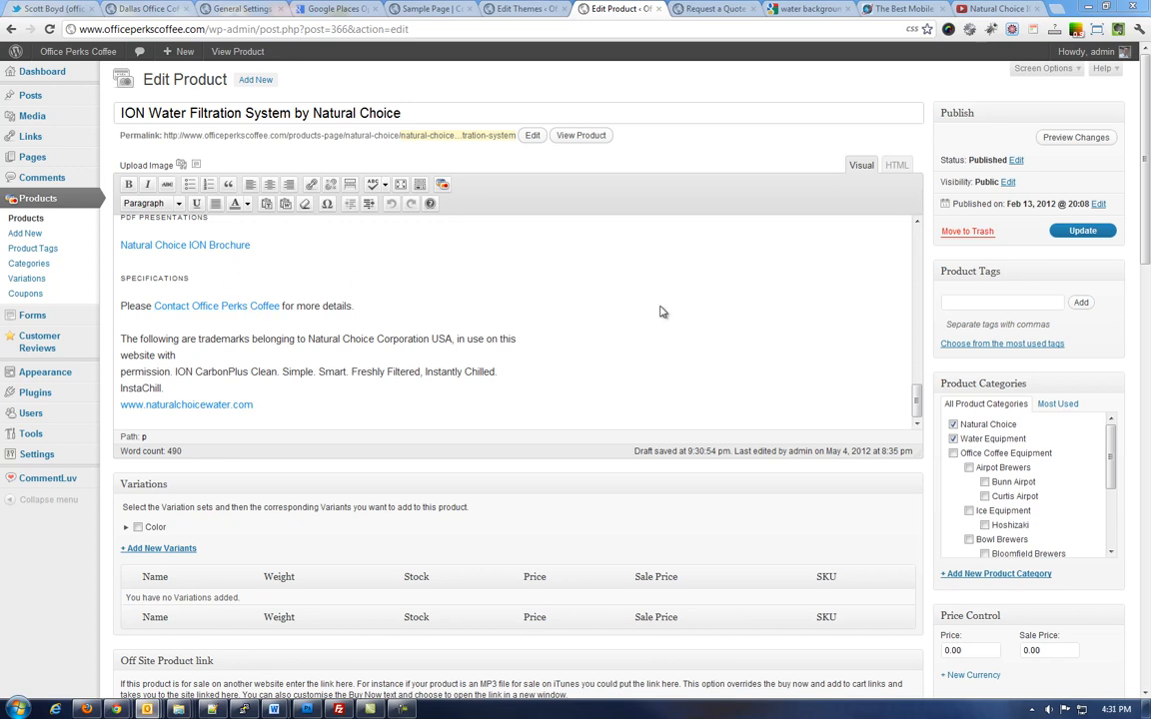
mouse_move(719, 469)
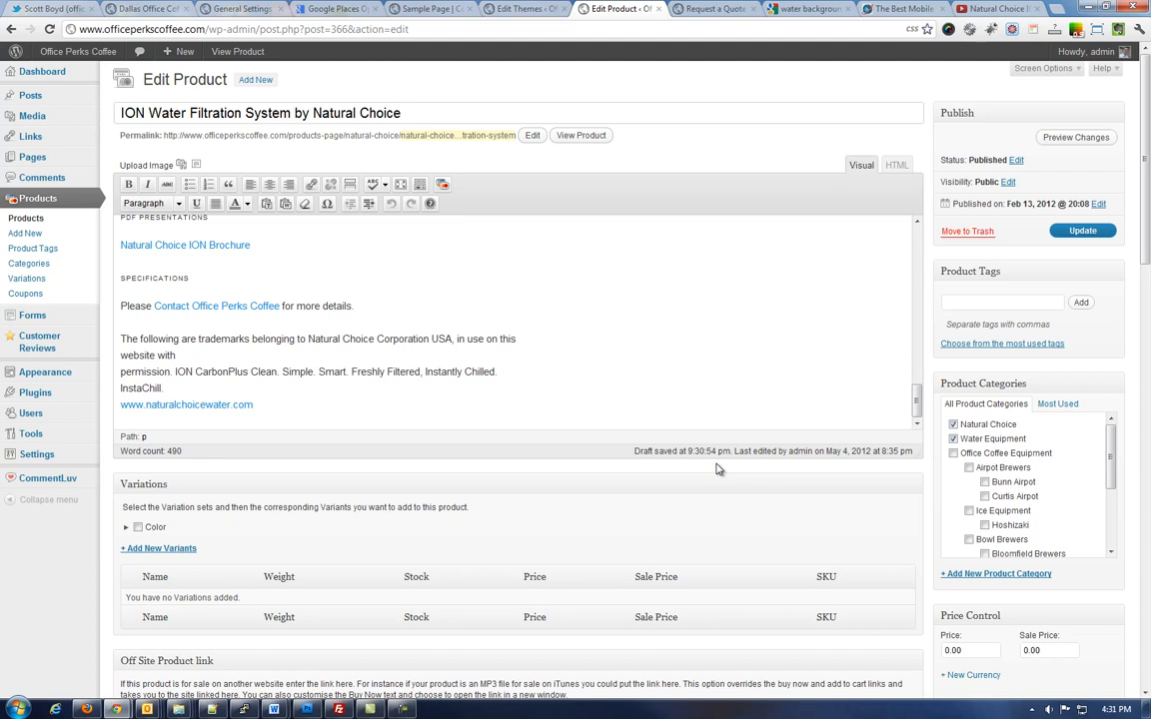
mouse_move(735, 464)
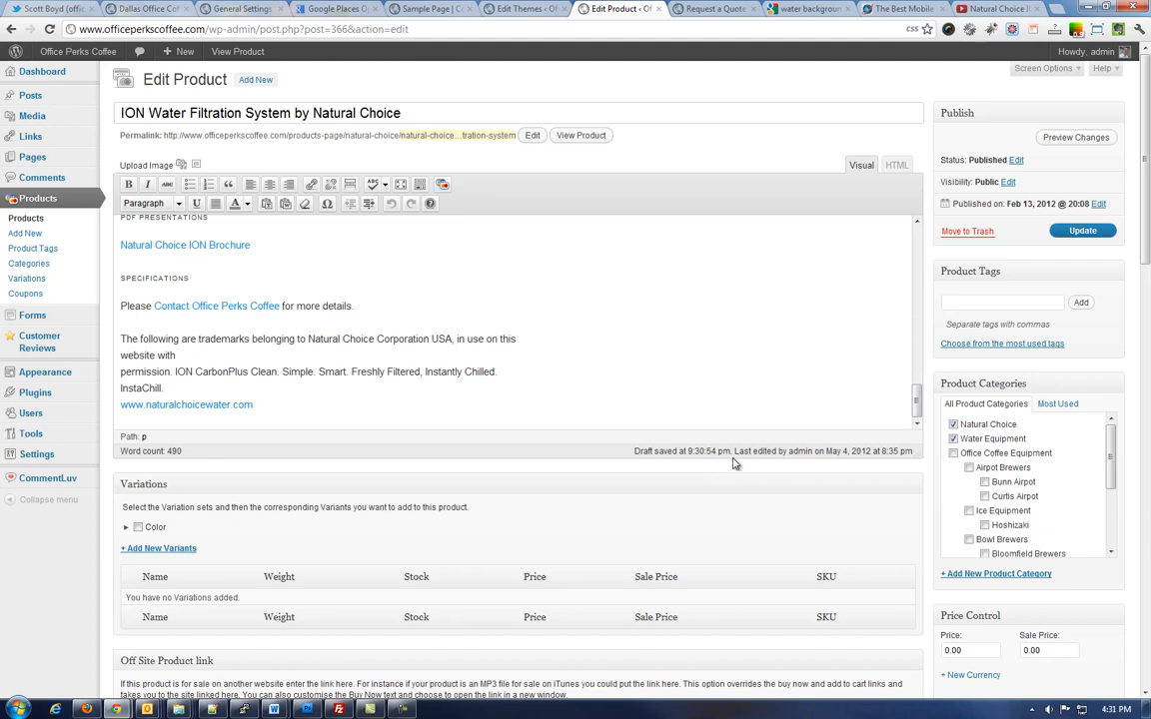
mouse_move(719, 458)
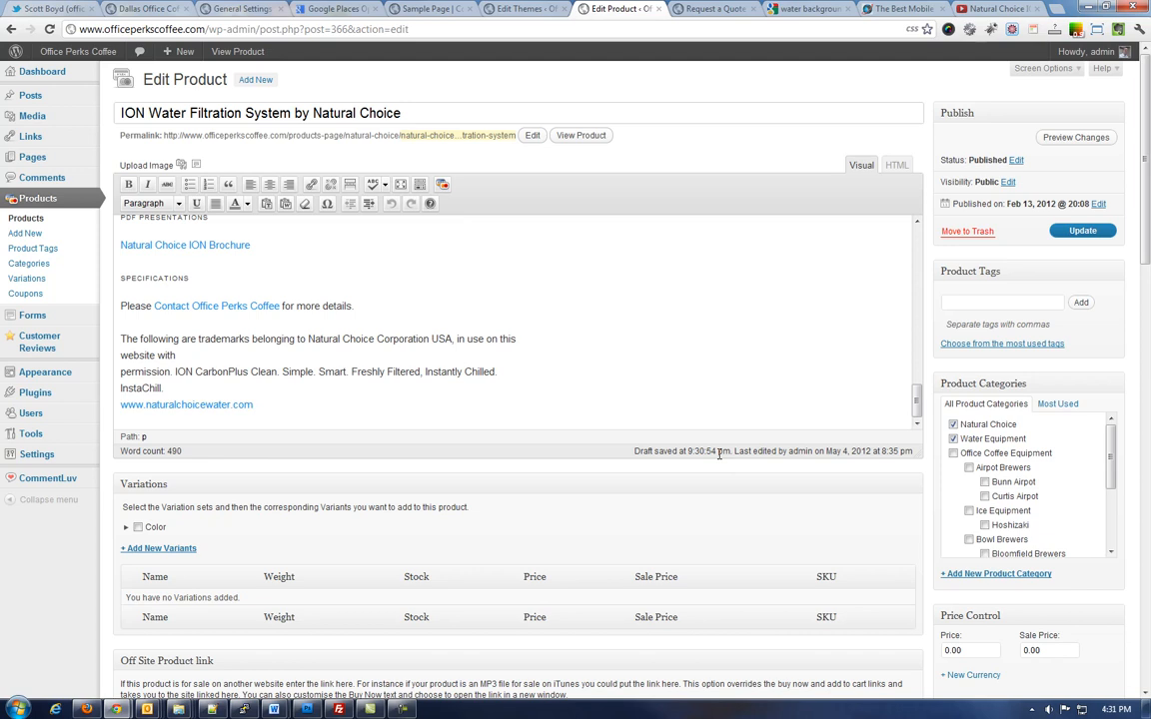
mouse_move(1029, 384)
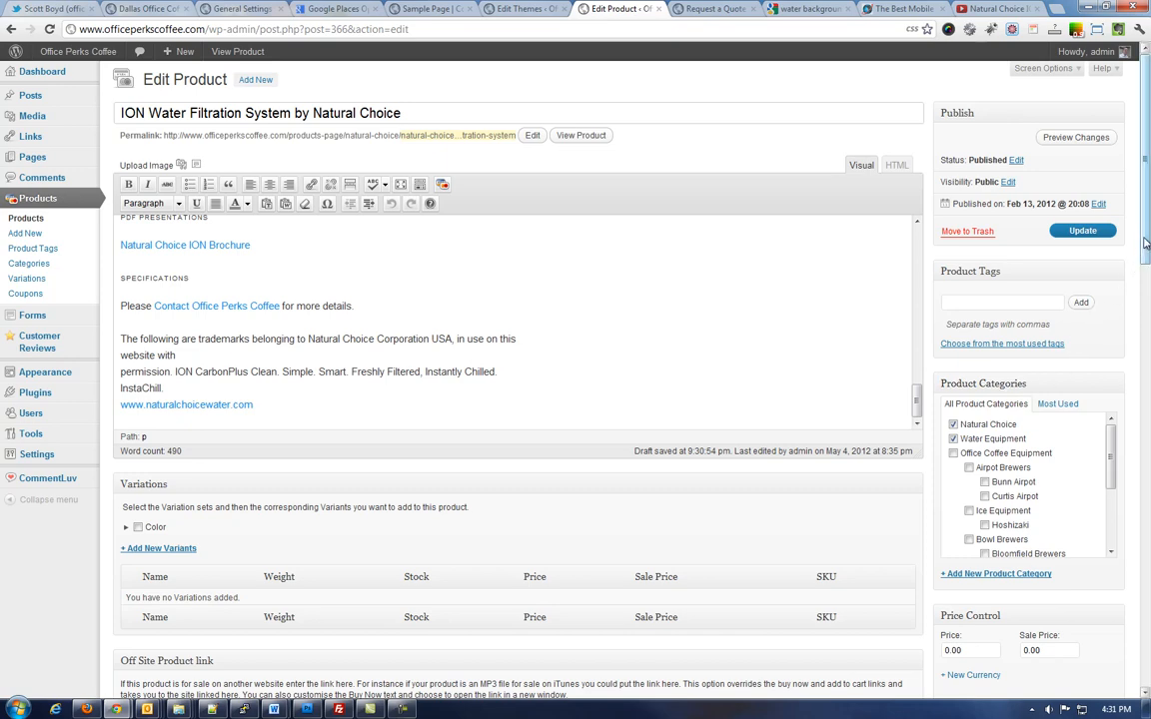
scroll(down, 3)
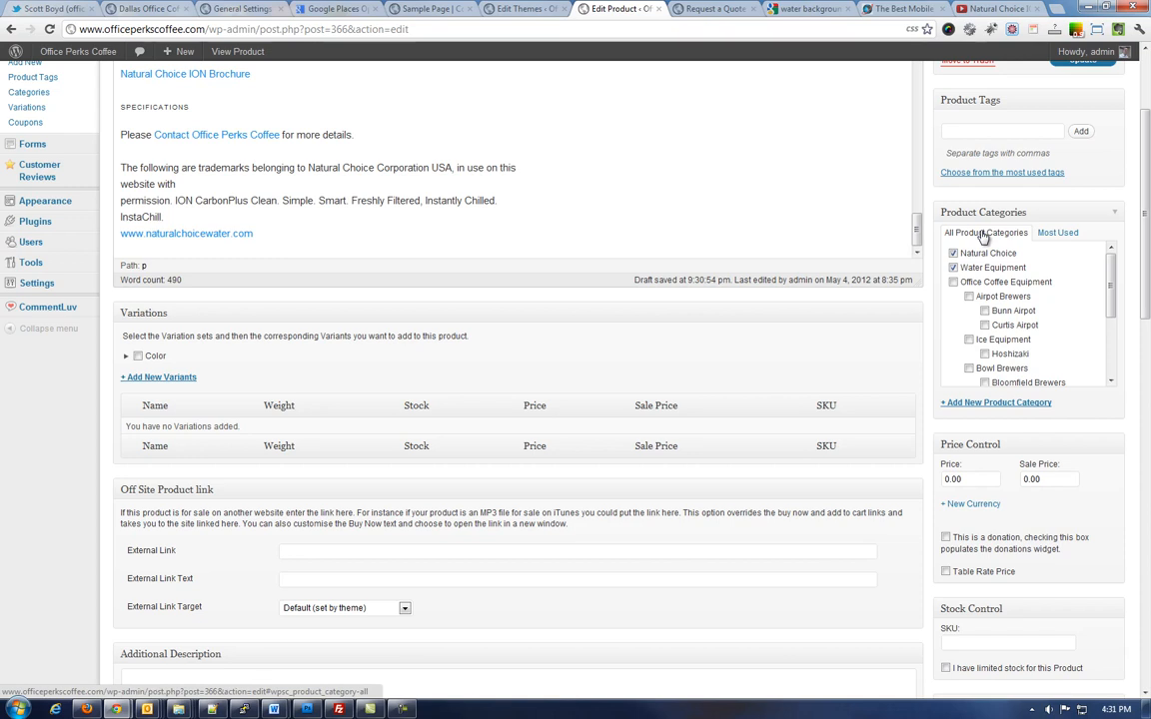
click(951, 268)
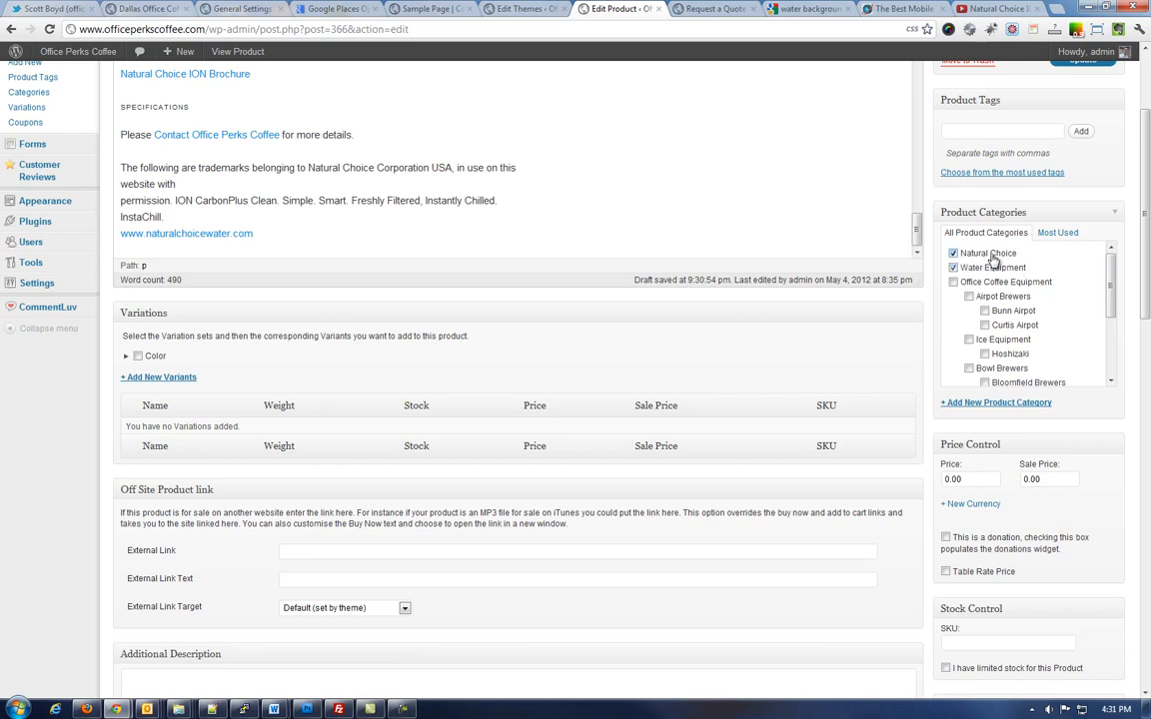
mouse_move(1015, 262)
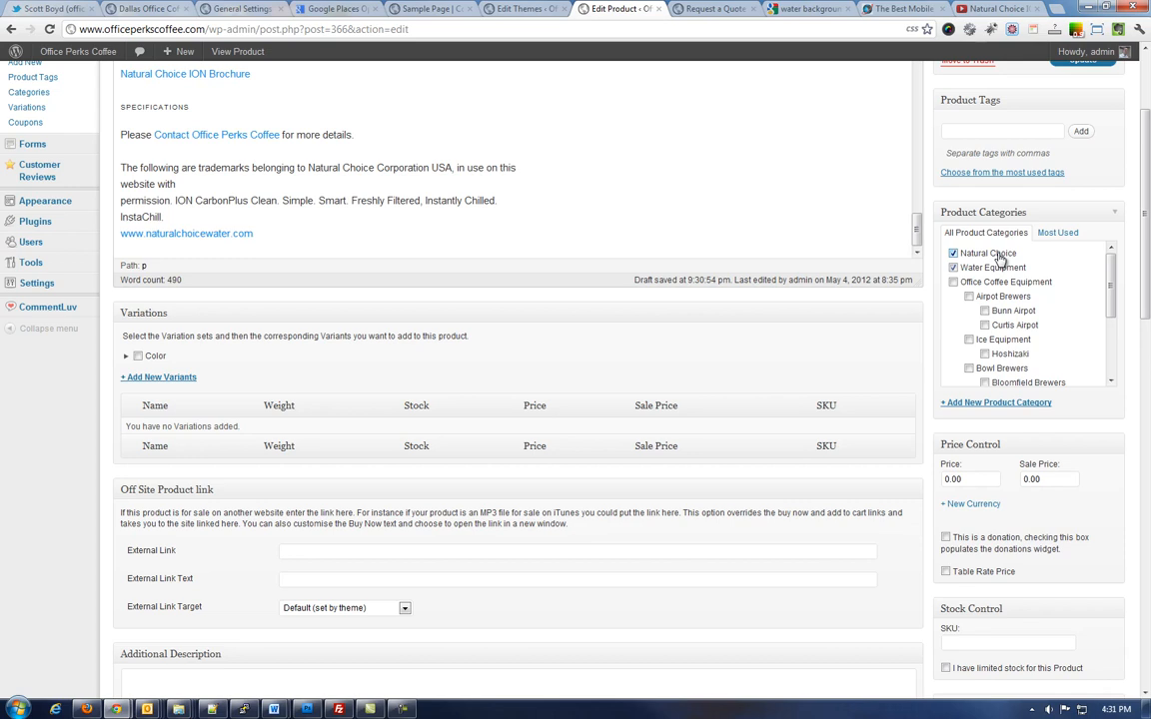
click(951, 268)
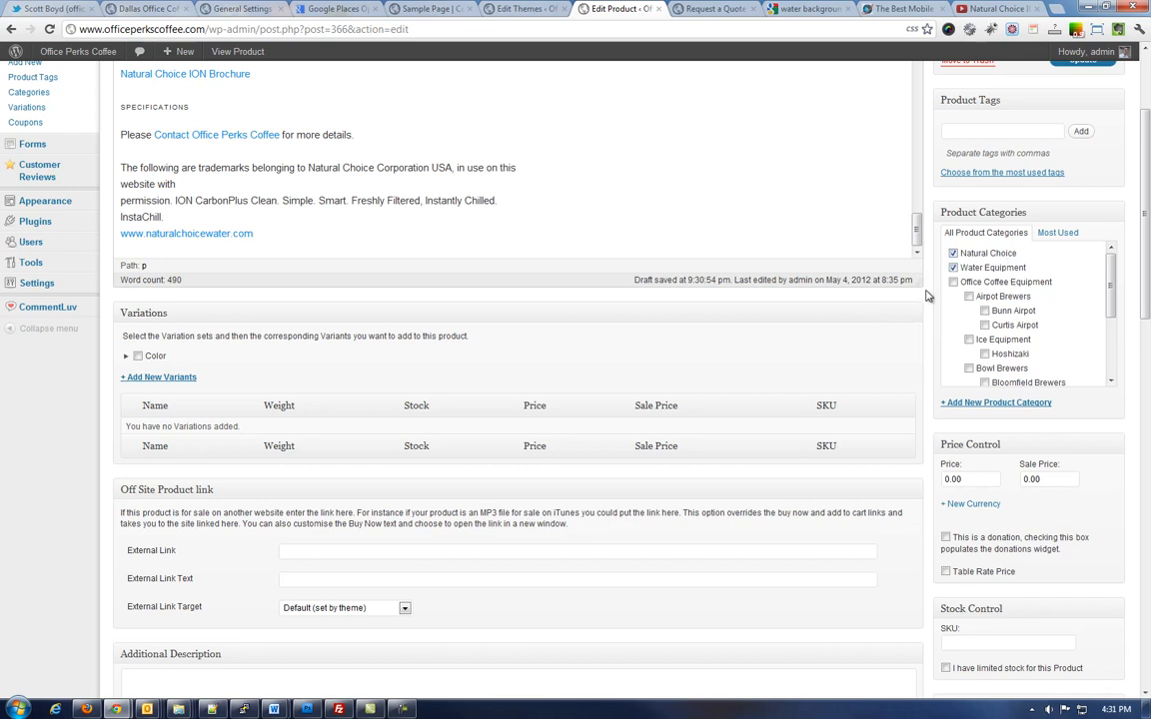
scroll(down, 3)
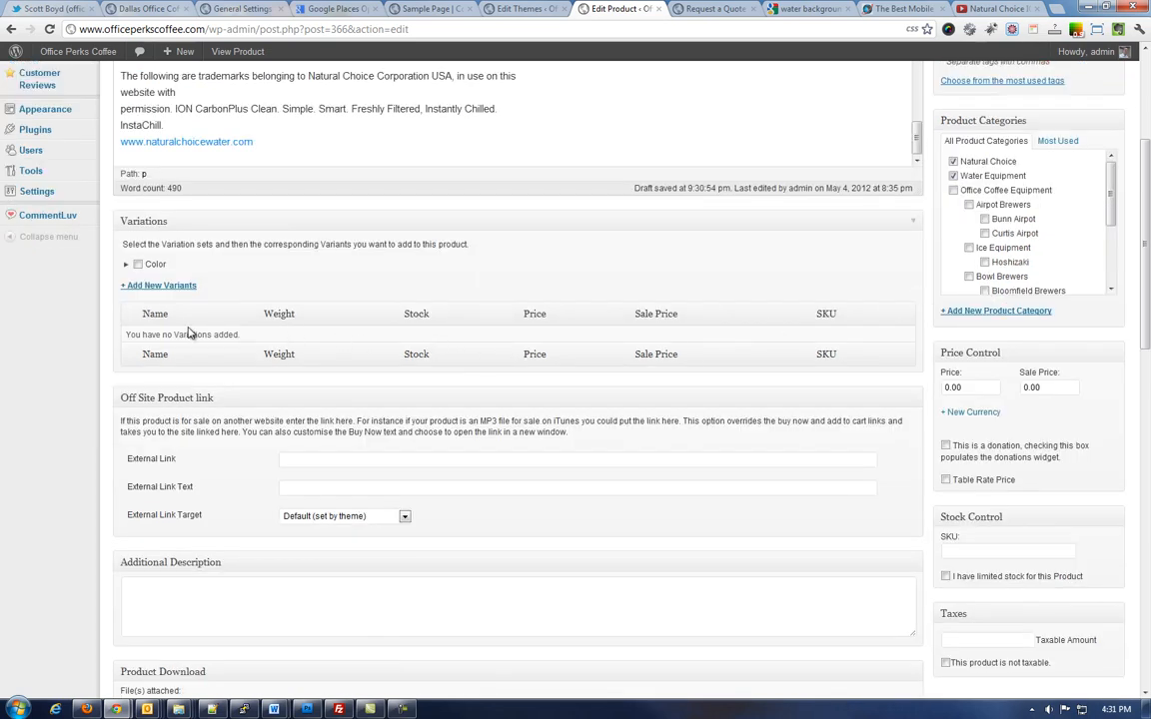
mouse_move(164, 304)
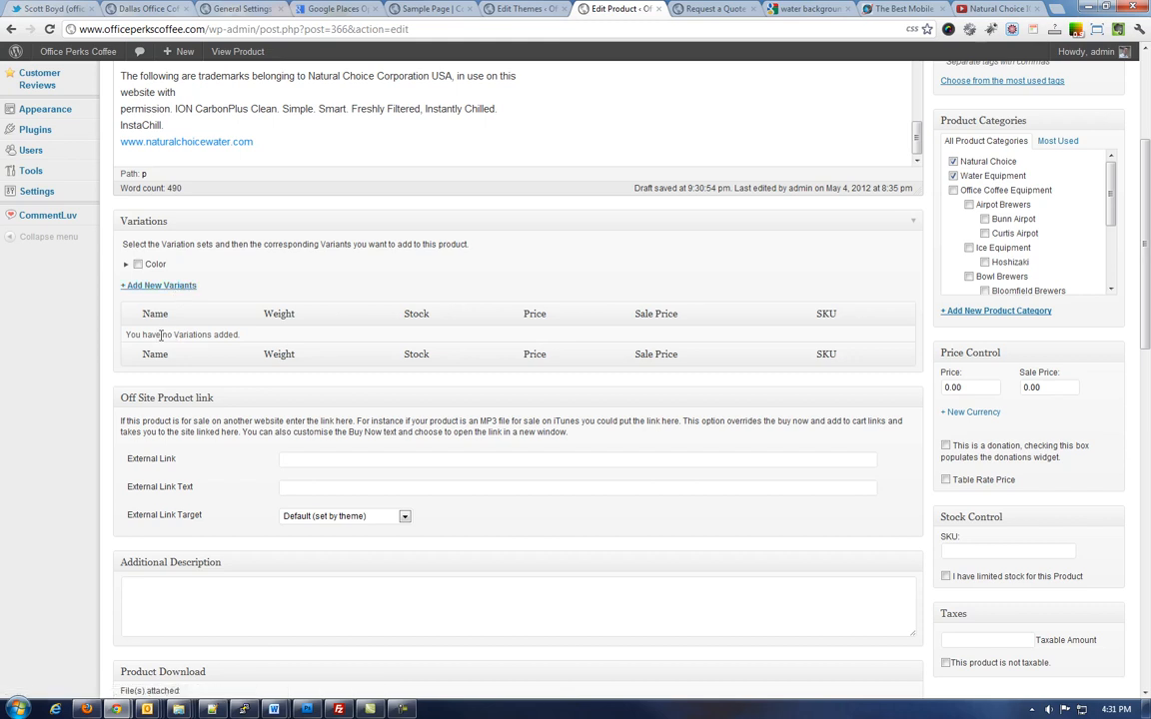
click(158, 284)
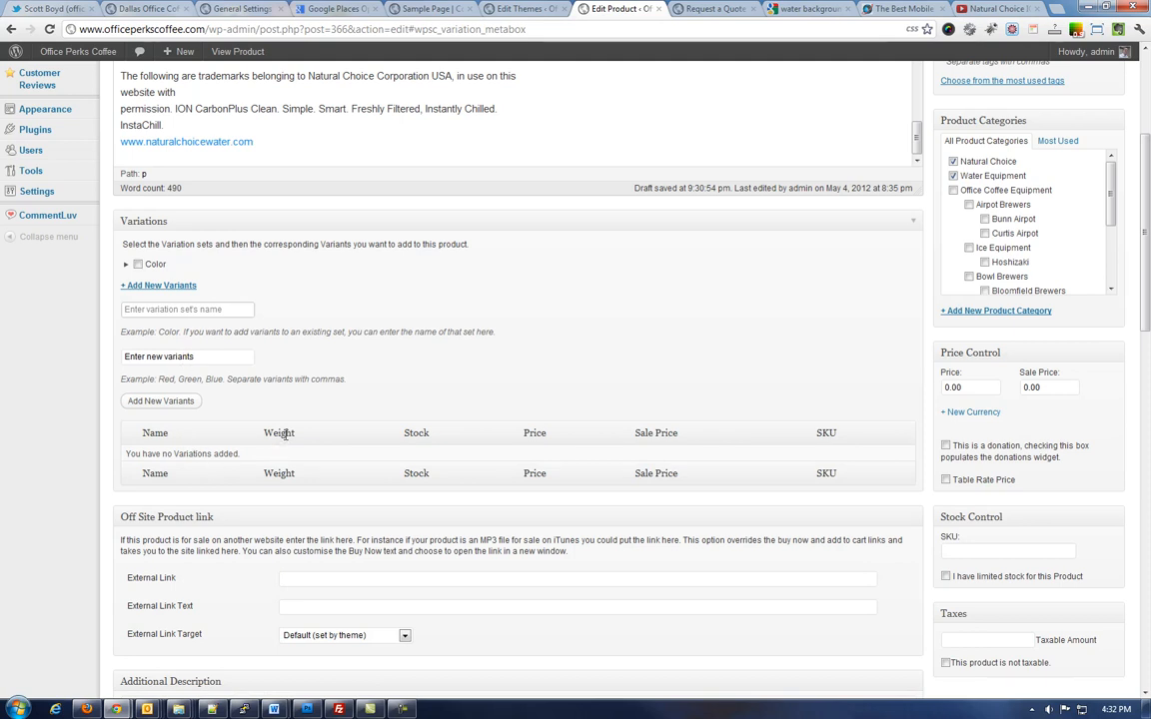
mouse_move(279, 460)
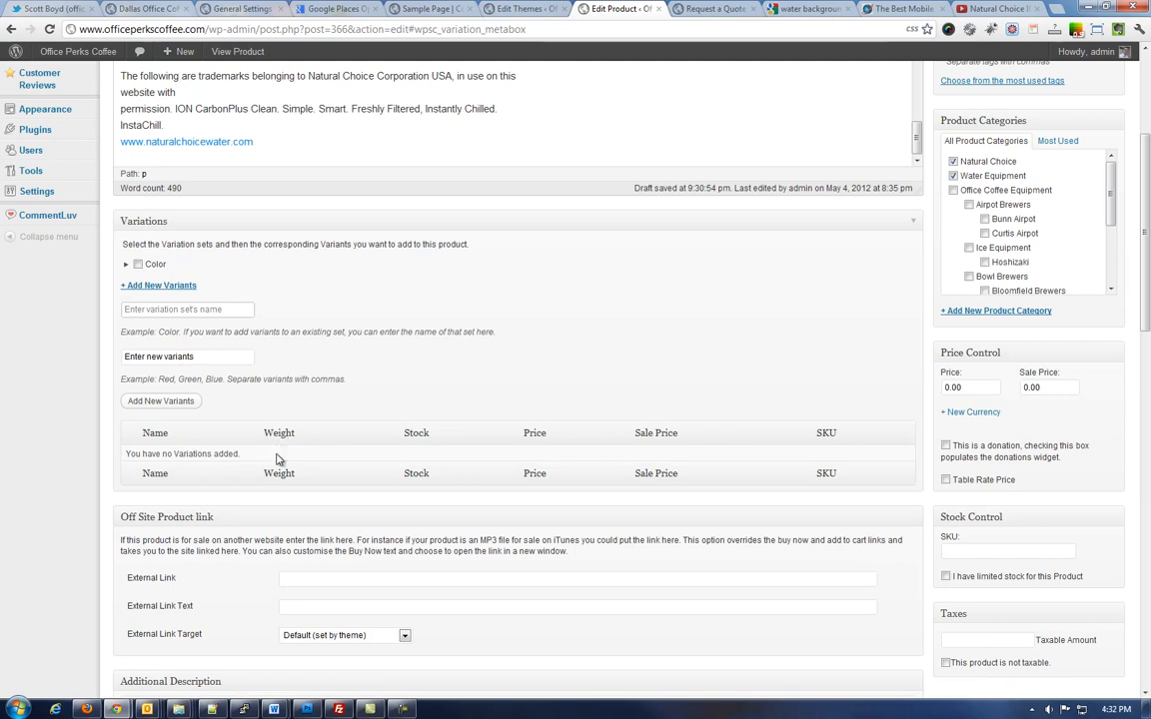
click(188, 308)
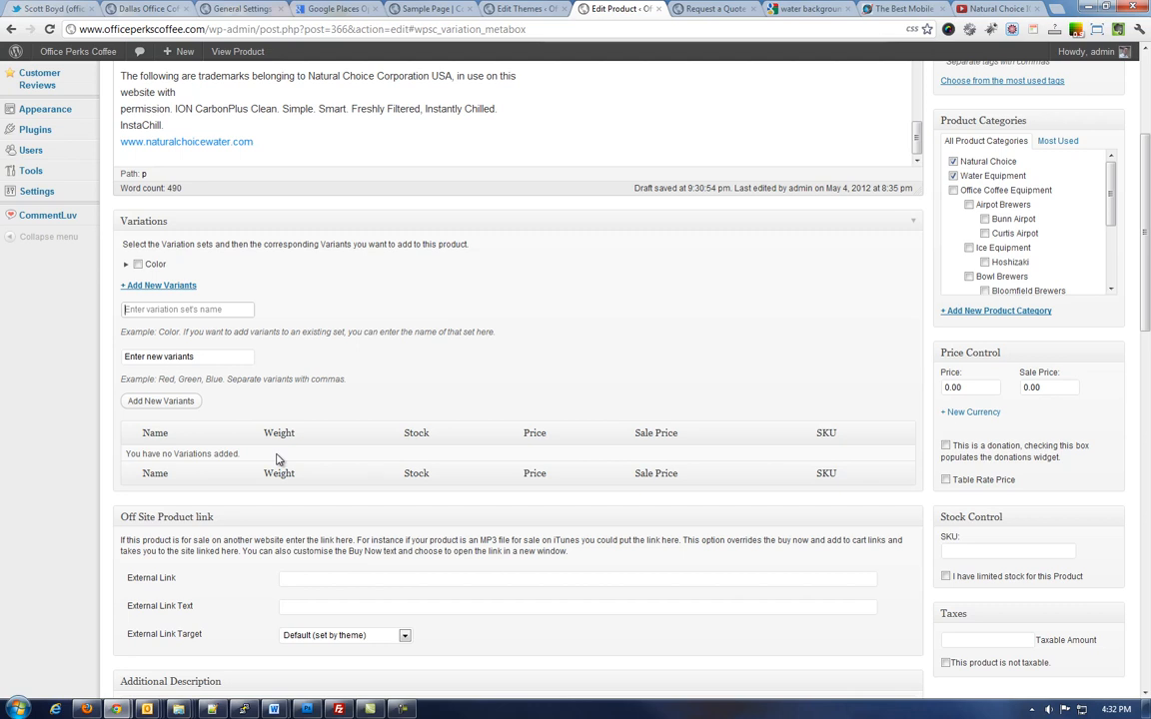
mouse_move(282, 431)
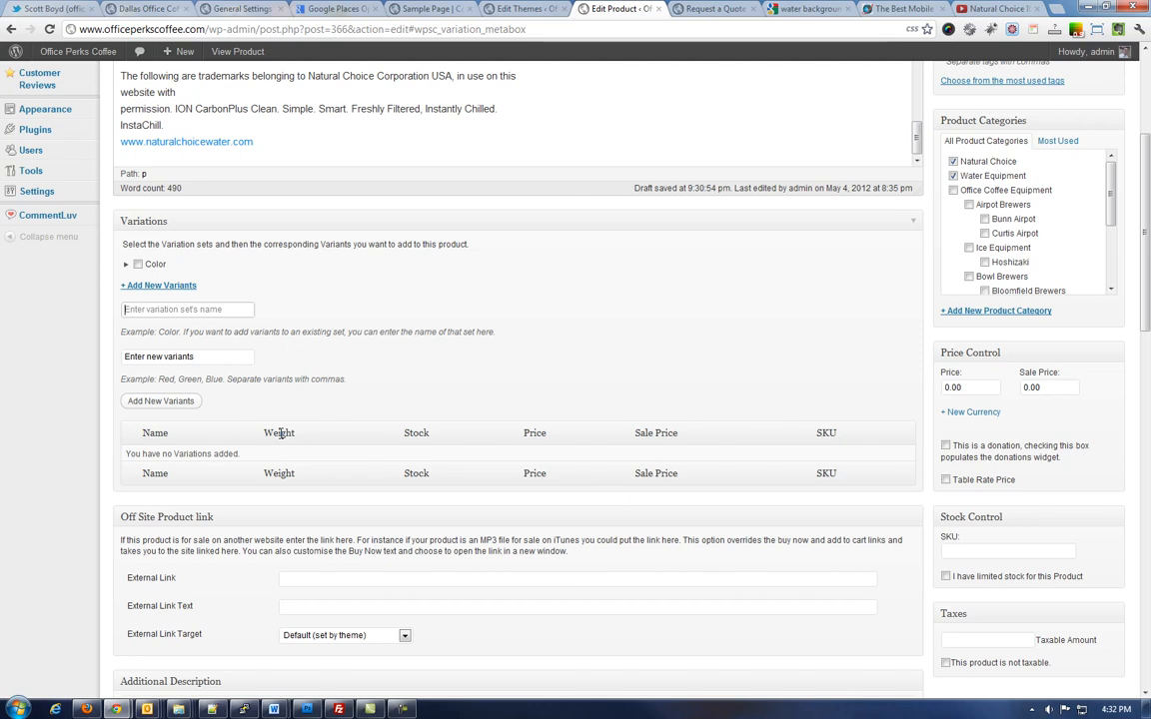
mouse_move(410, 431)
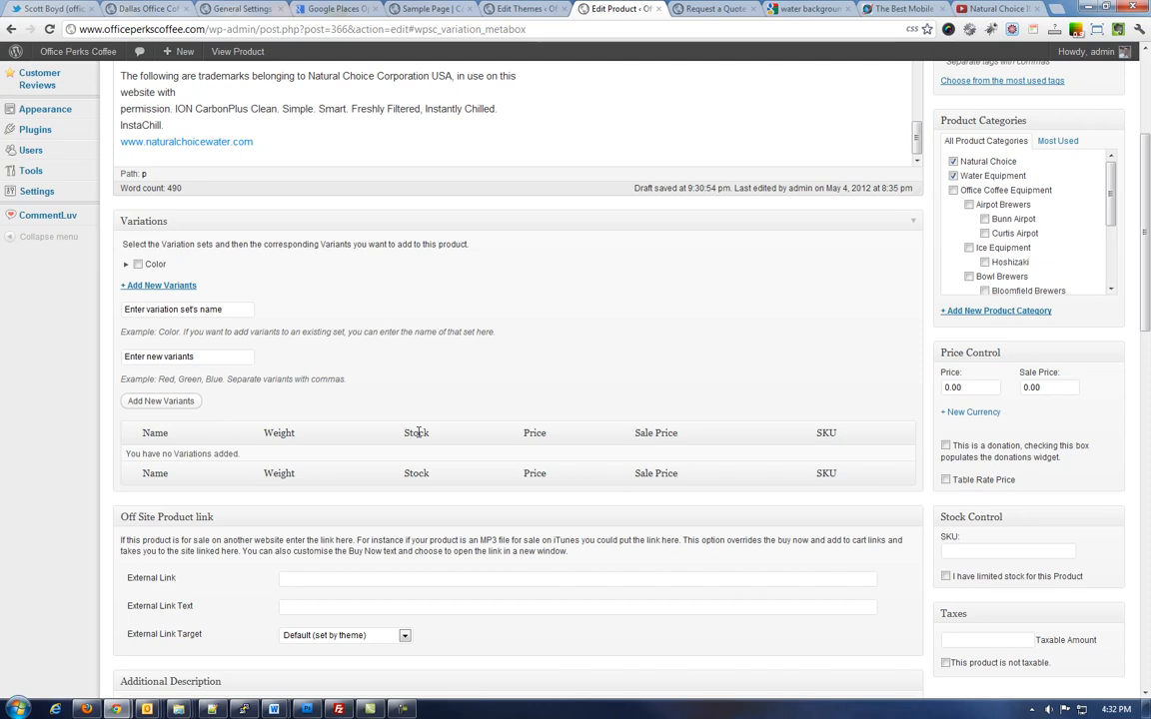
mouse_move(639, 431)
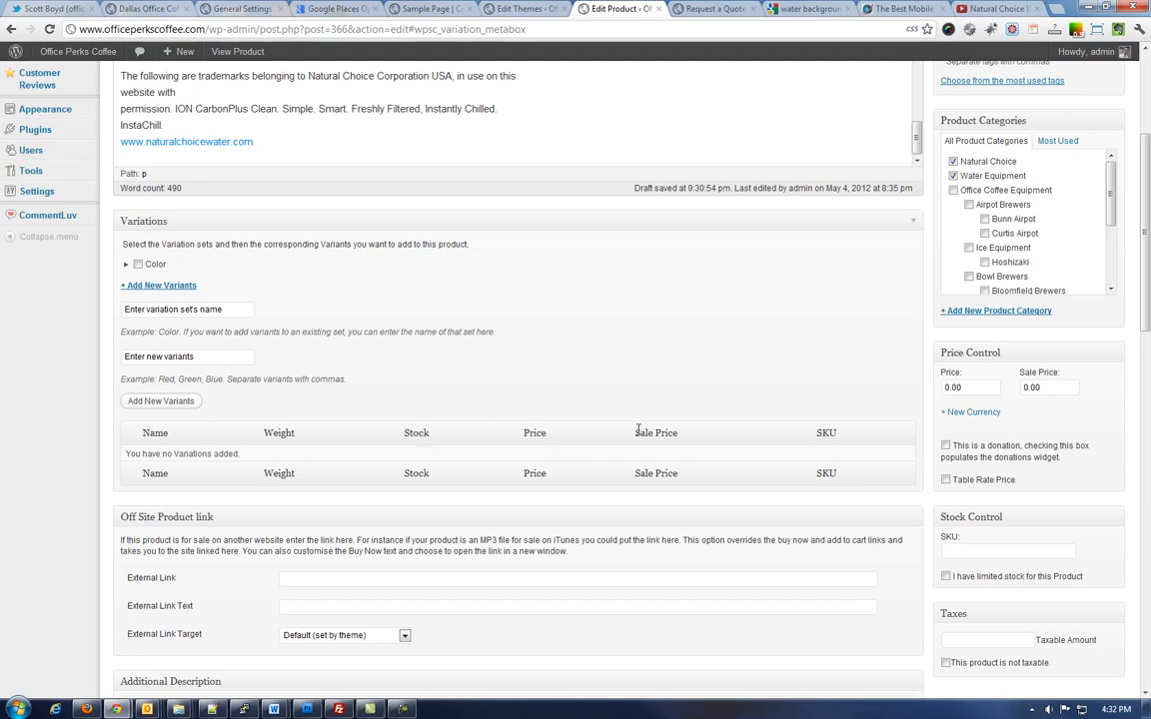
mouse_move(681, 435)
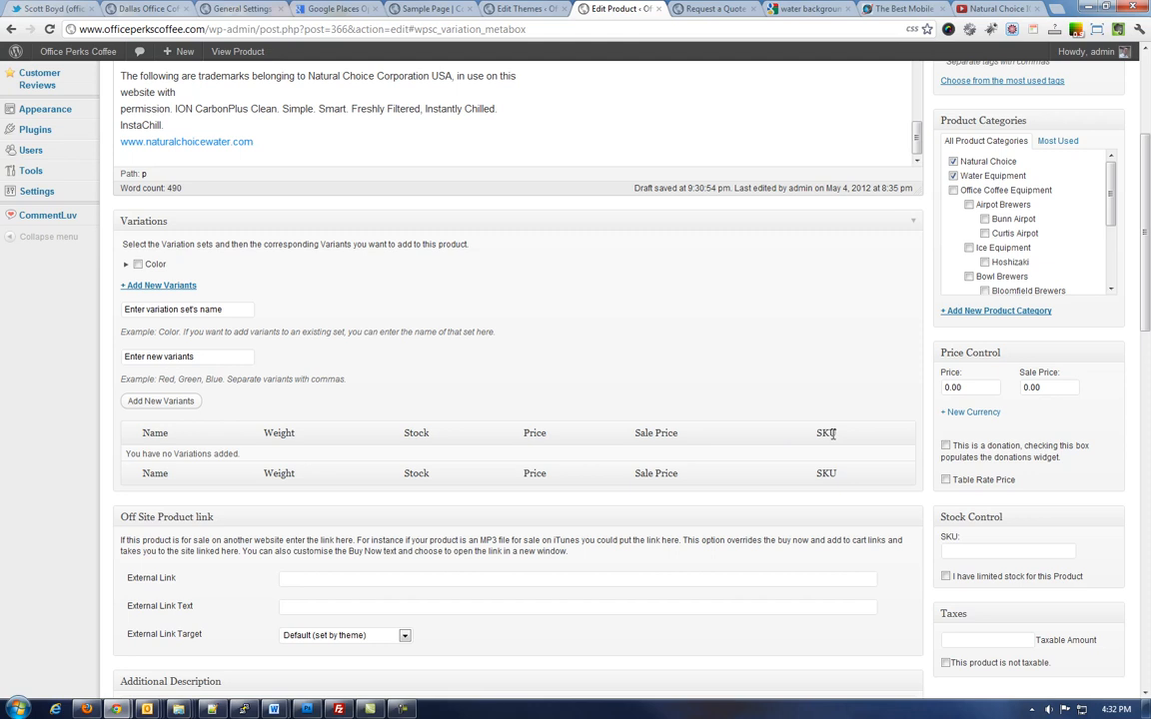
double_click(827, 431)
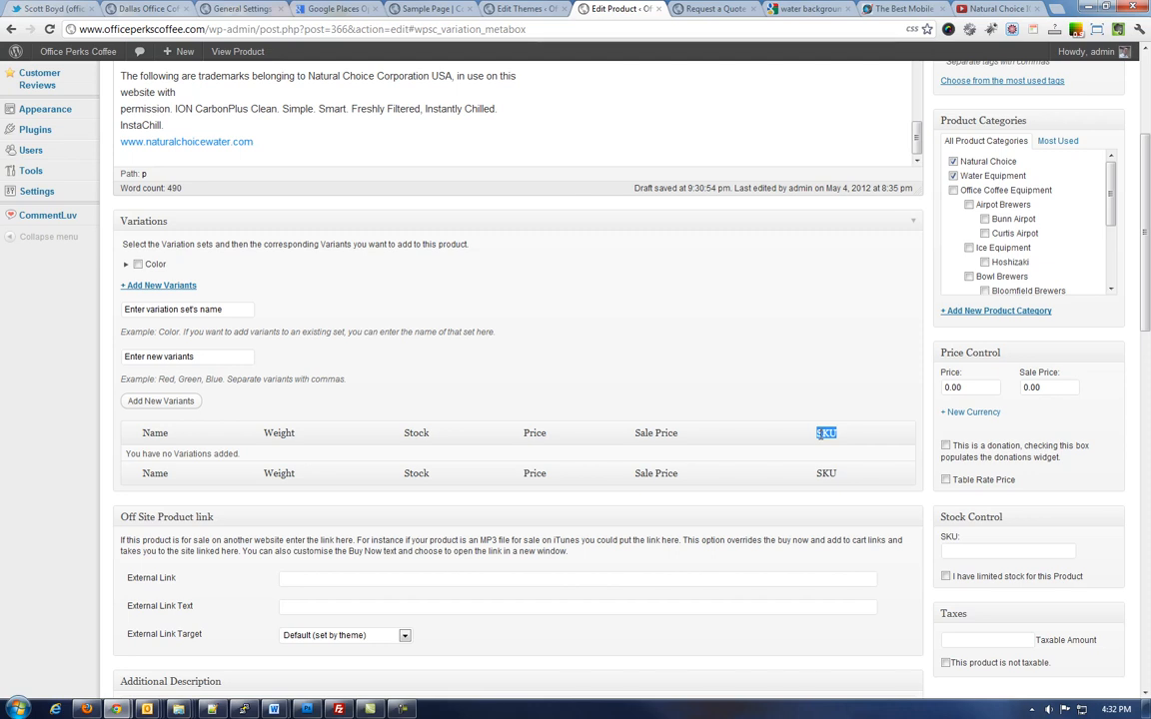
mouse_move(1003, 386)
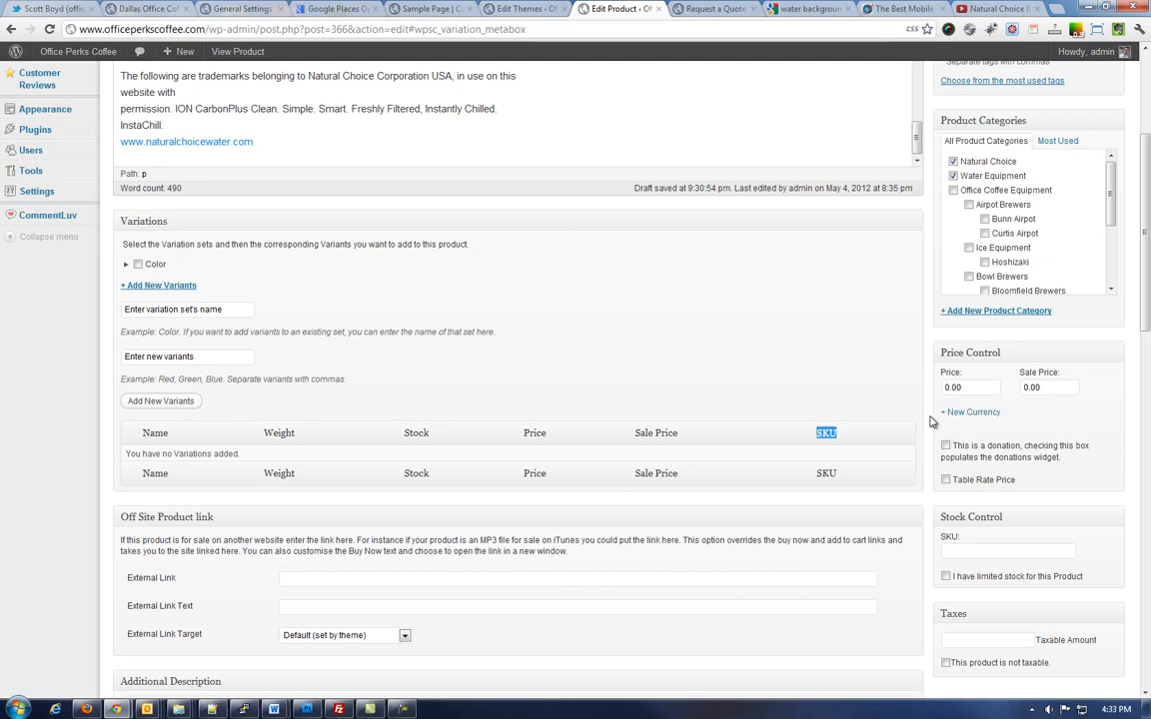
click(969, 388)
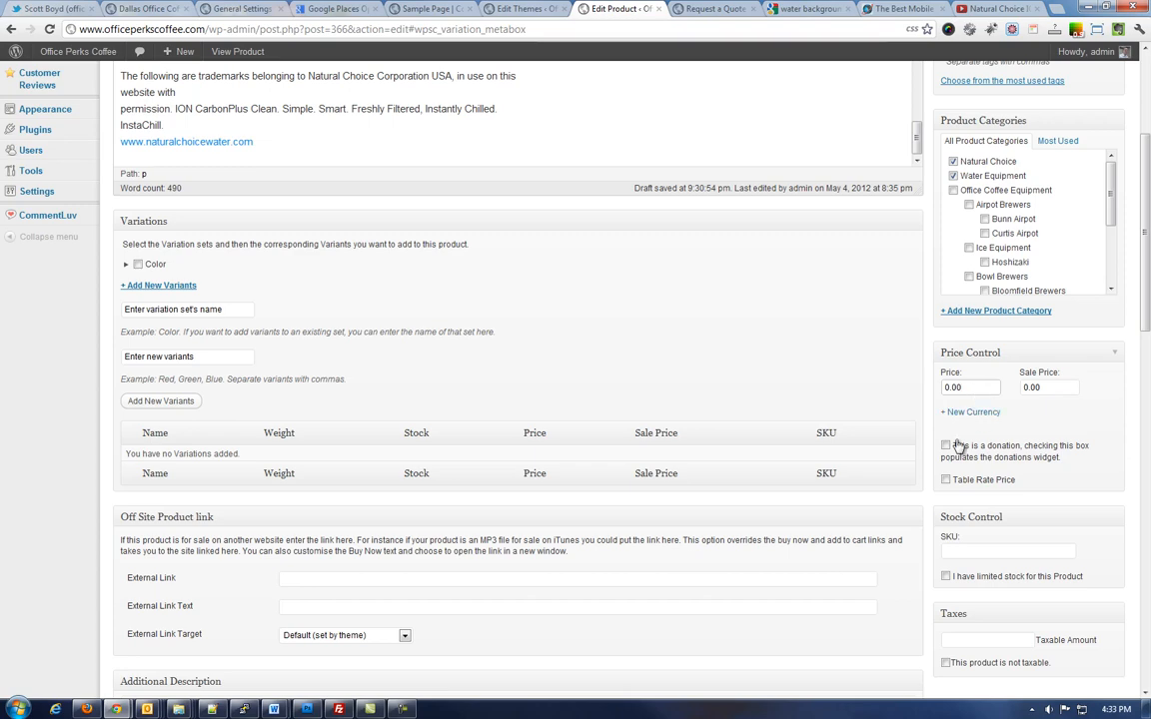
scroll(down, 3)
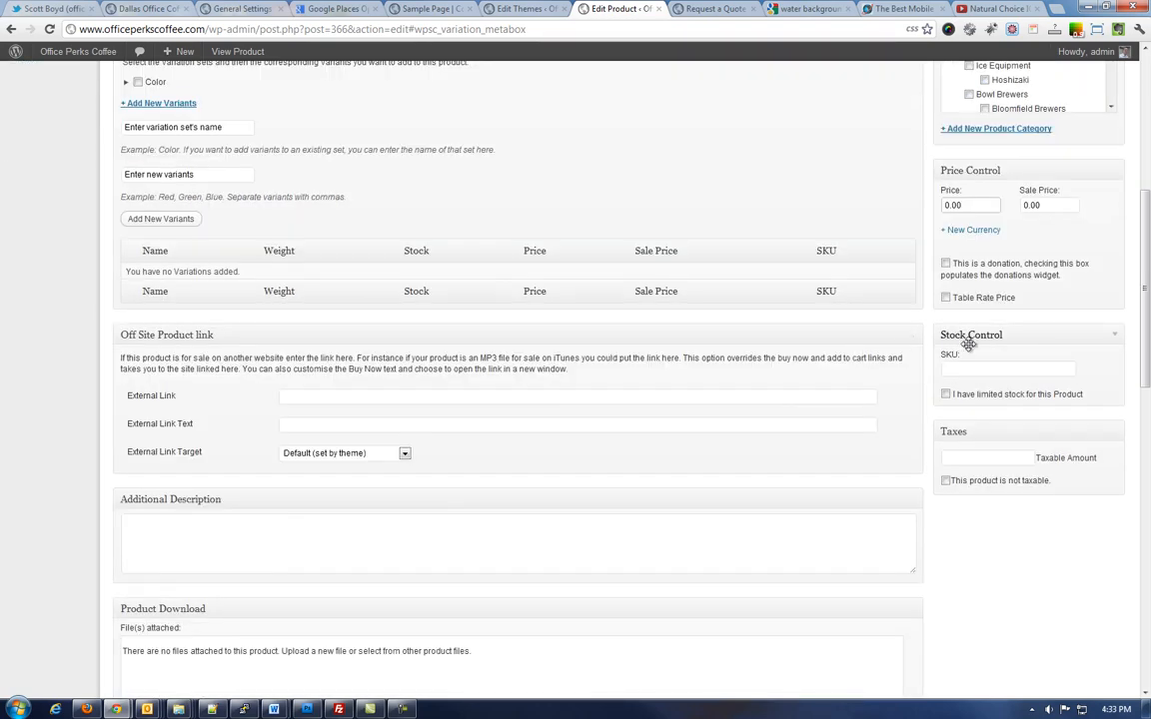
click(1007, 368)
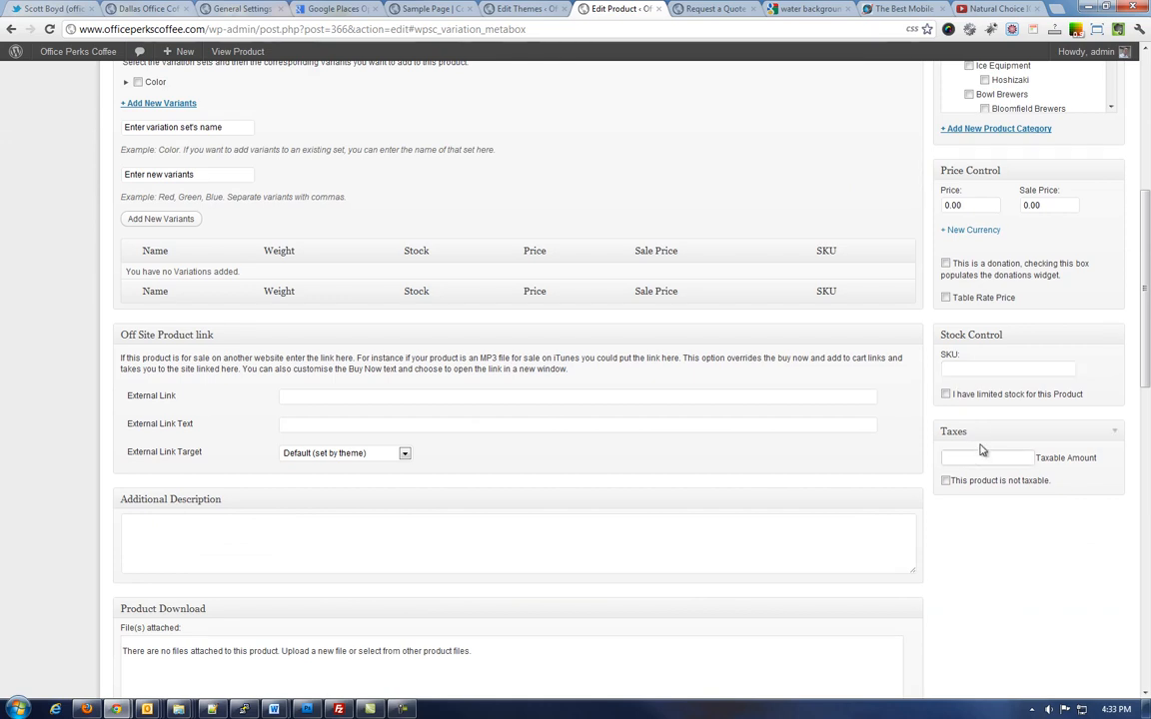
click(987, 457)
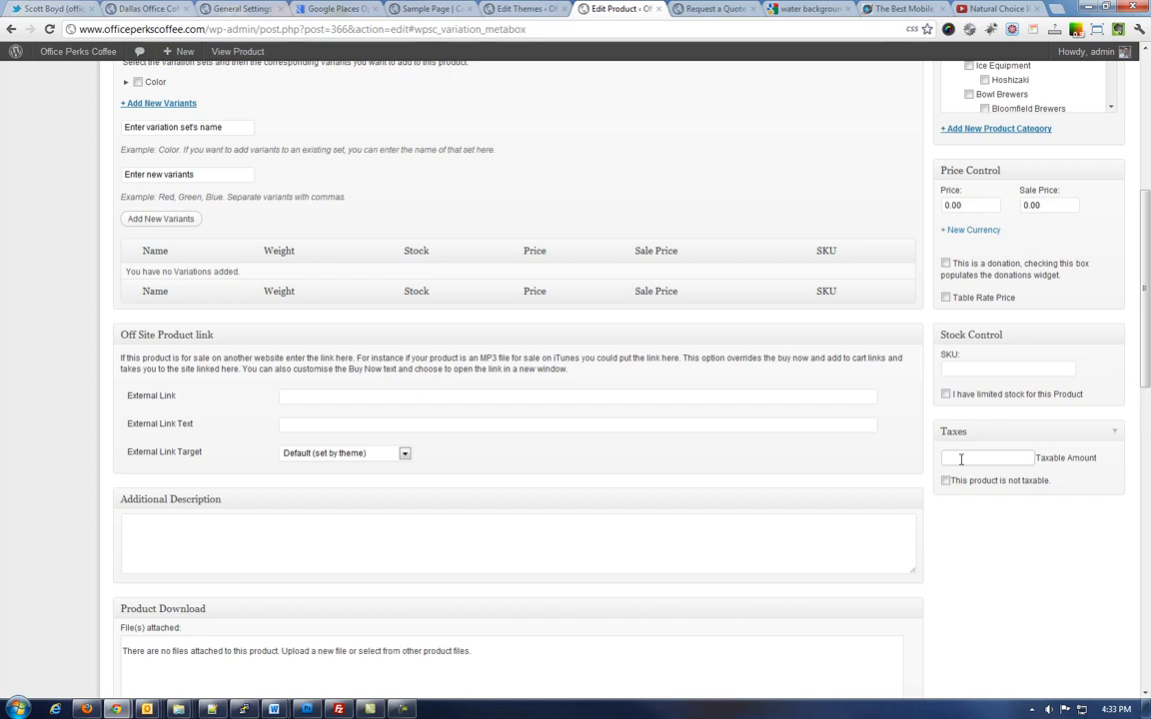
click(987, 458)
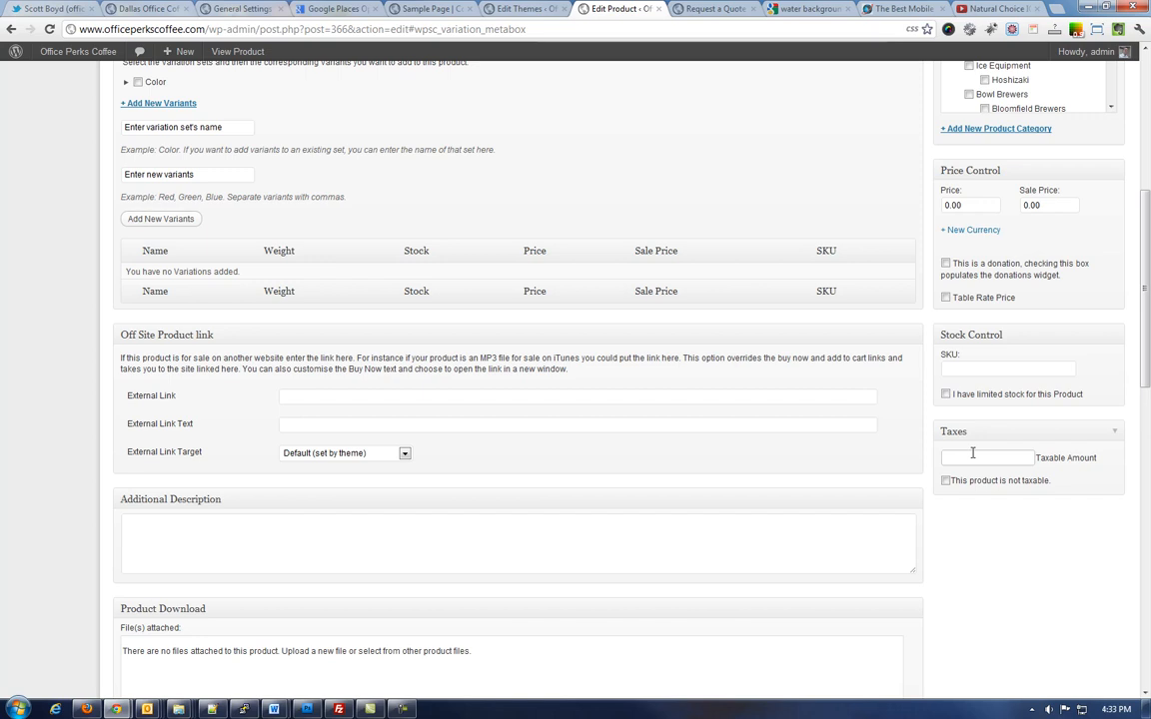
click(987, 457)
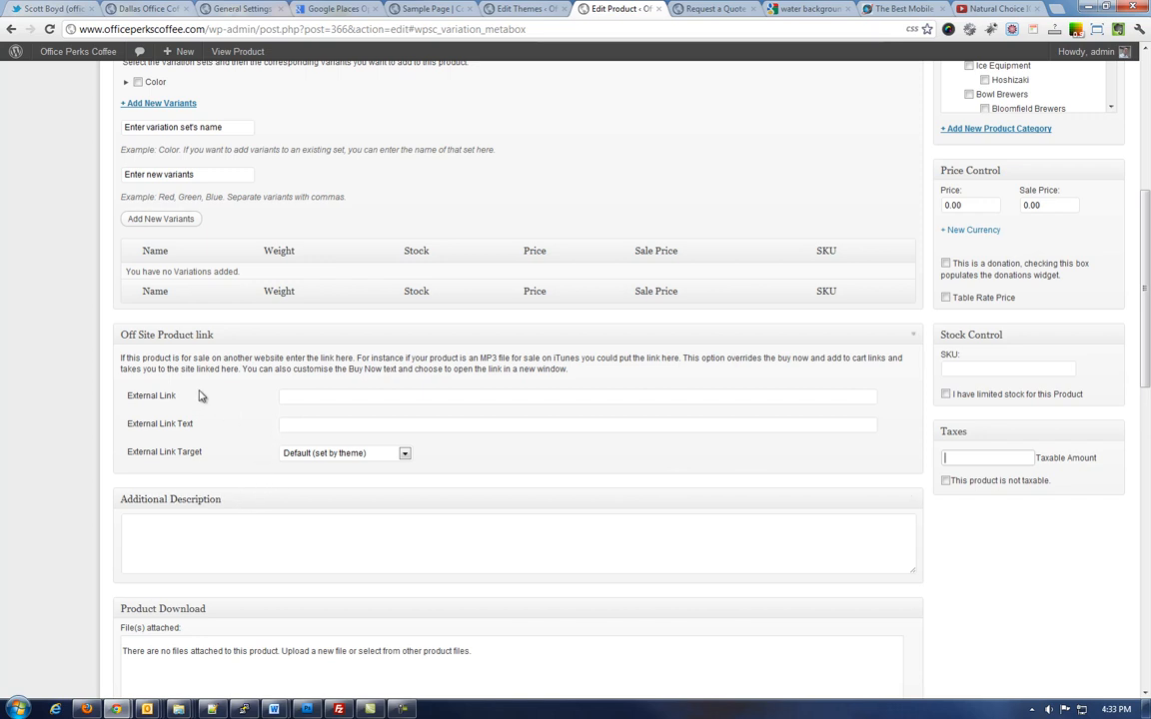
mouse_move(184, 352)
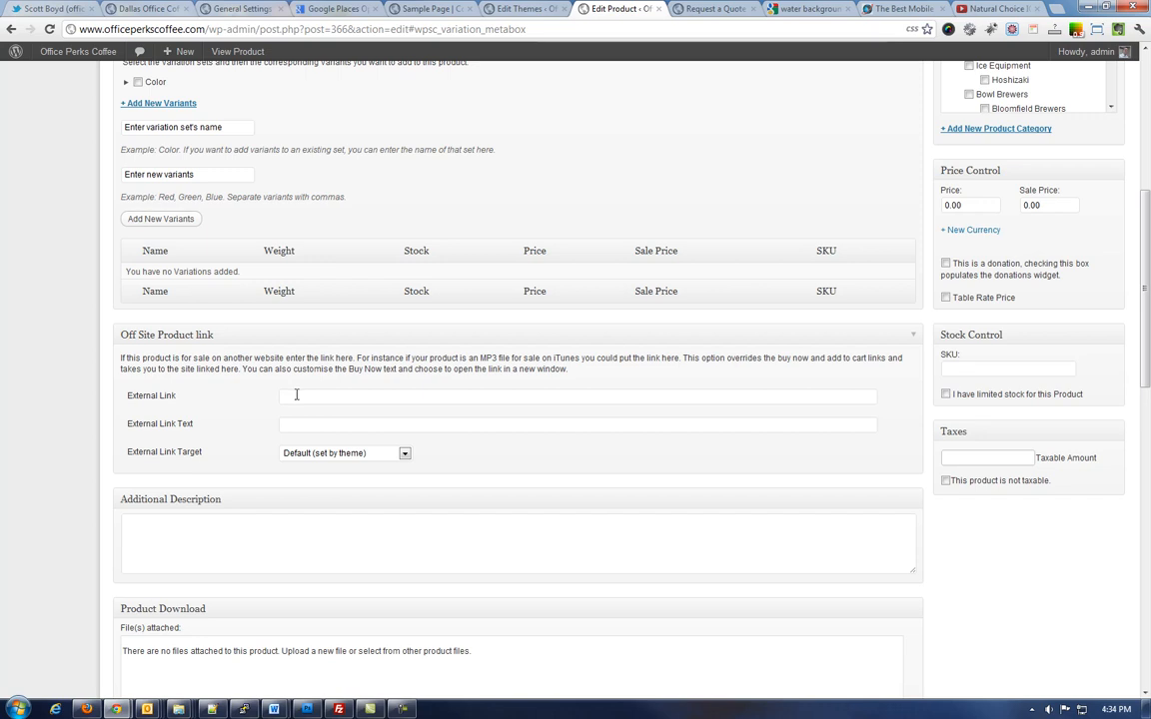
click(987, 457)
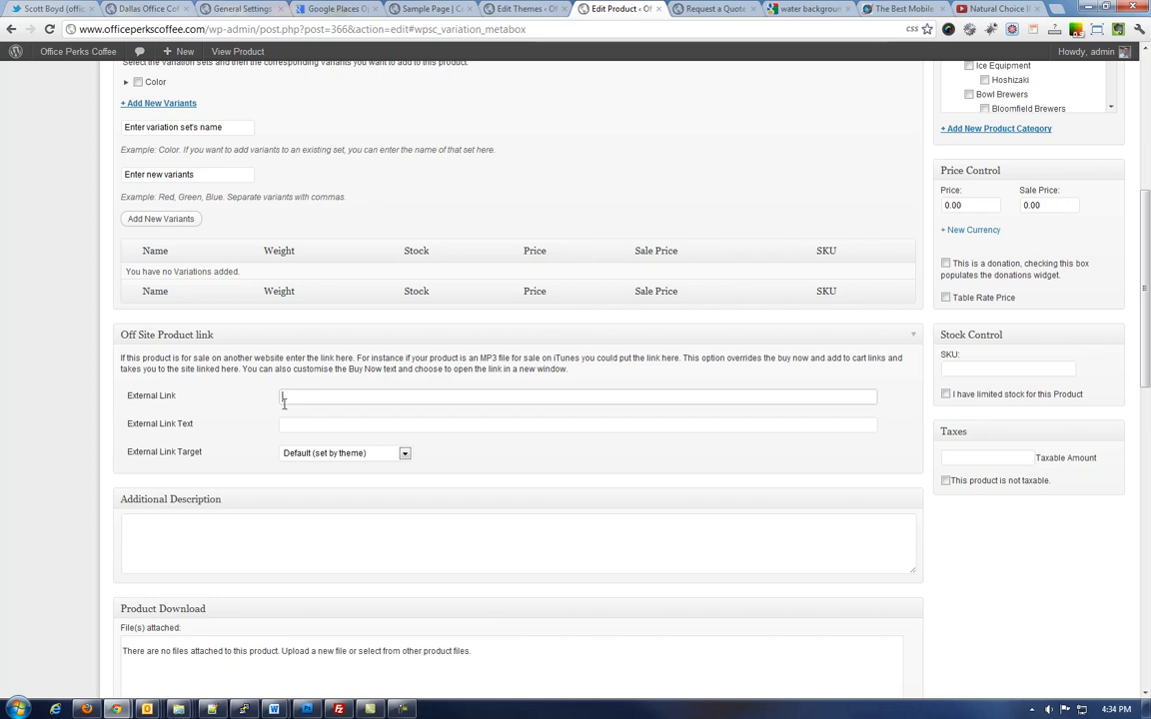
mouse_move(316, 394)
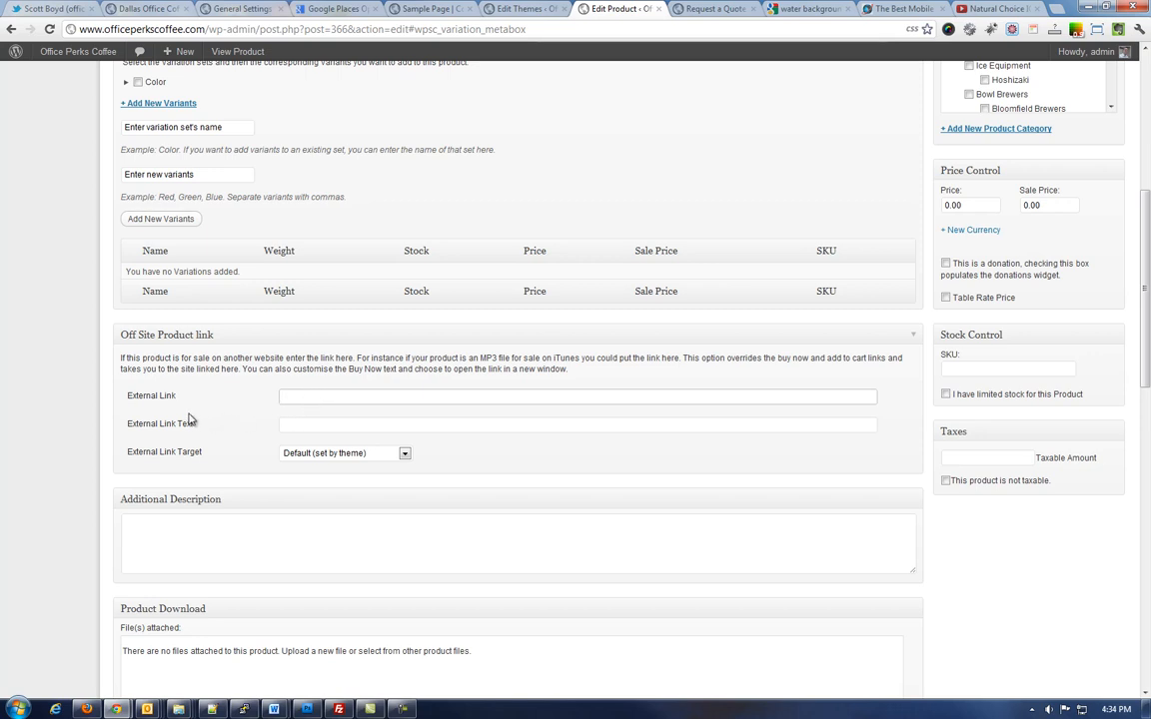
mouse_move(295, 419)
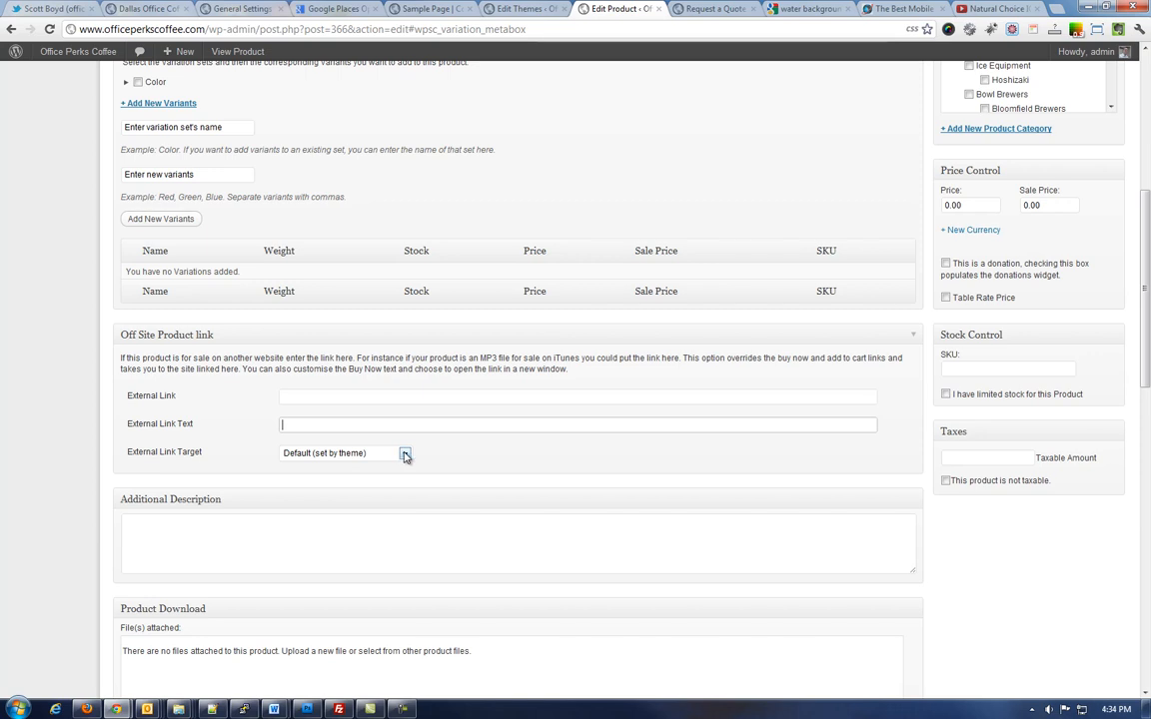
click(344, 451)
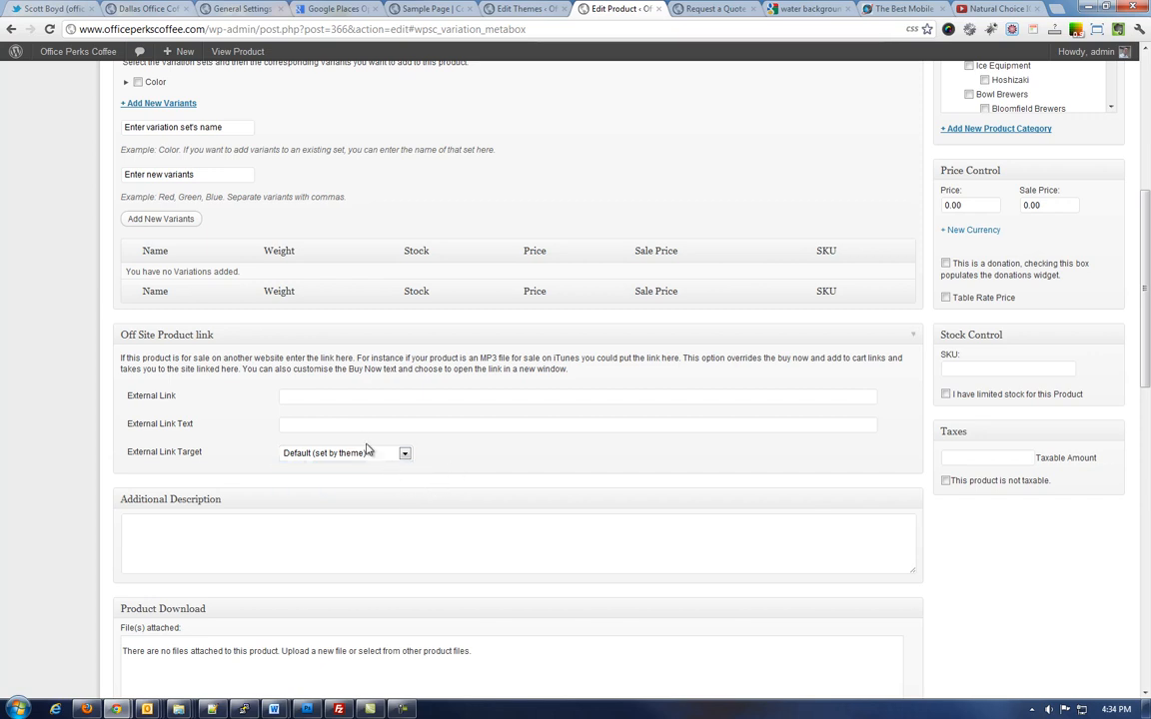
scroll(down, 3)
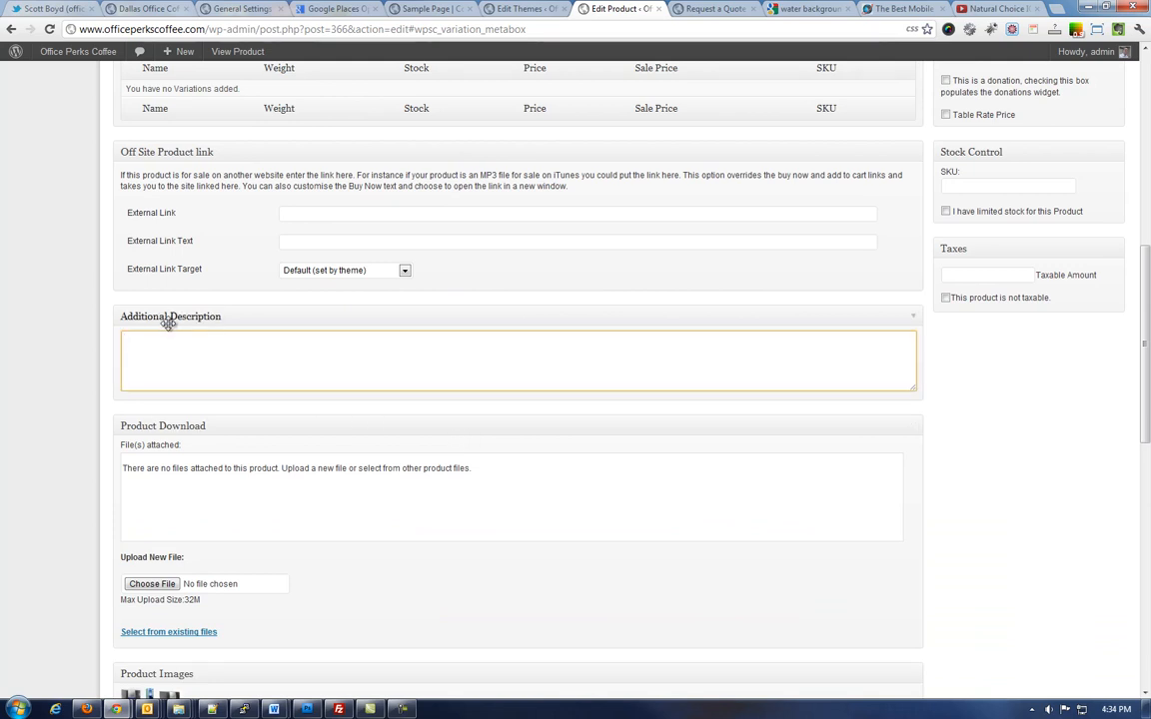
click(288, 366)
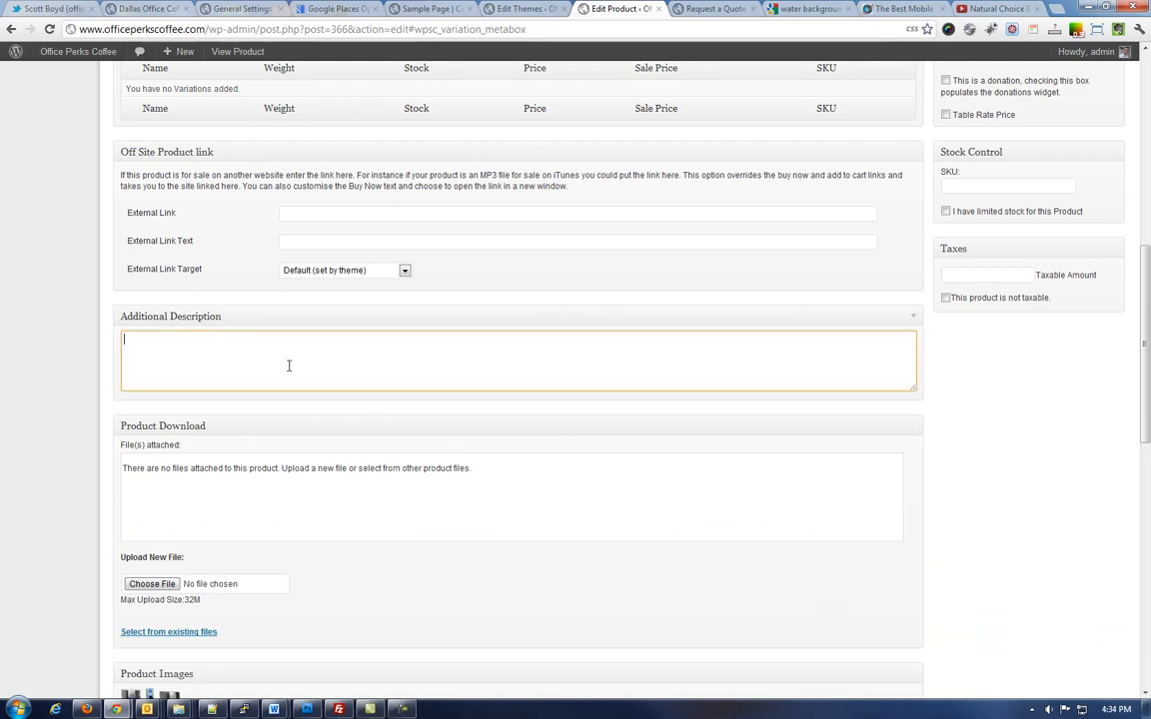
scroll(down, 3)
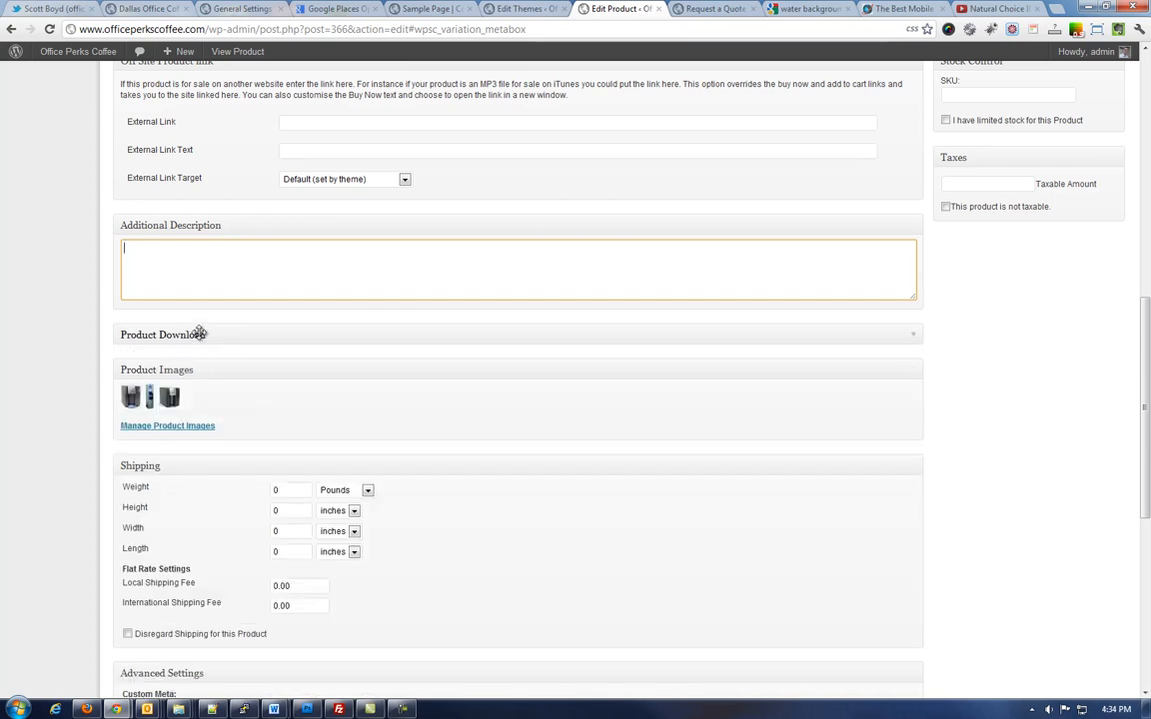
click(164, 334)
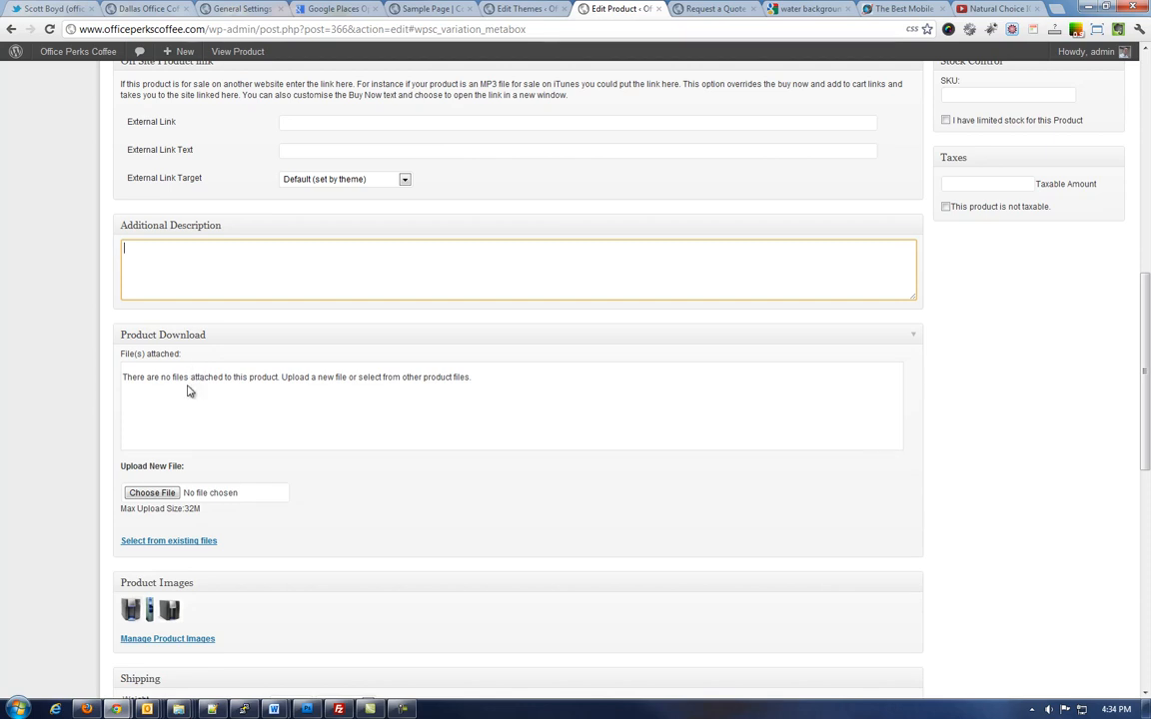
mouse_move(184, 394)
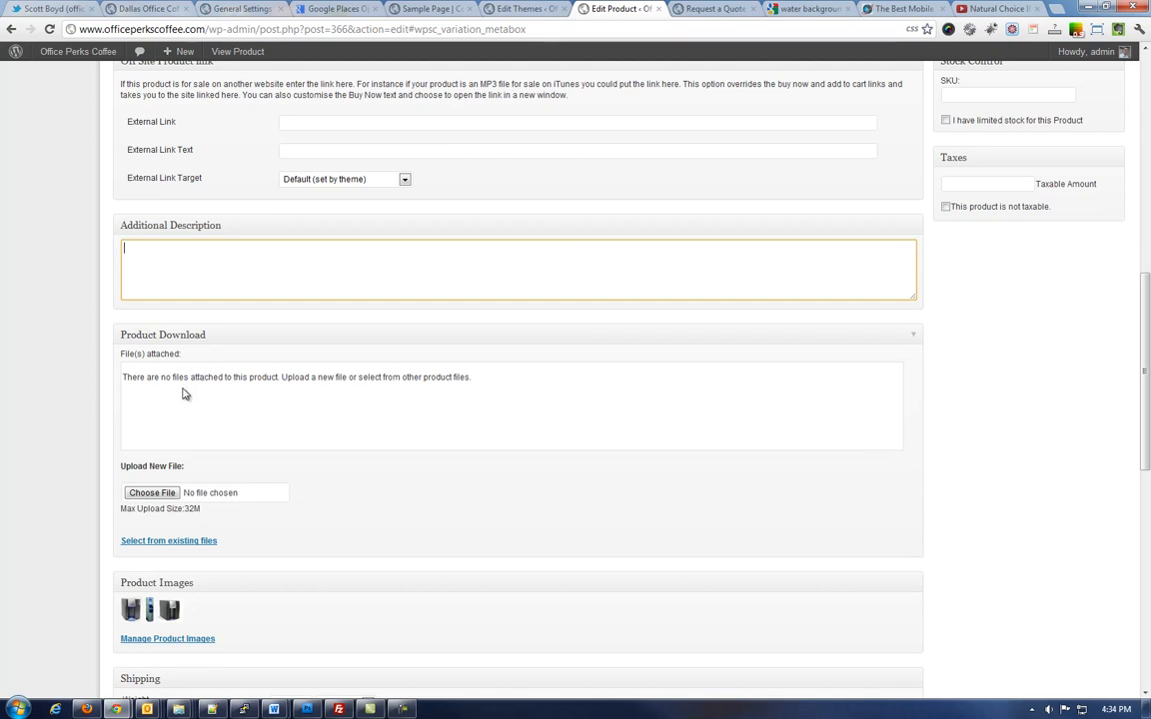
mouse_move(208, 420)
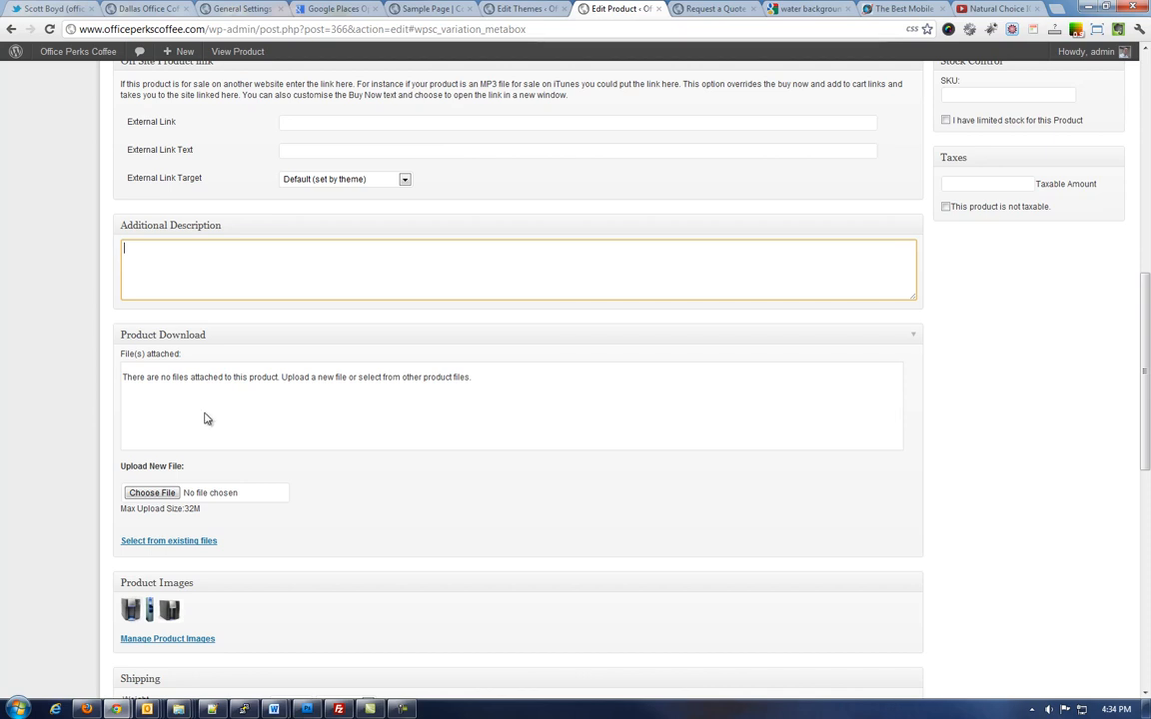
mouse_move(200, 443)
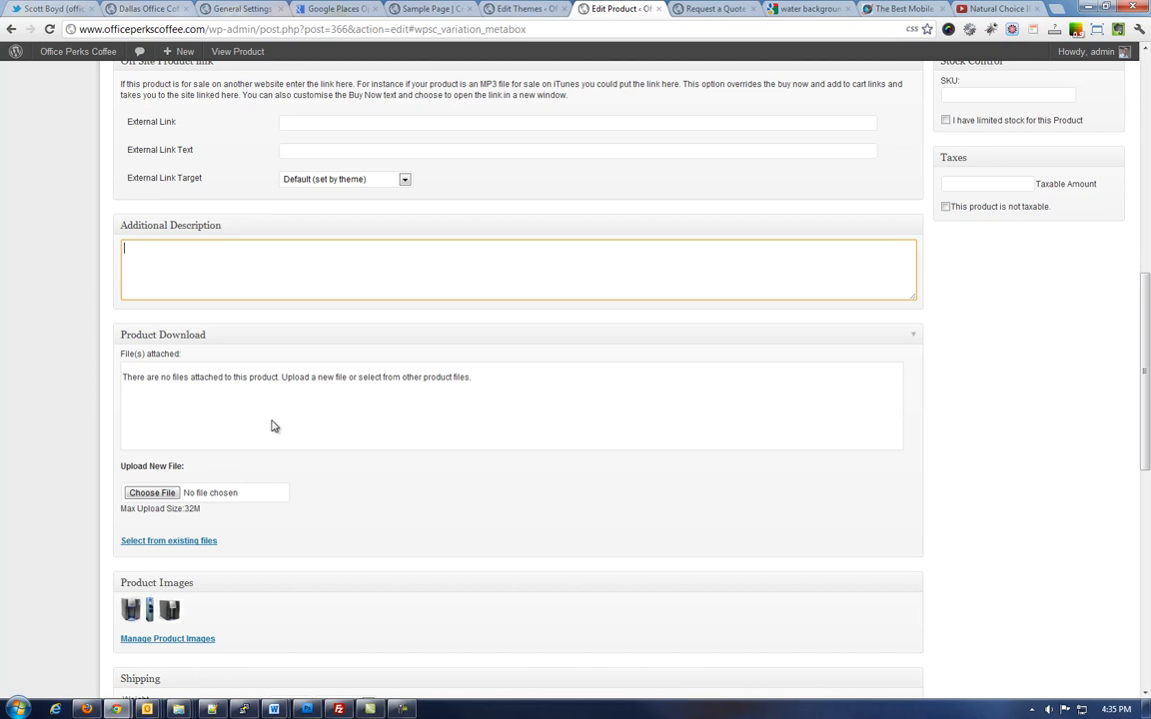
mouse_move(280, 414)
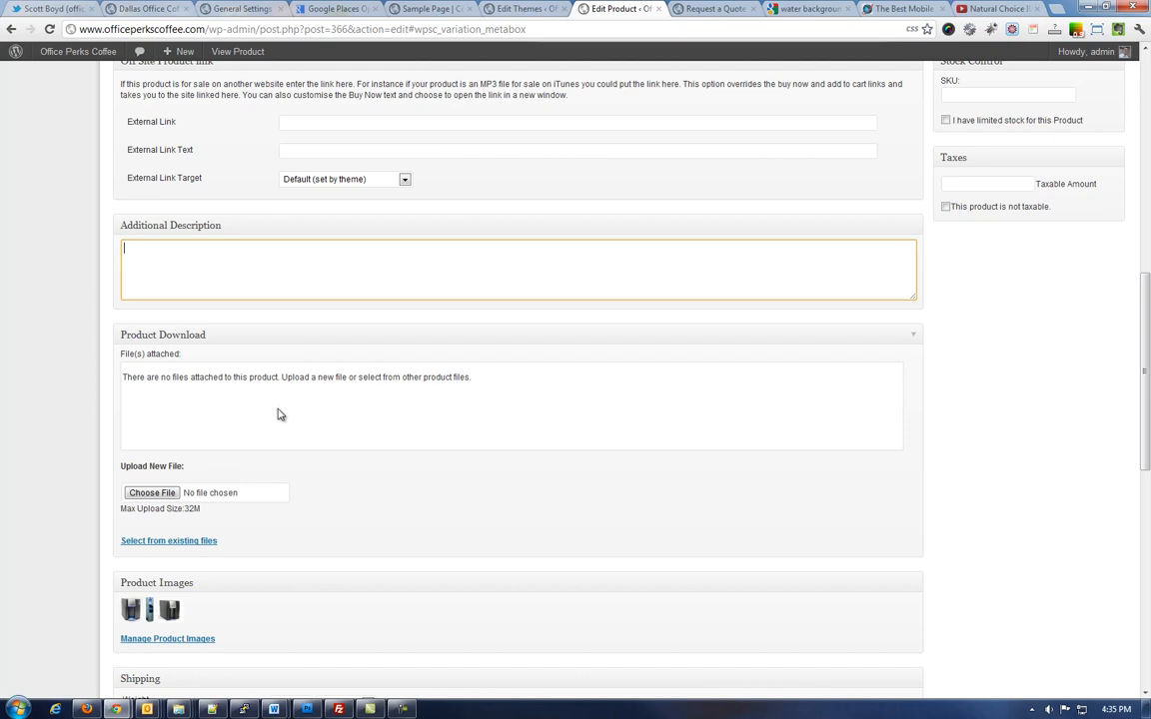
mouse_move(240, 420)
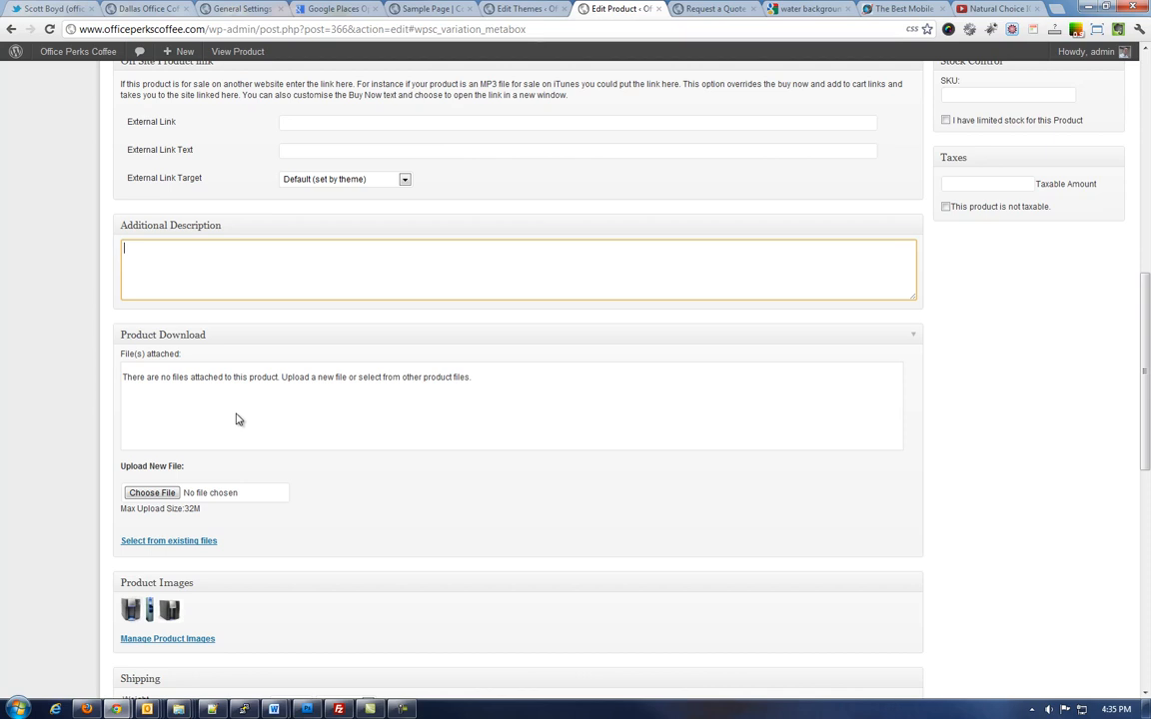
scroll(down, 3)
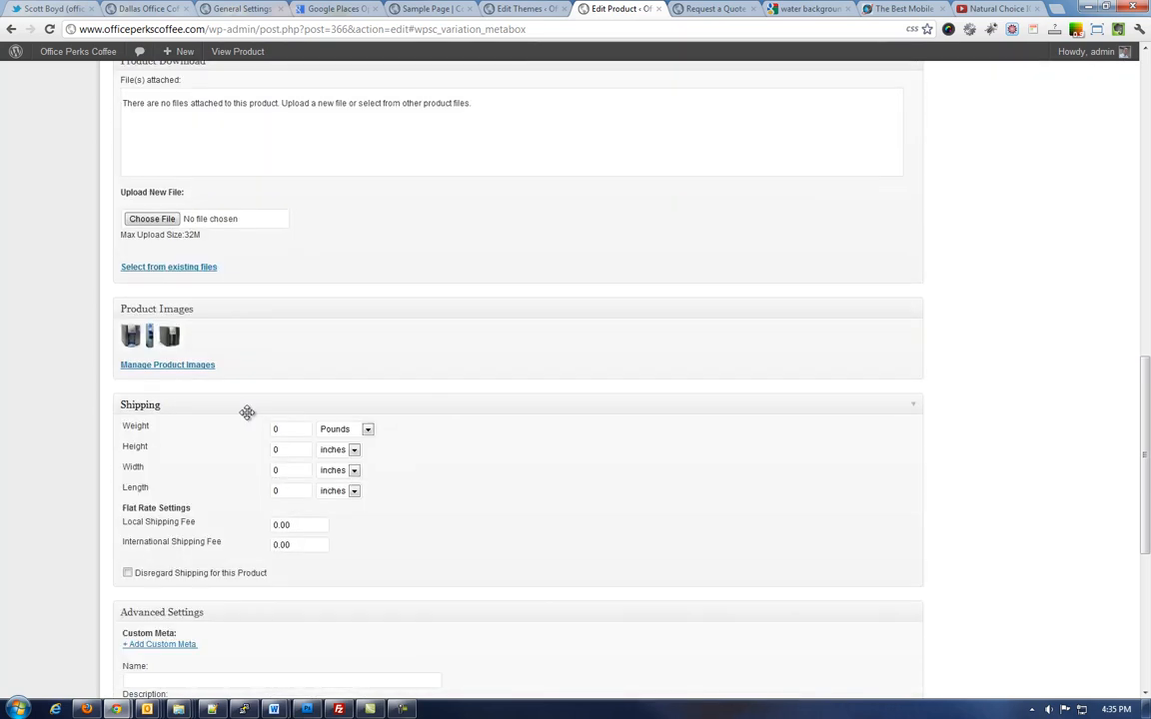
mouse_move(250, 394)
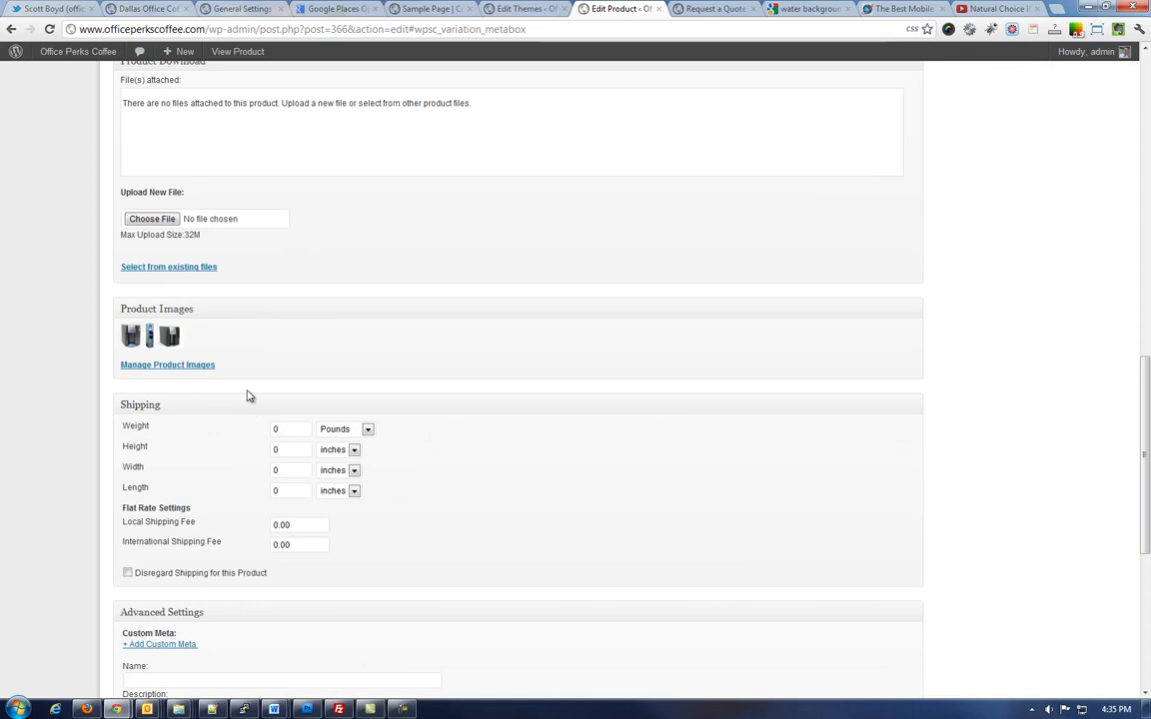
Open the product images manager and browse its Gallery, From Computer and From URL panes.
click(167, 363)
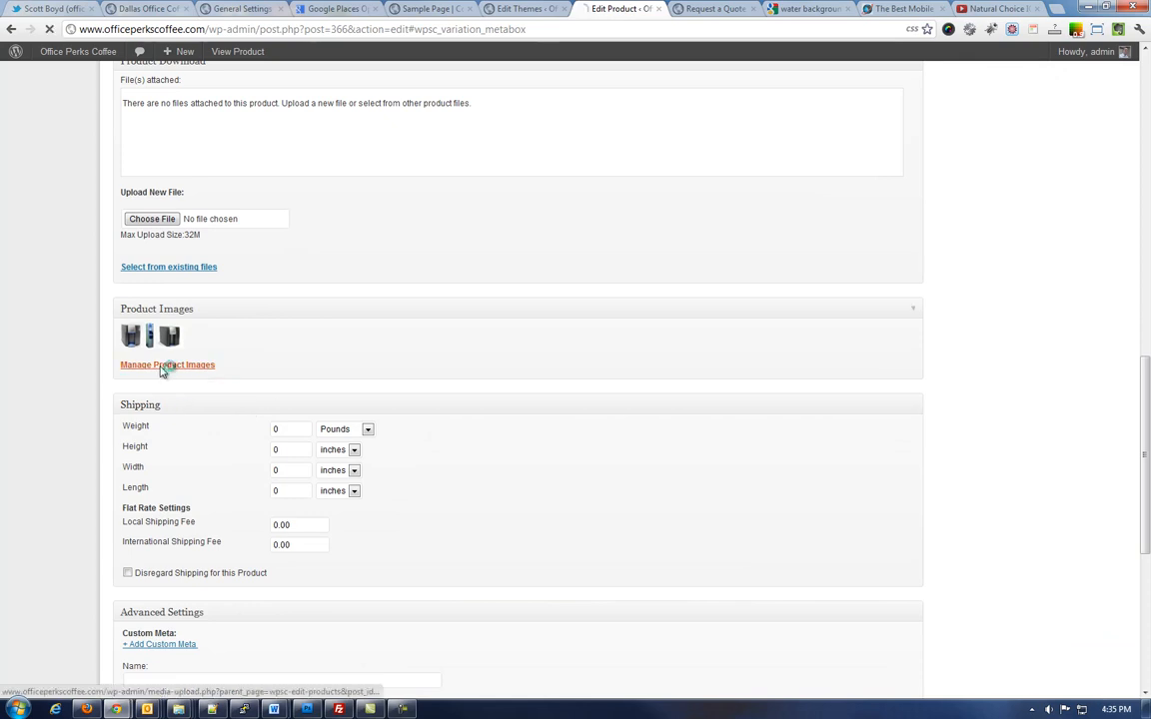
click(168, 363)
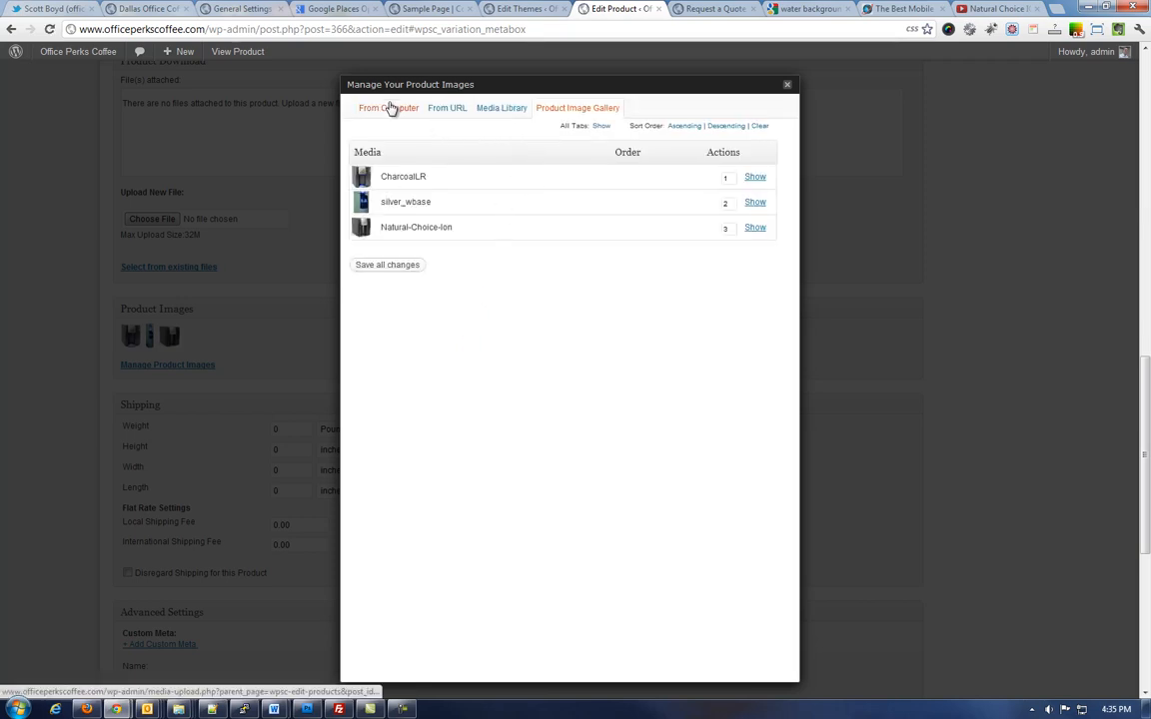
click(388, 108)
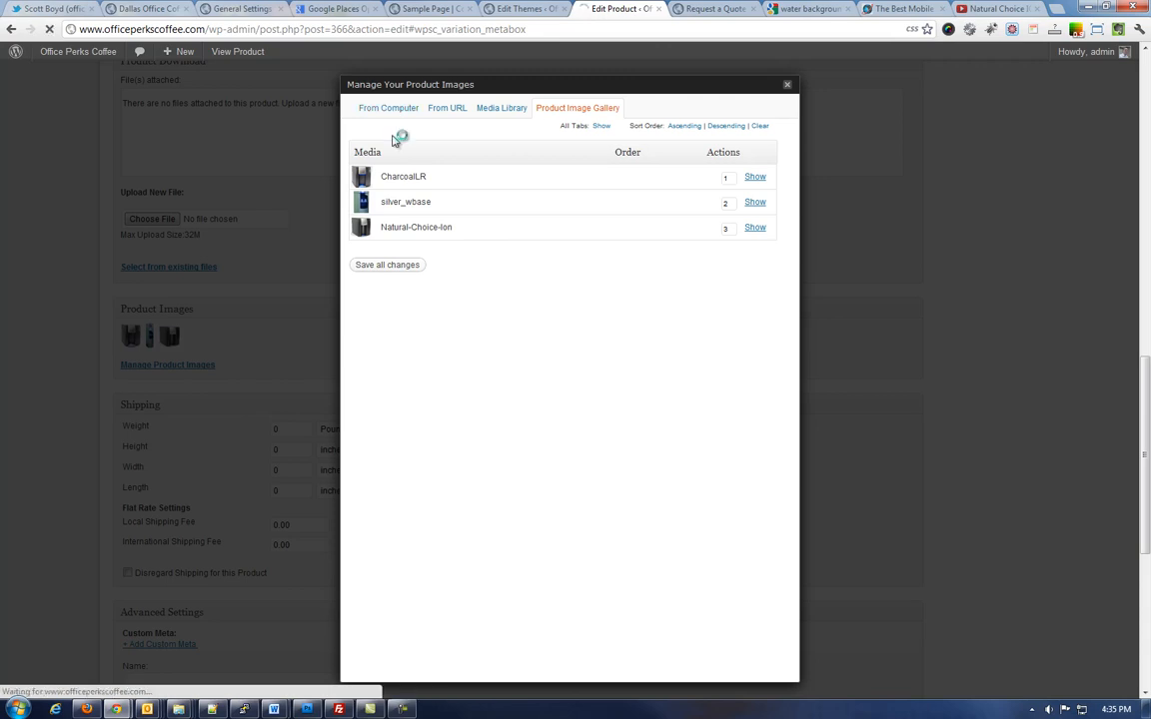
click(387, 108)
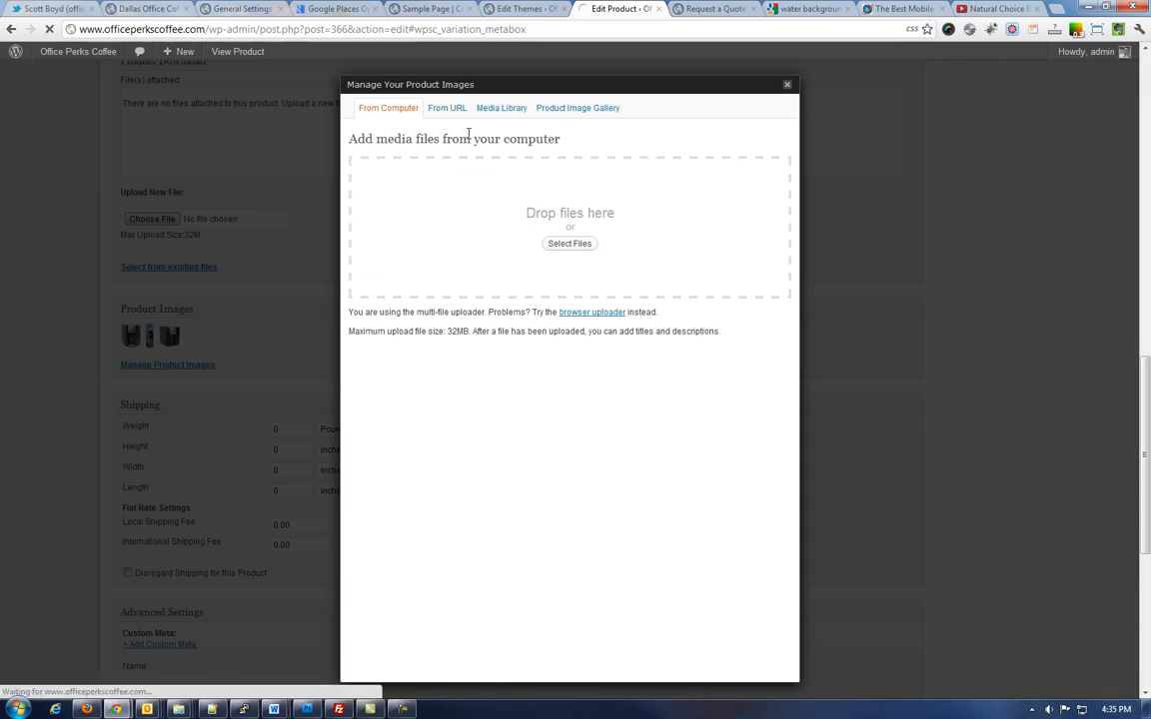
click(447, 108)
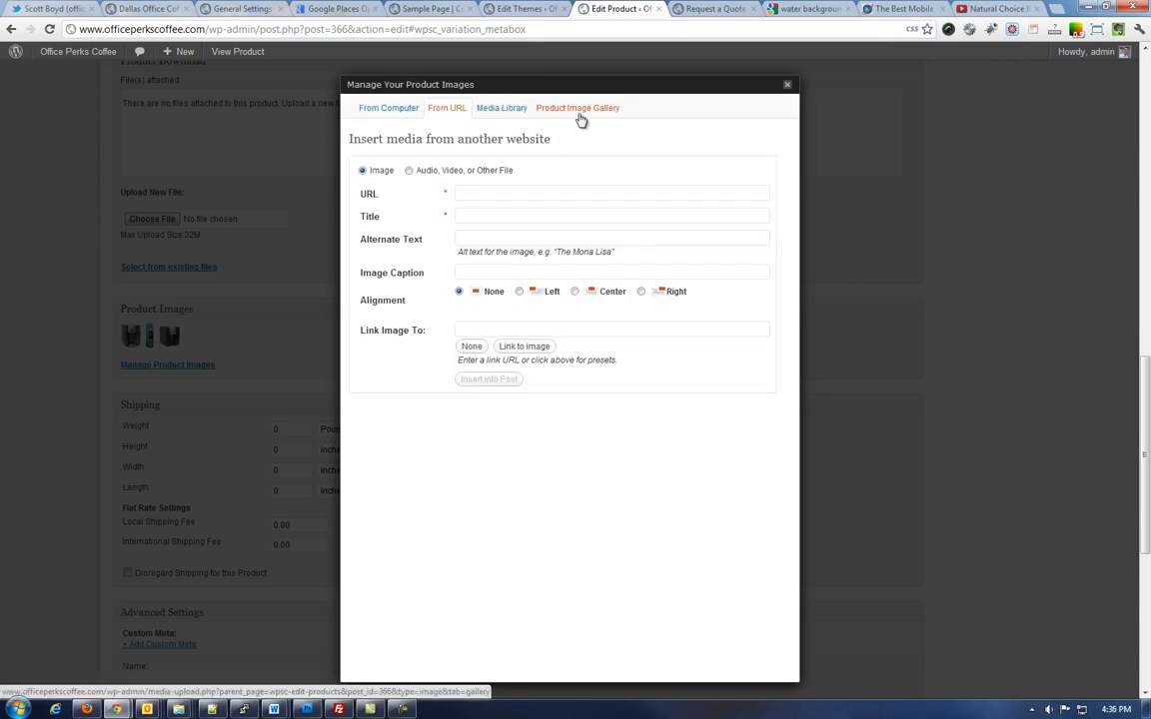
Return to the Product Image Gallery and show the CharcoalLR image's details.
click(577, 108)
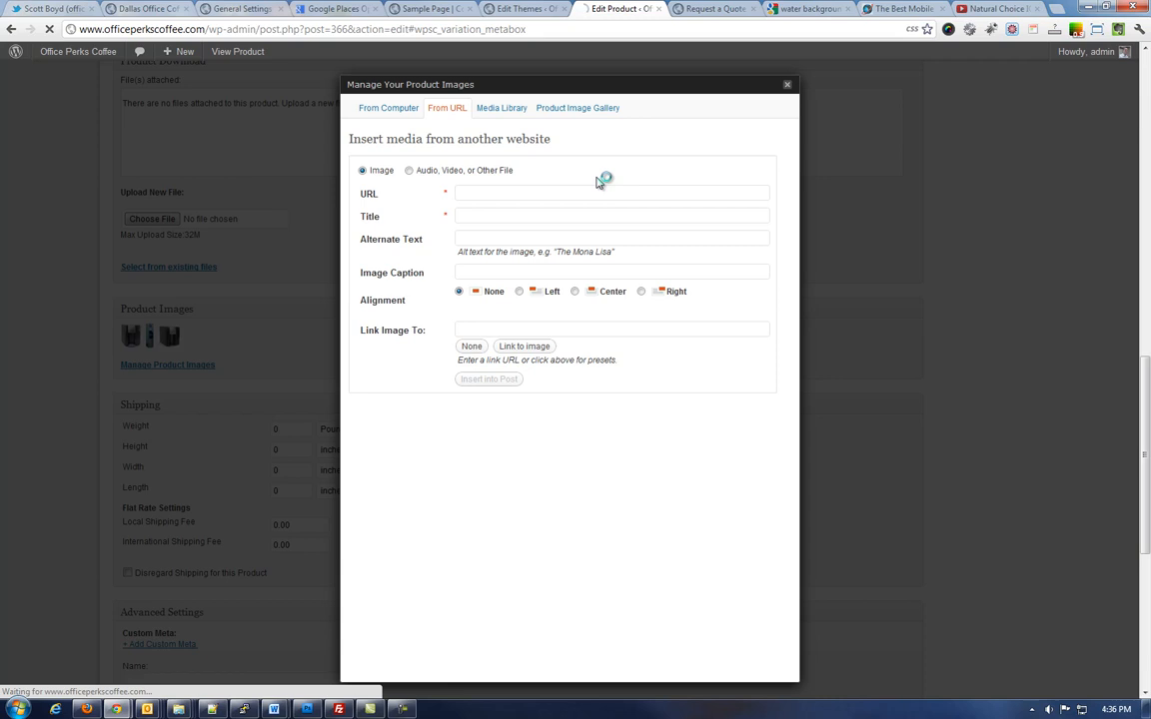
click(577, 108)
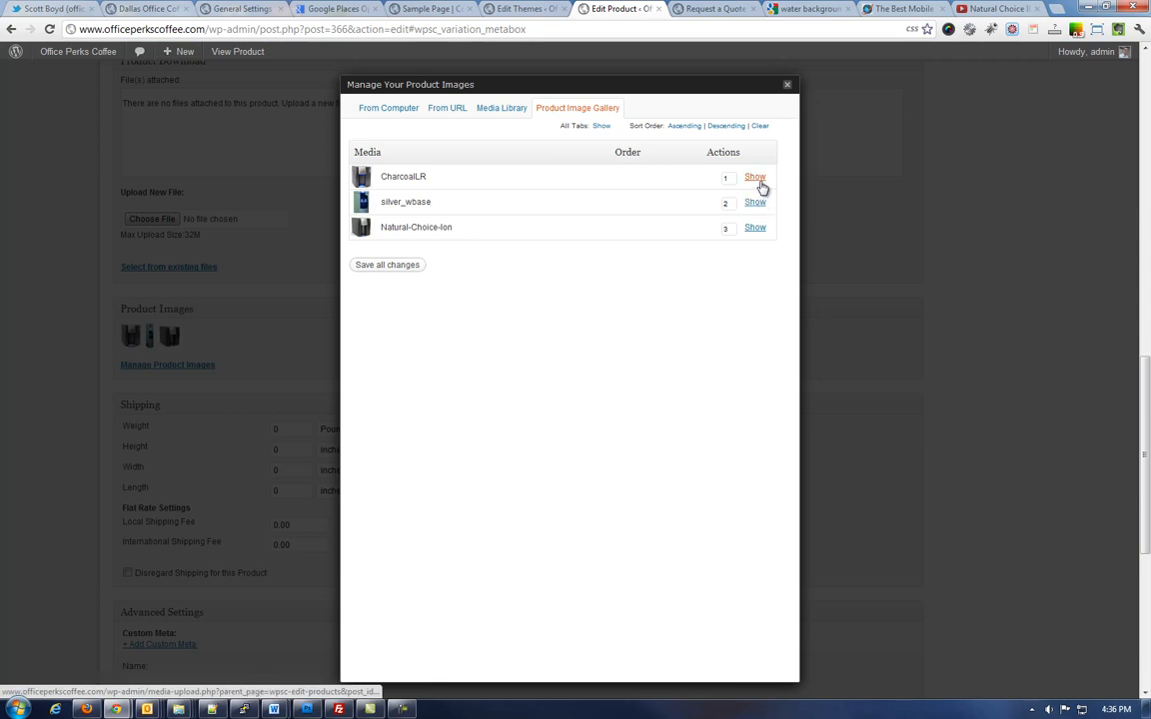
click(755, 176)
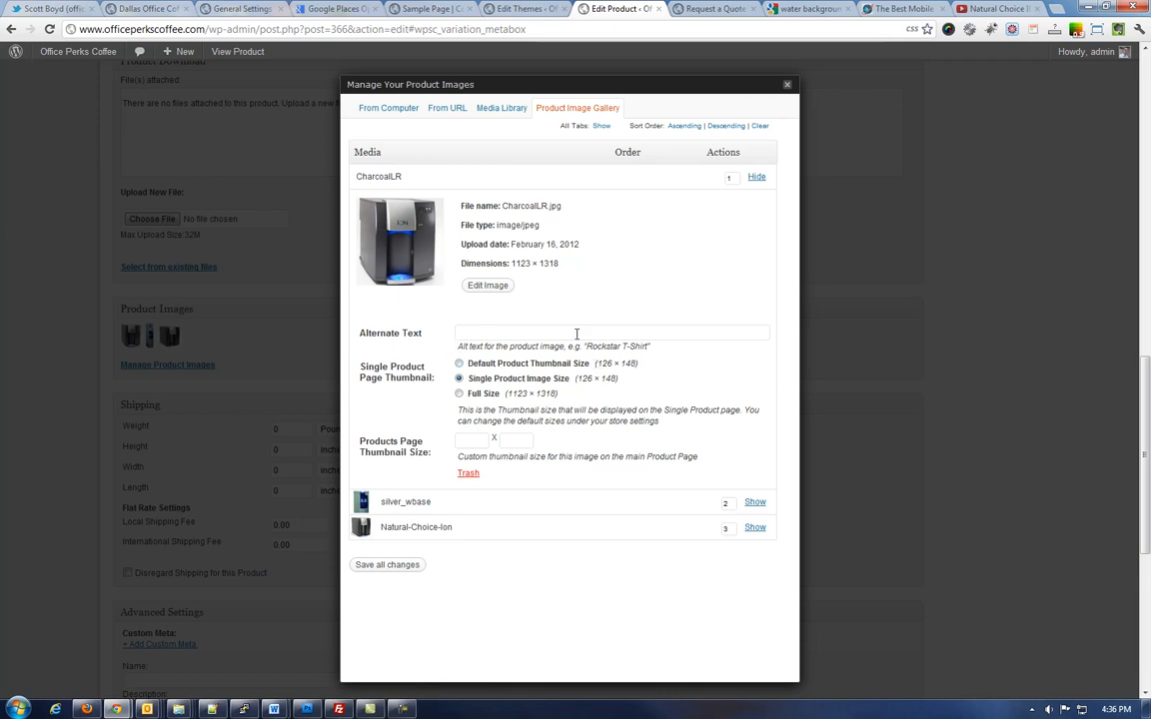
mouse_move(575, 414)
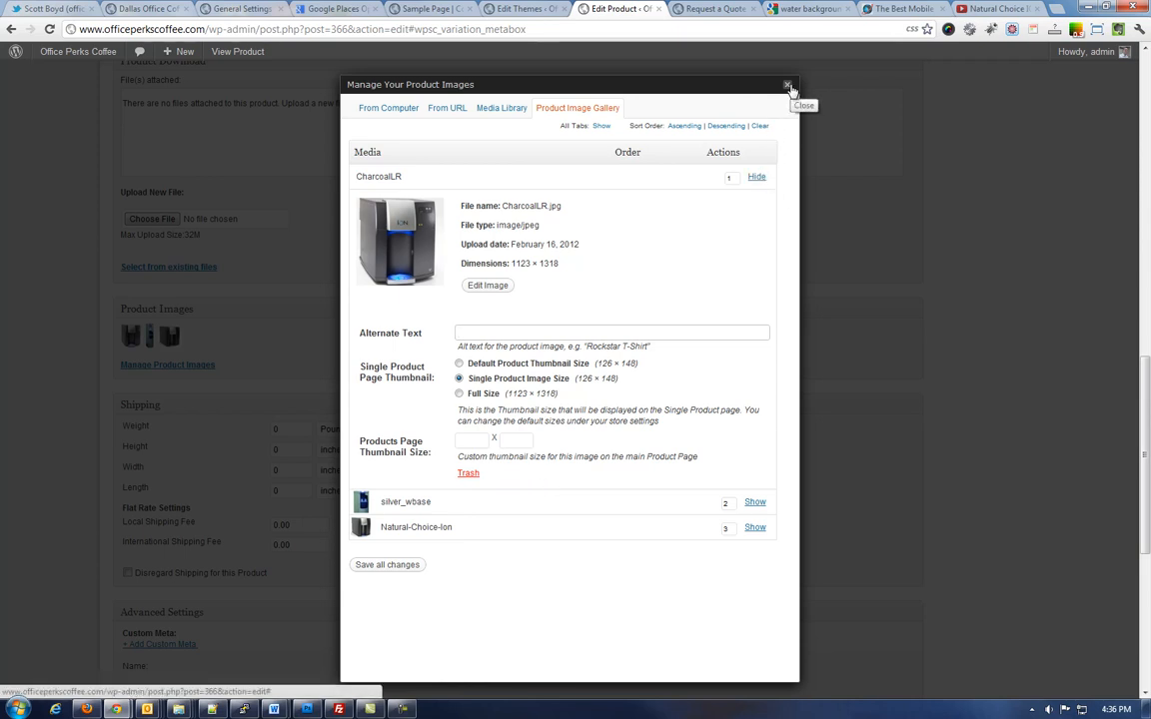
mouse_move(507, 312)
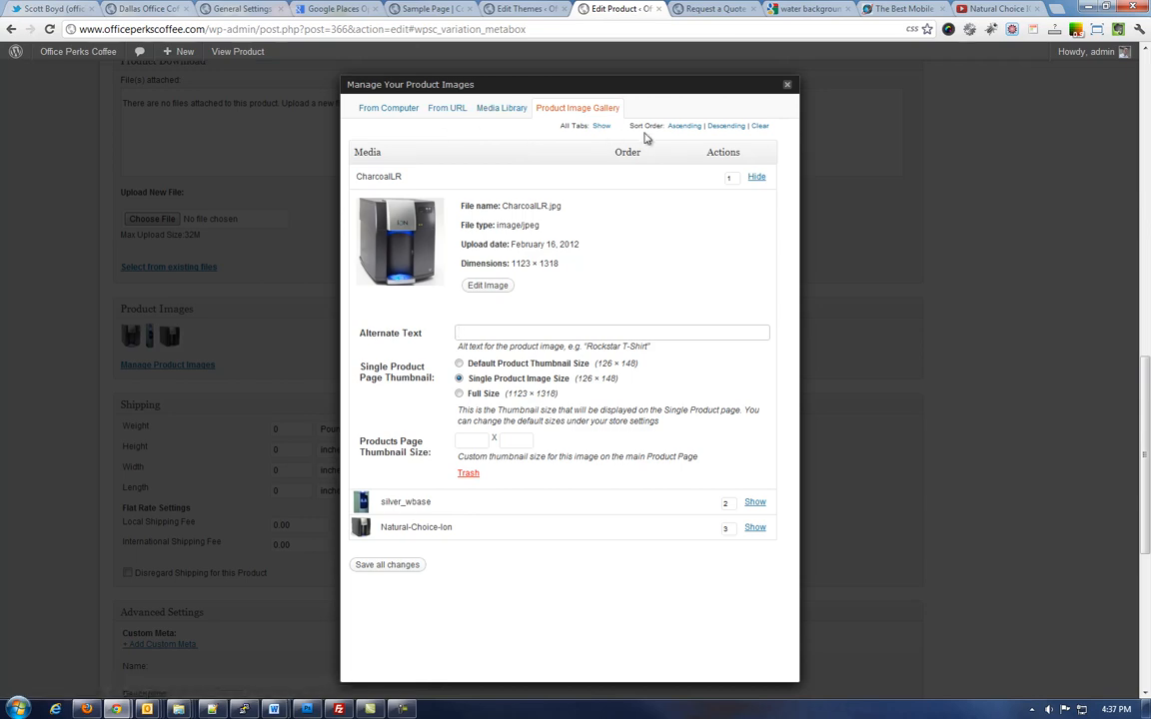
Close the product images manager to return to the ION product's edit page.
click(787, 84)
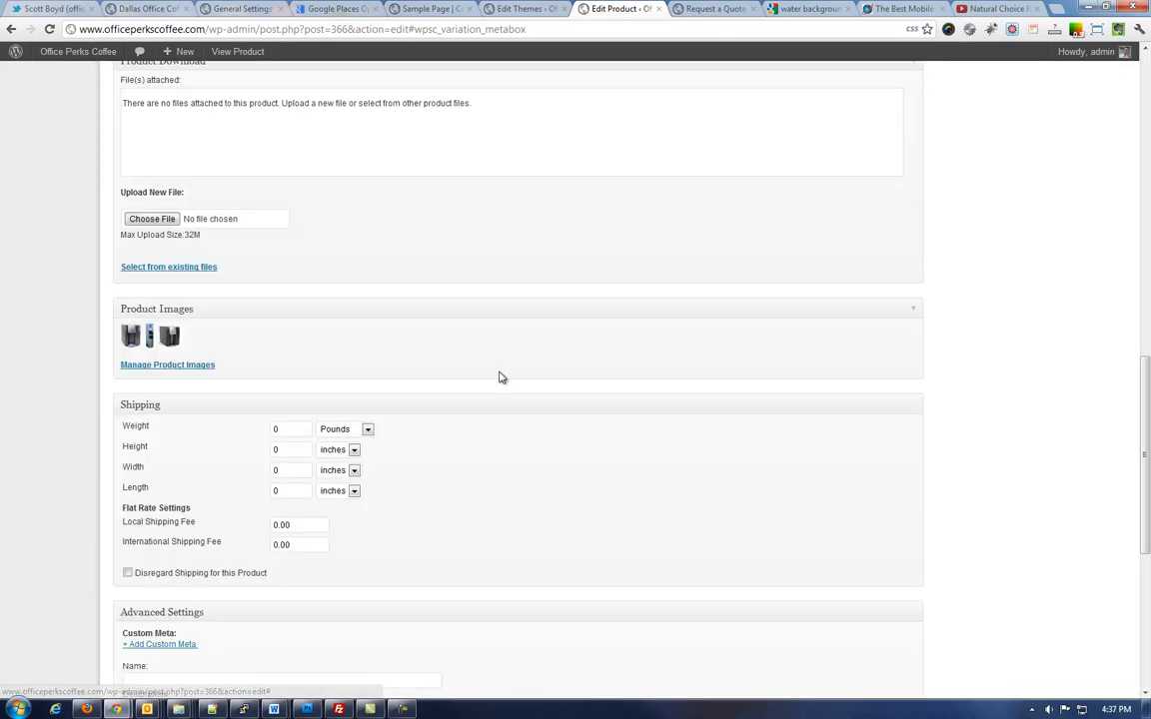
scroll(down, 3)
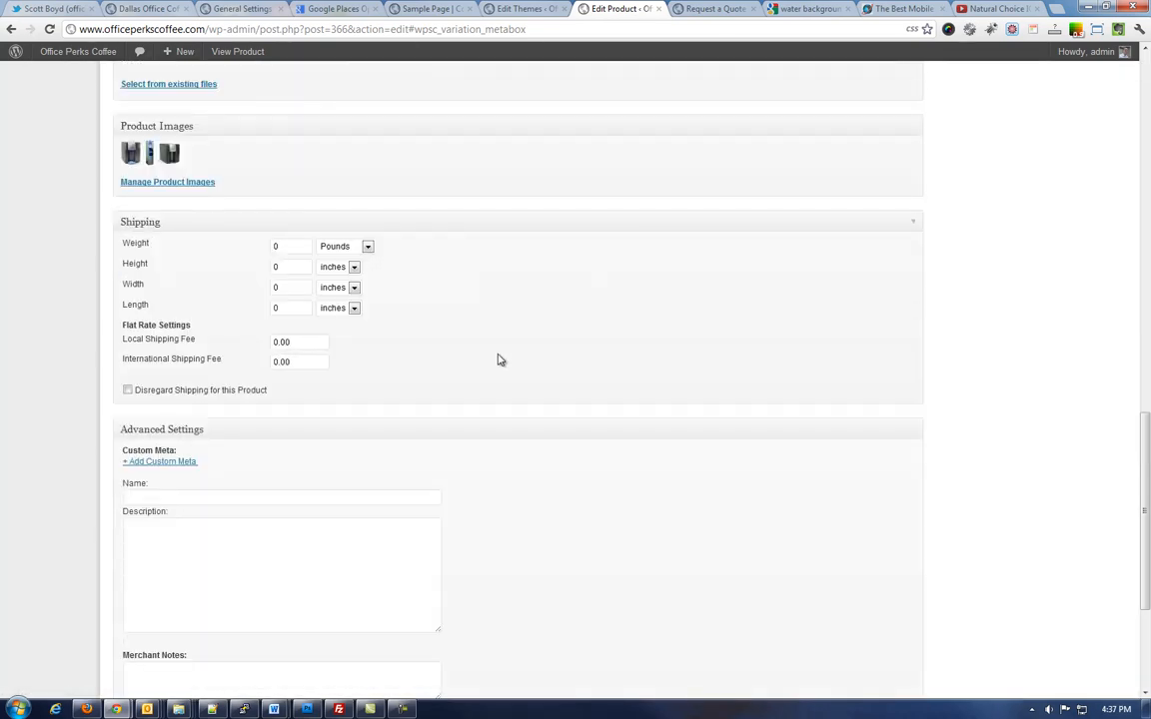
mouse_move(210, 272)
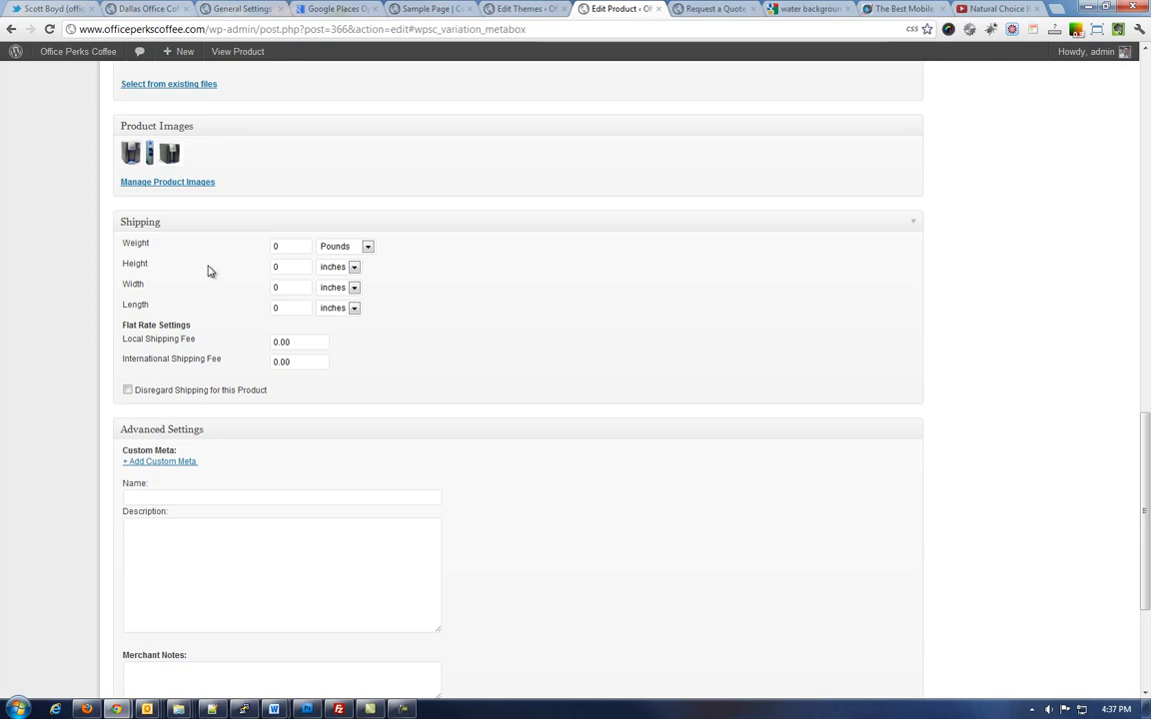
mouse_move(238, 284)
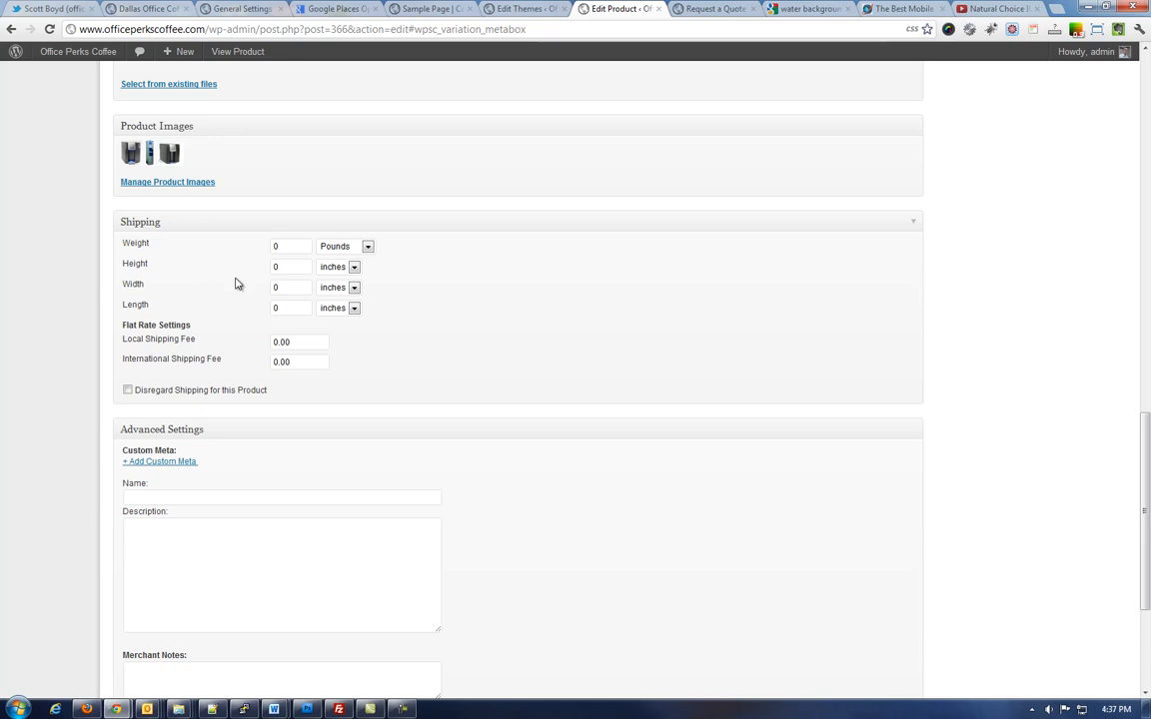
mouse_move(379, 288)
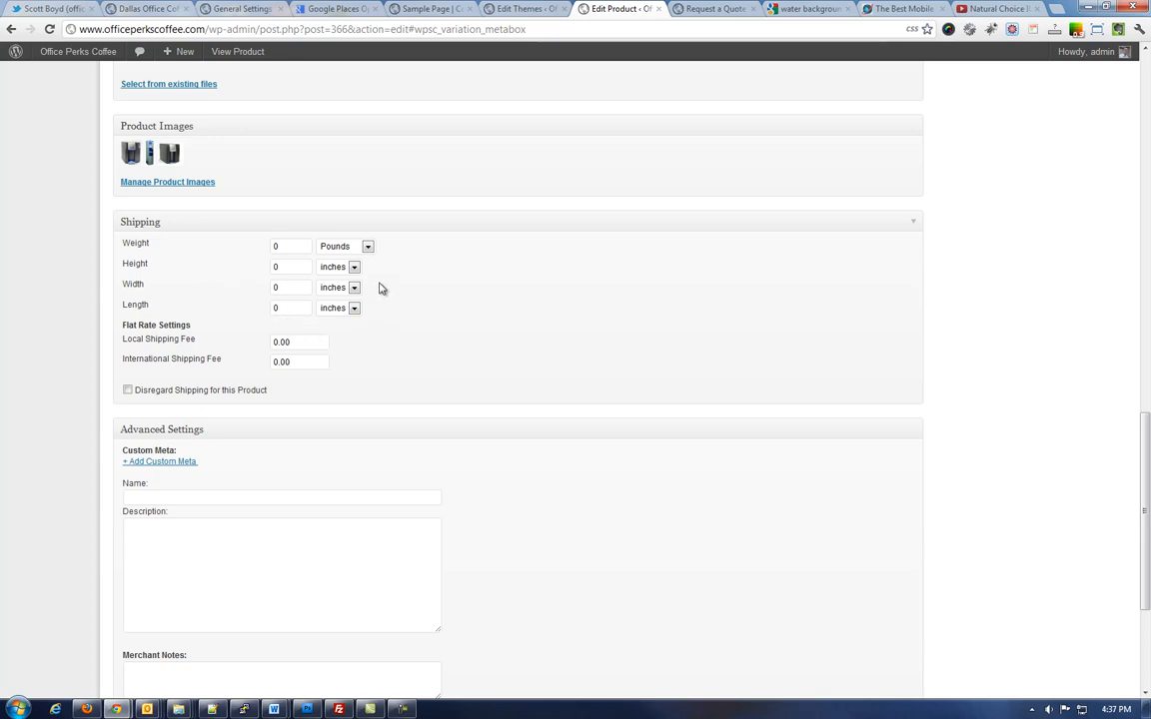
mouse_move(372, 287)
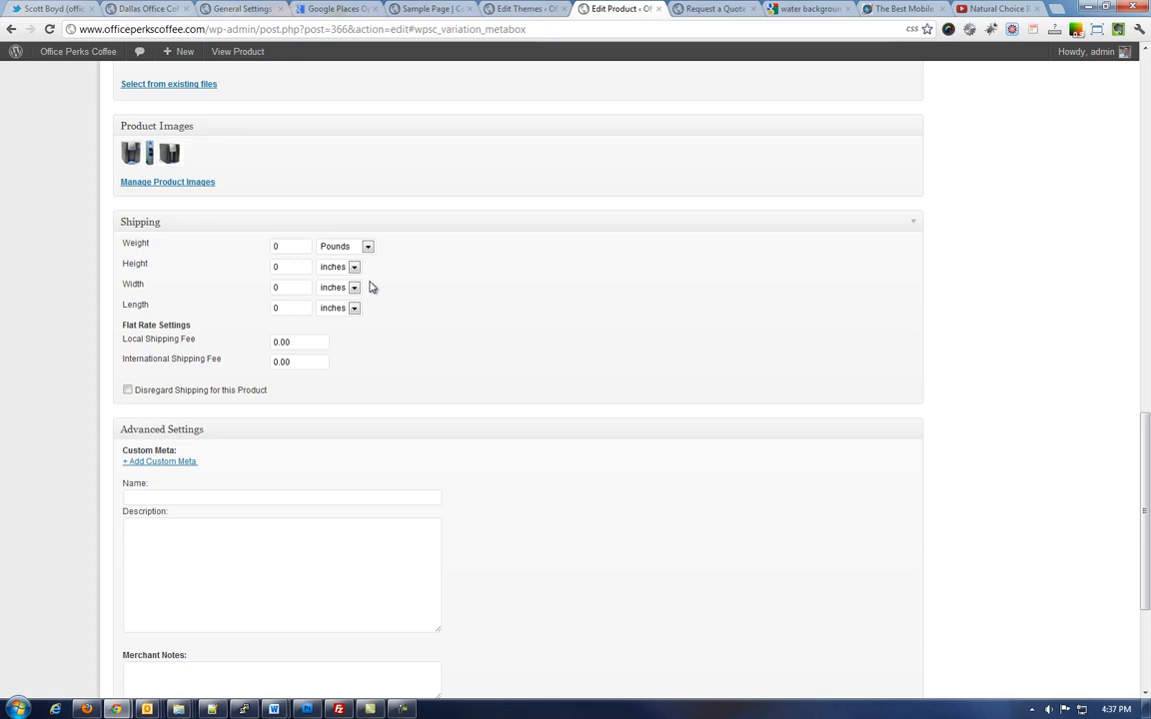
click(300, 342)
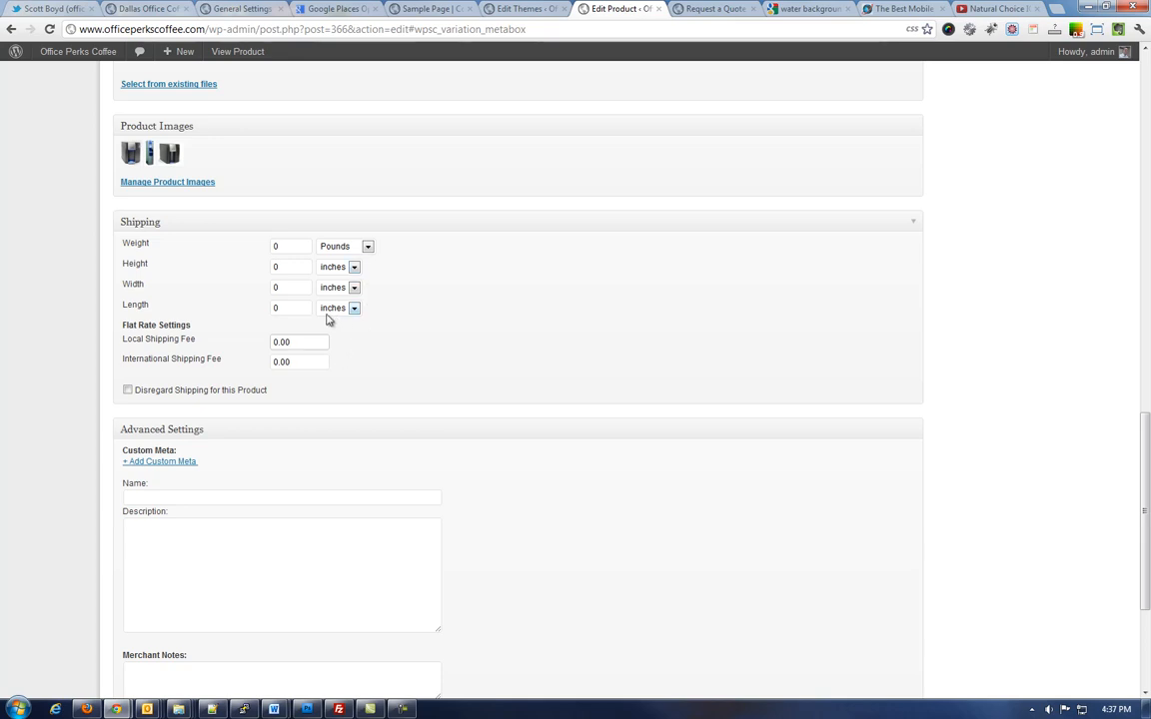
mouse_move(320, 324)
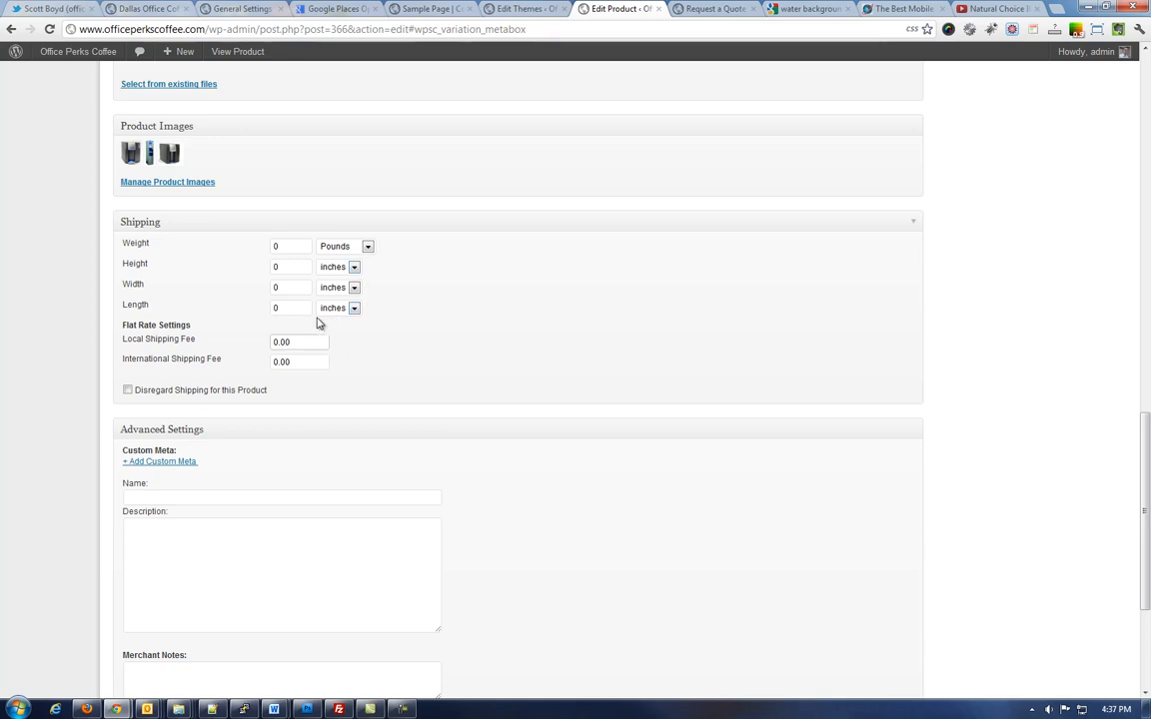
mouse_move(313, 324)
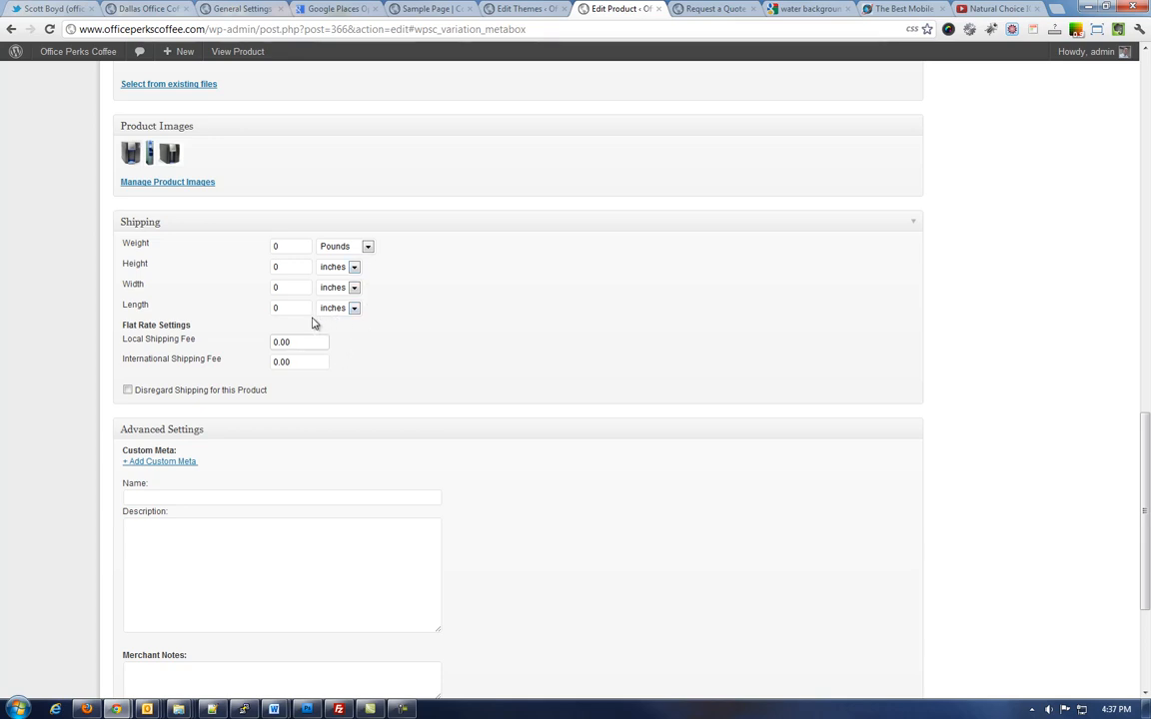
click(300, 341)
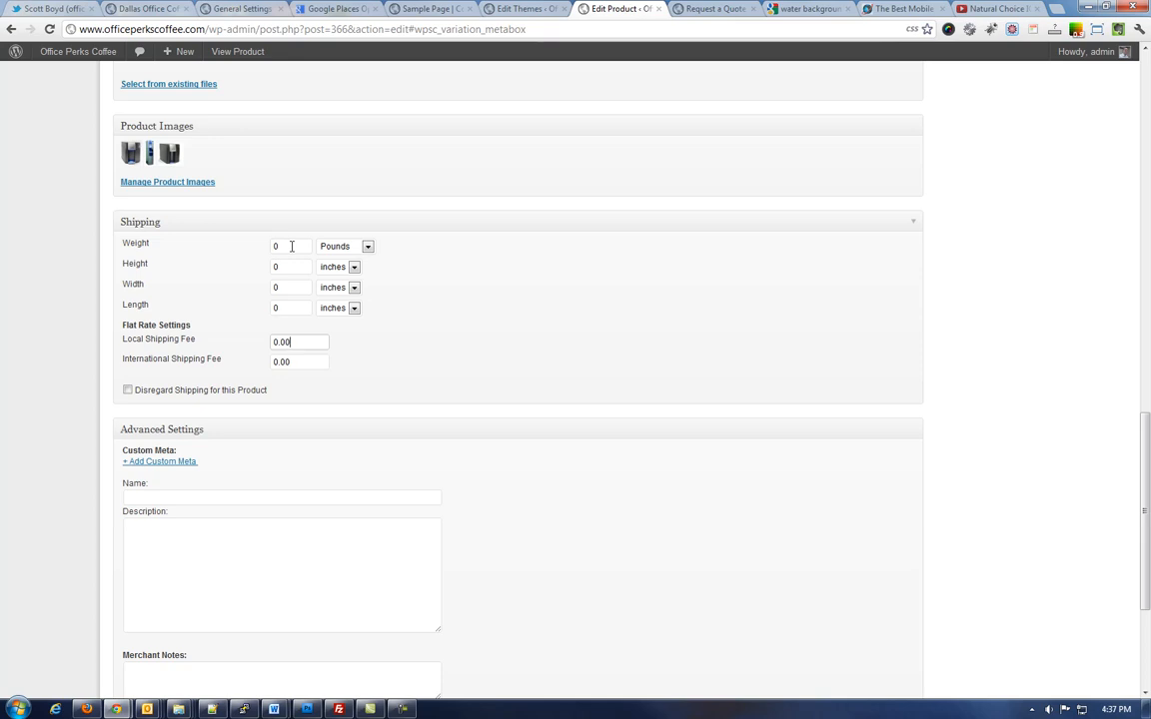
mouse_move(208, 316)
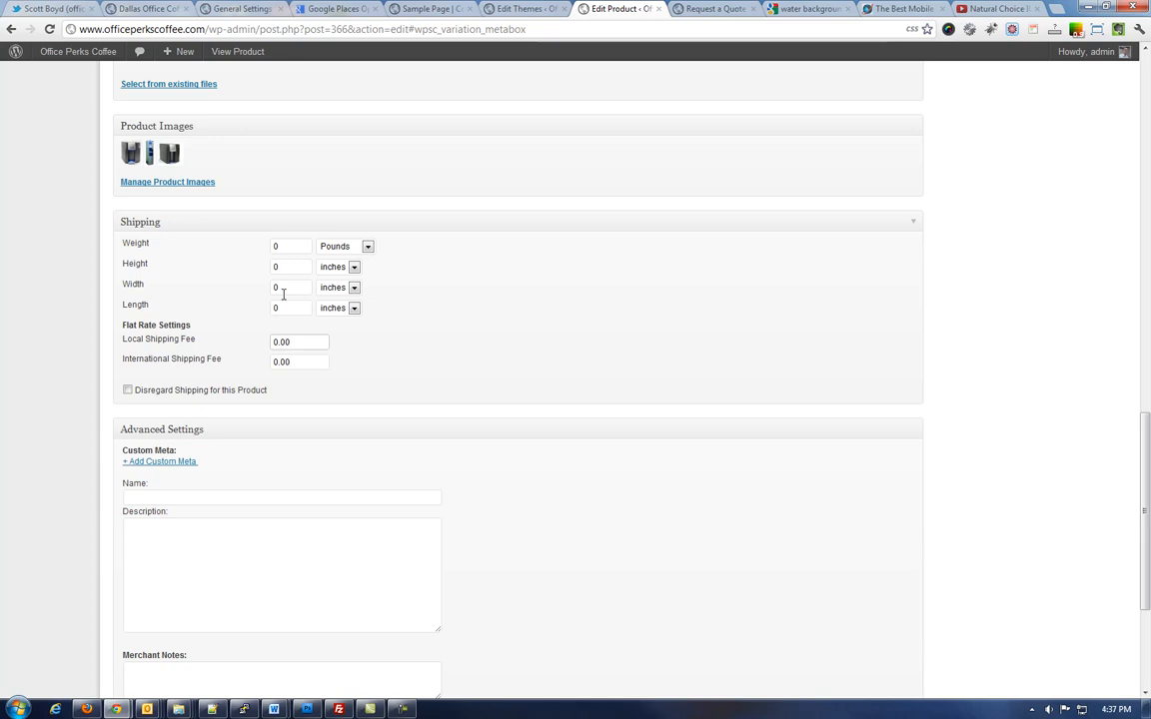
click(300, 342)
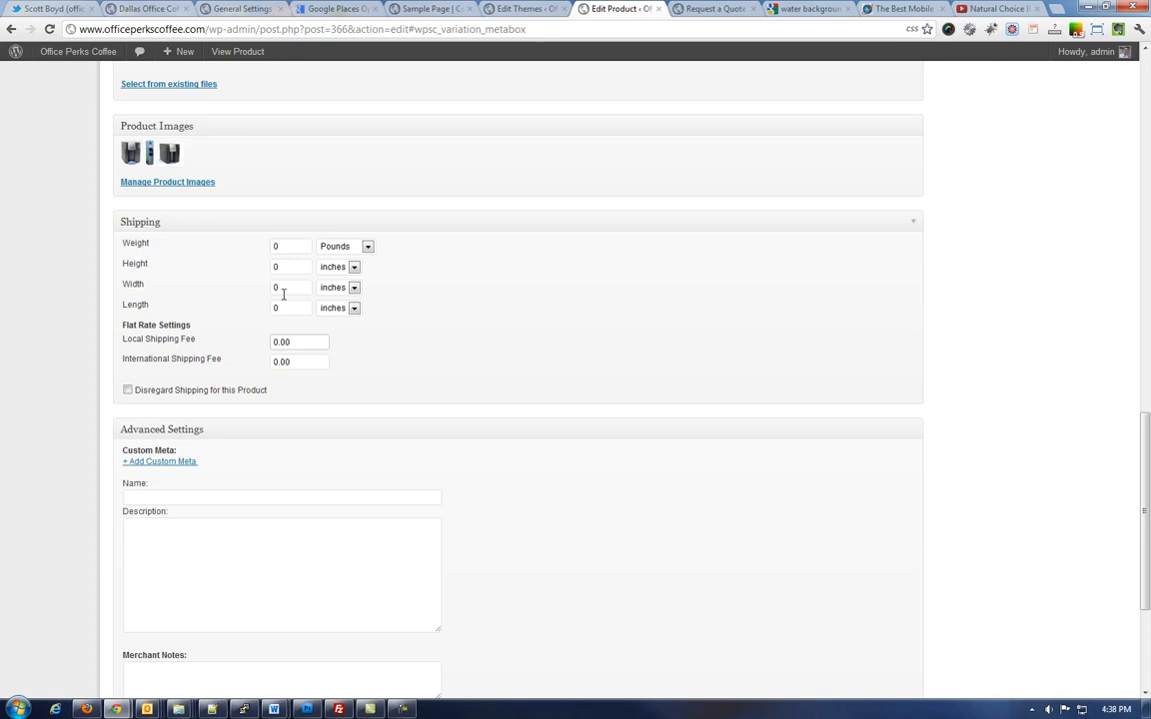
click(300, 342)
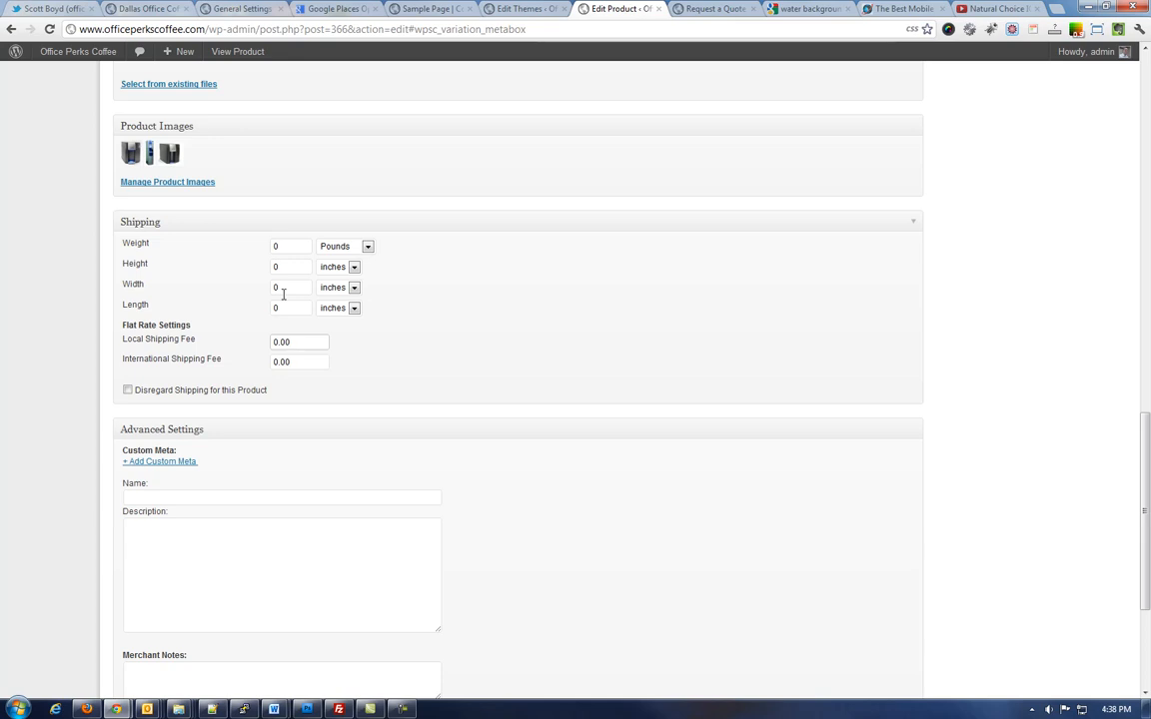
click(300, 341)
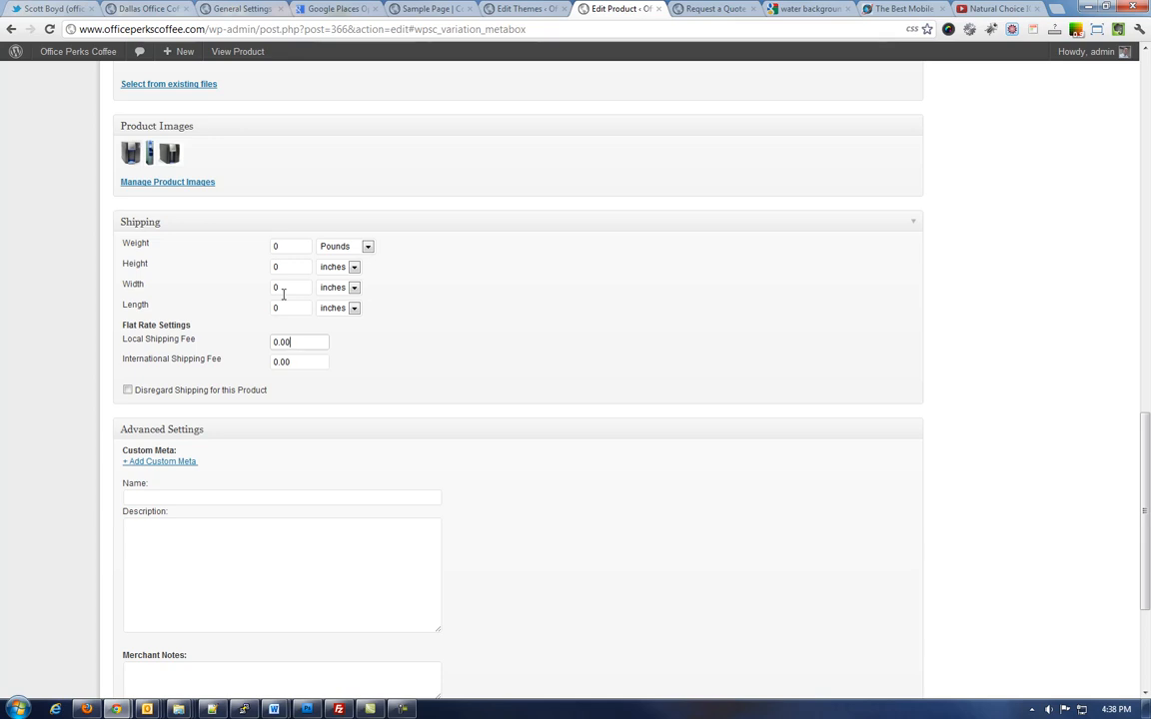
mouse_move(296, 316)
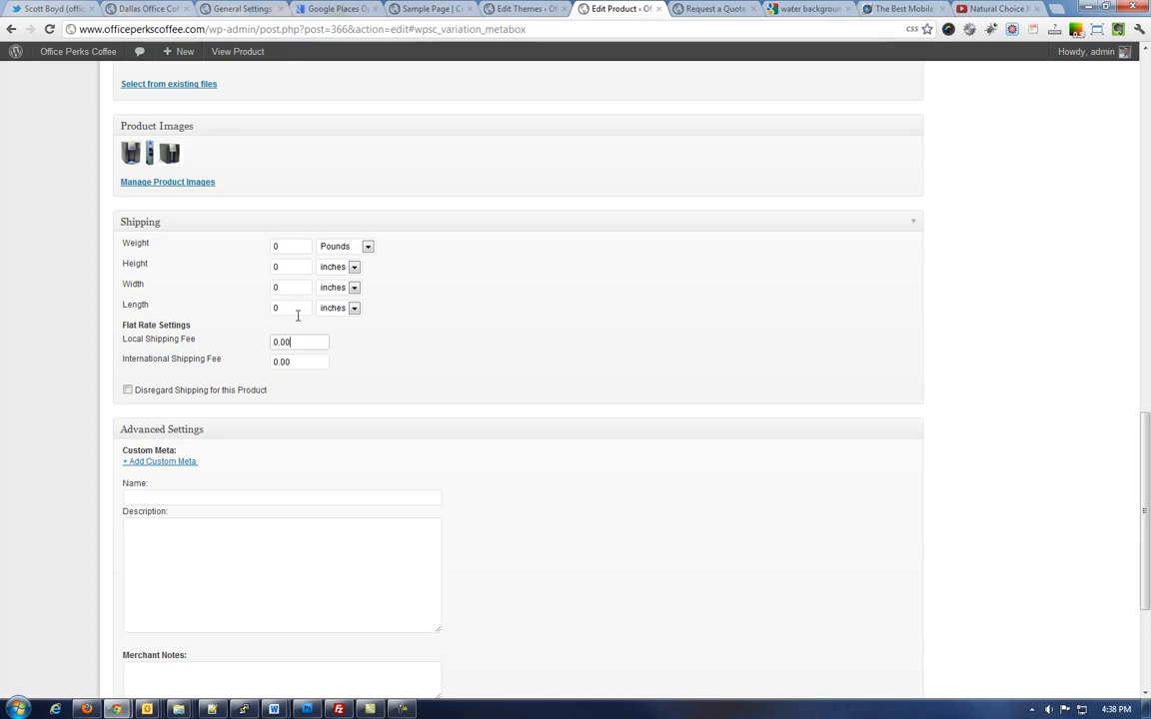
scroll(down, 3)
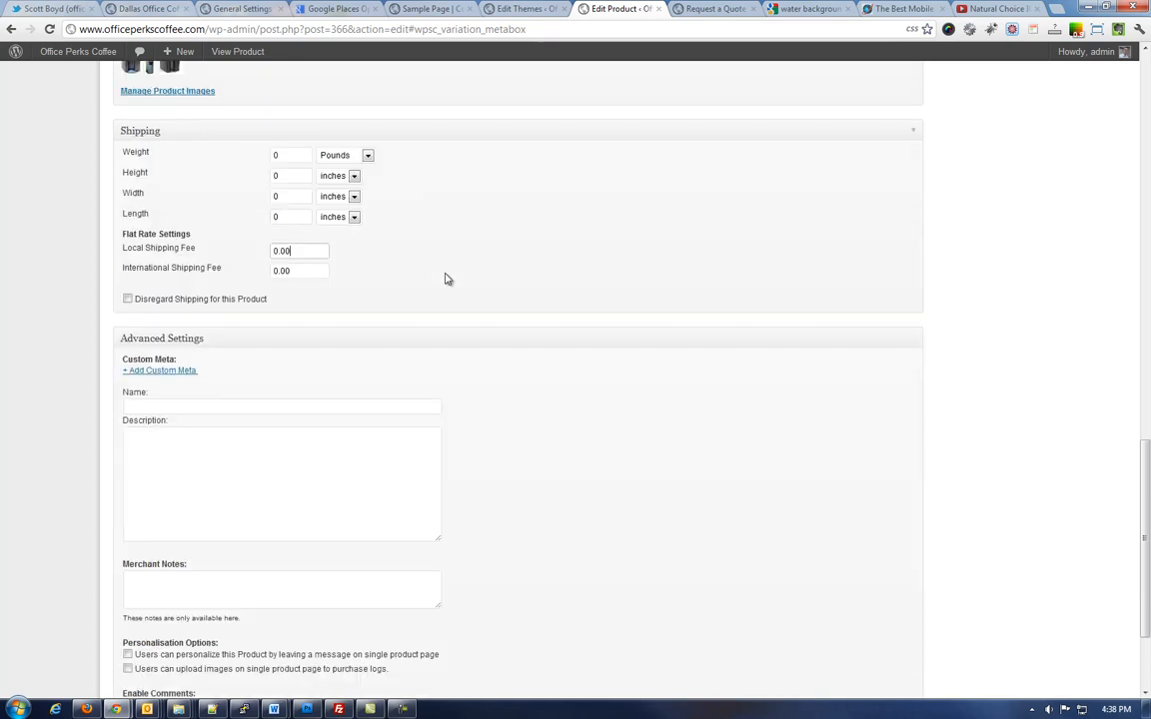
scroll(down, 3)
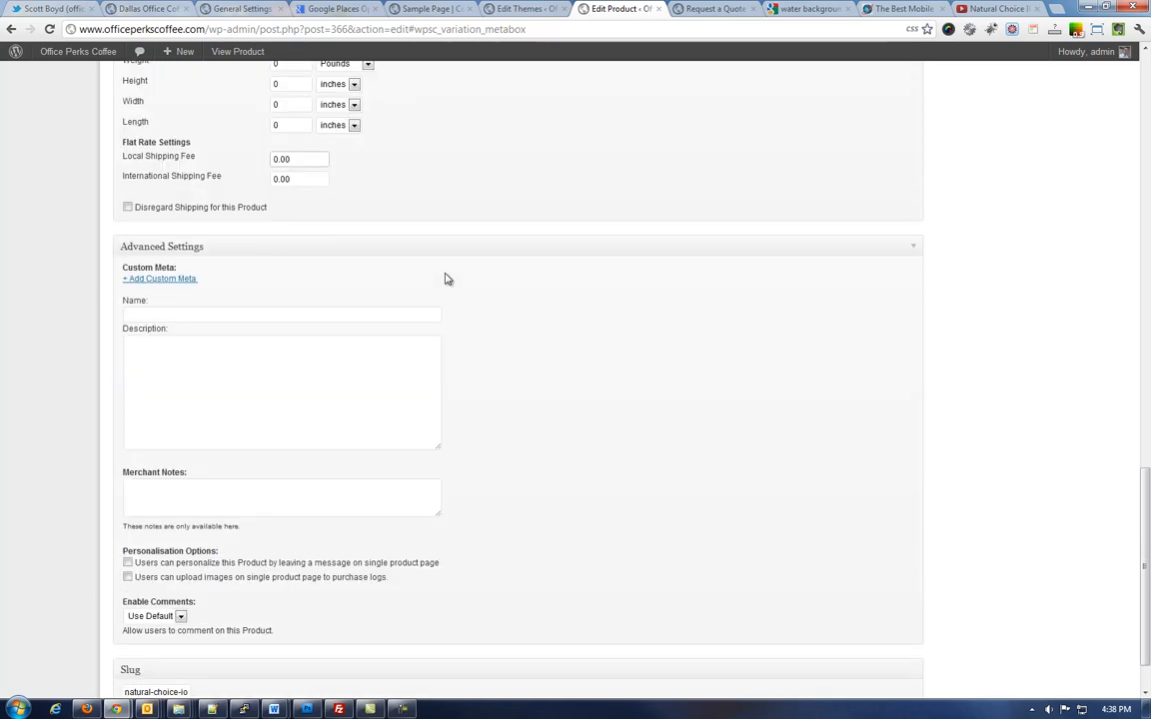
scroll(down, 3)
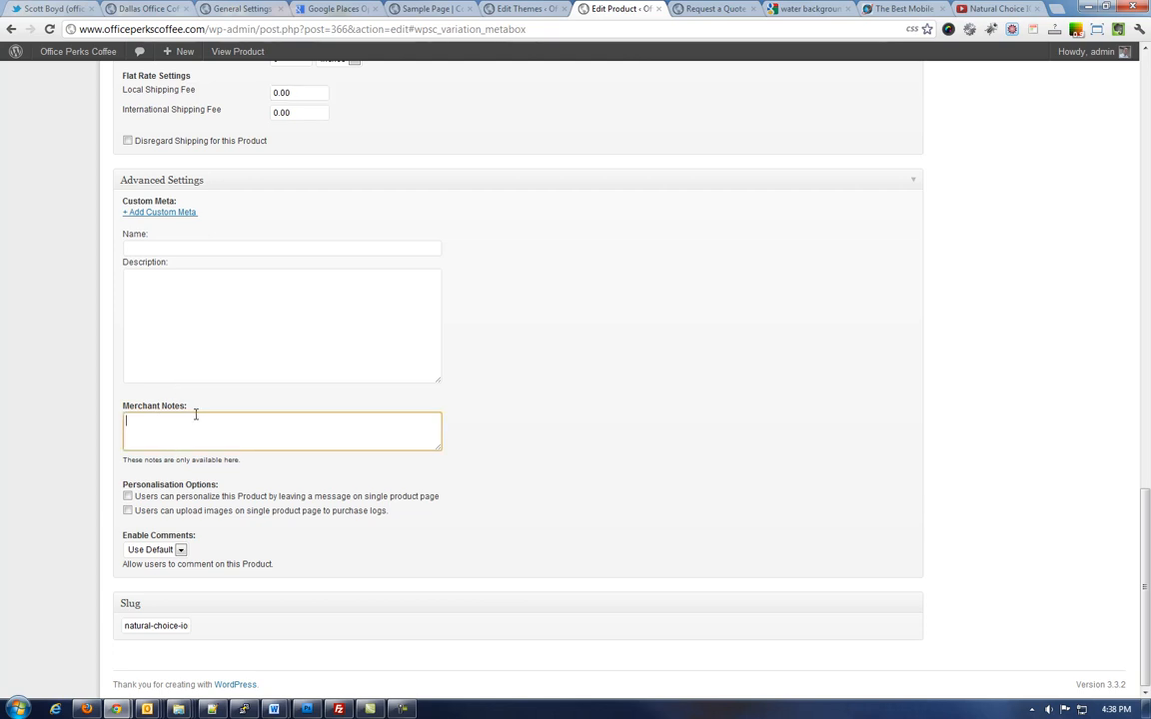
mouse_move(207, 418)
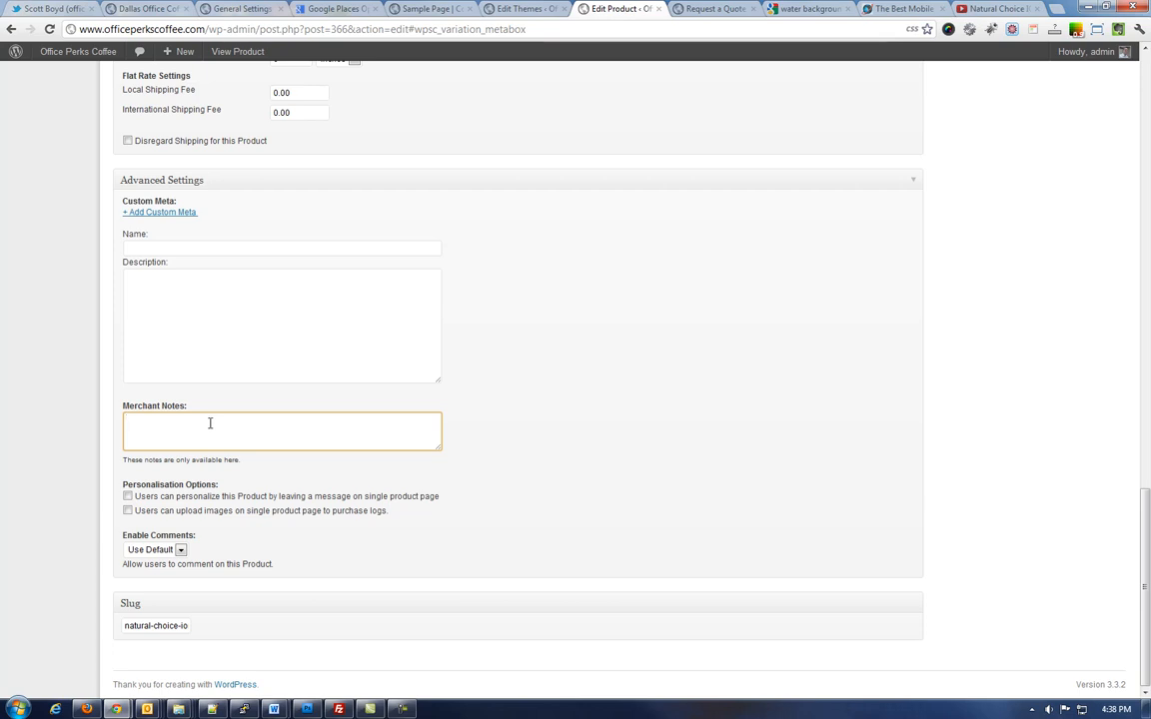
click(210, 431)
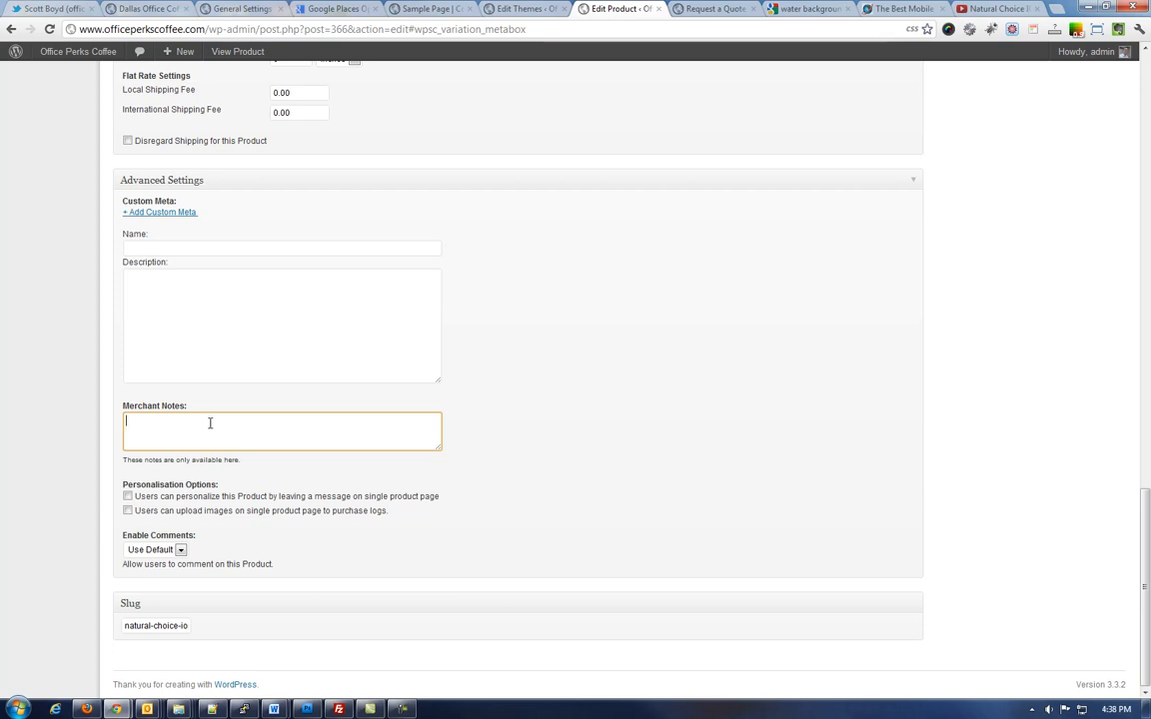
mouse_move(210, 531)
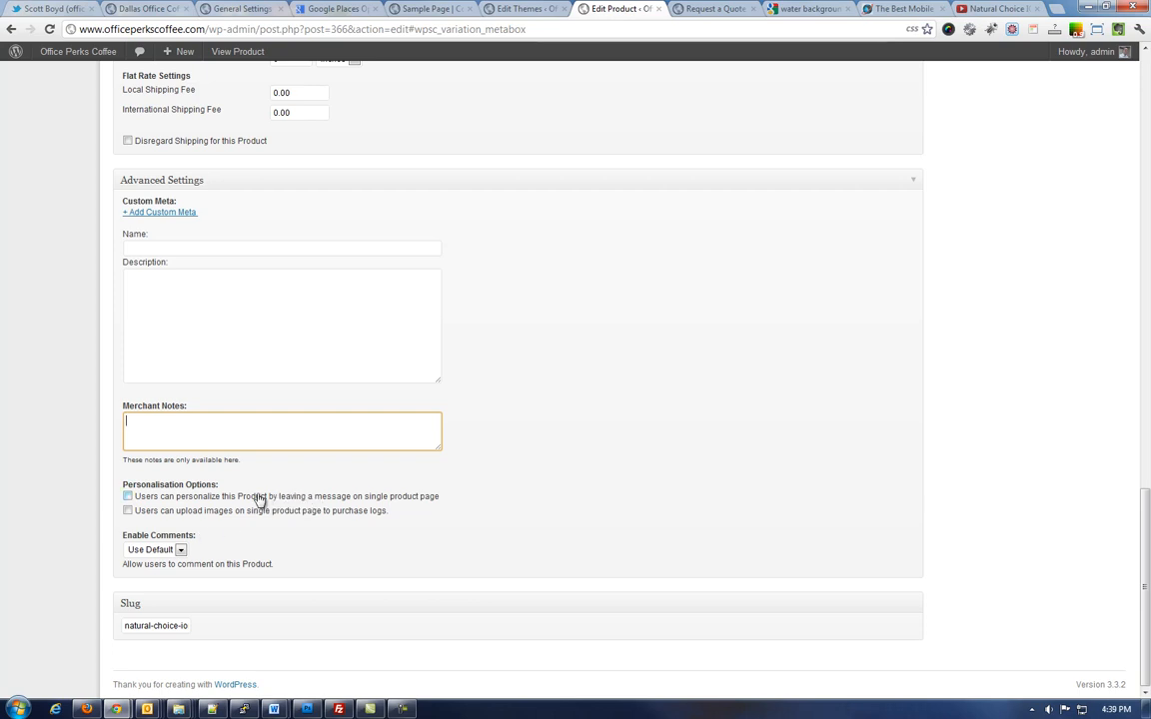
mouse_move(247, 539)
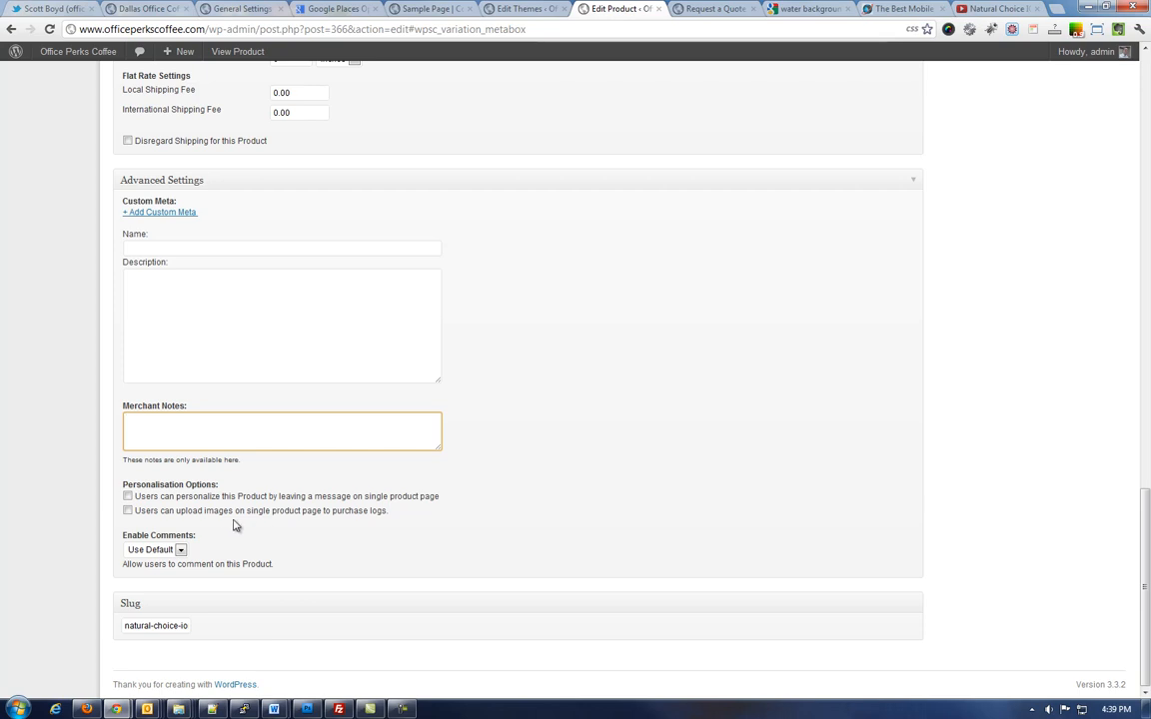
mouse_move(284, 517)
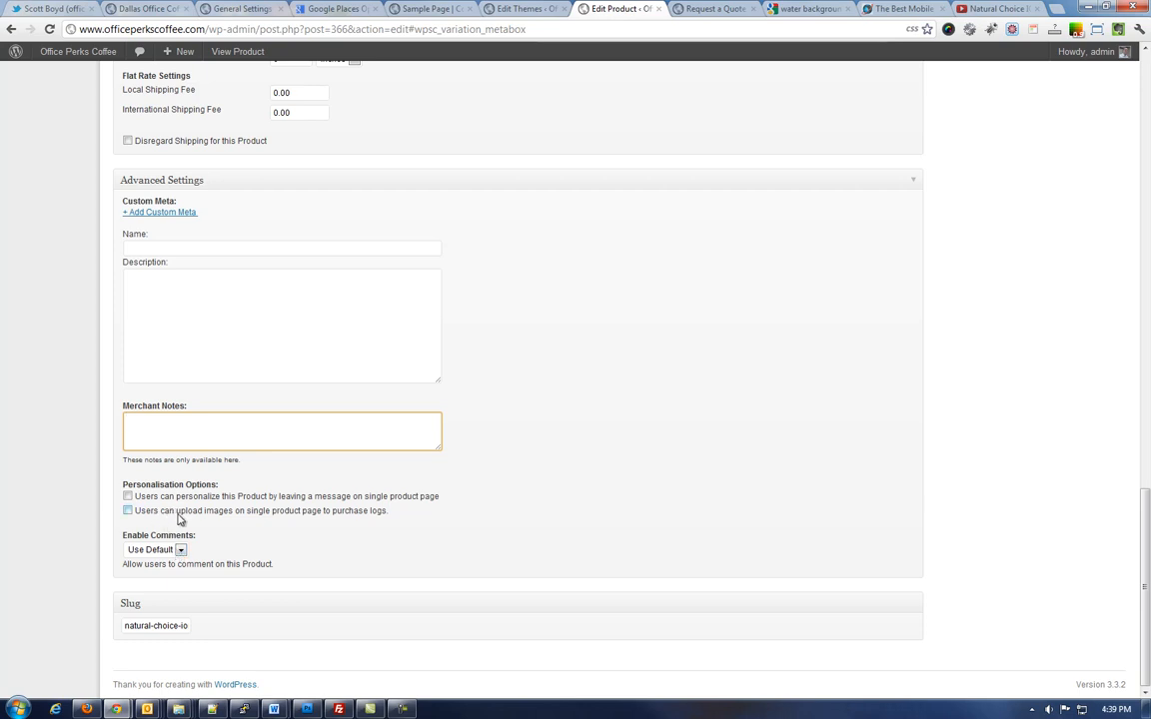
click(156, 550)
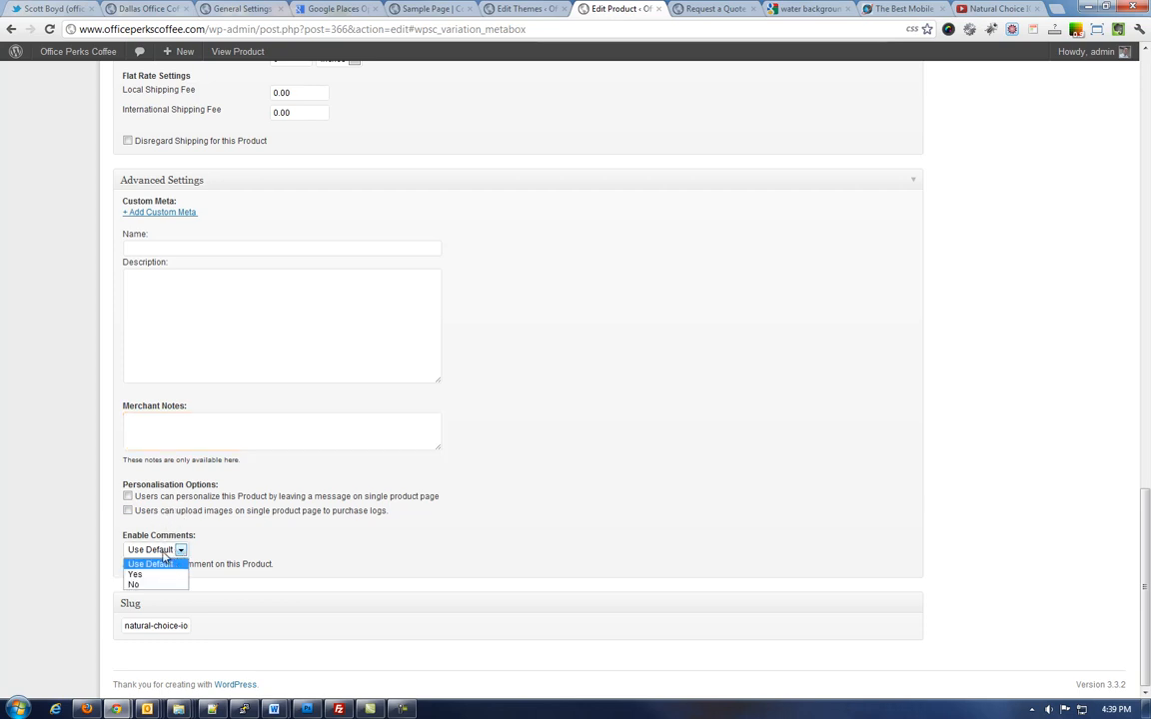
click(156, 549)
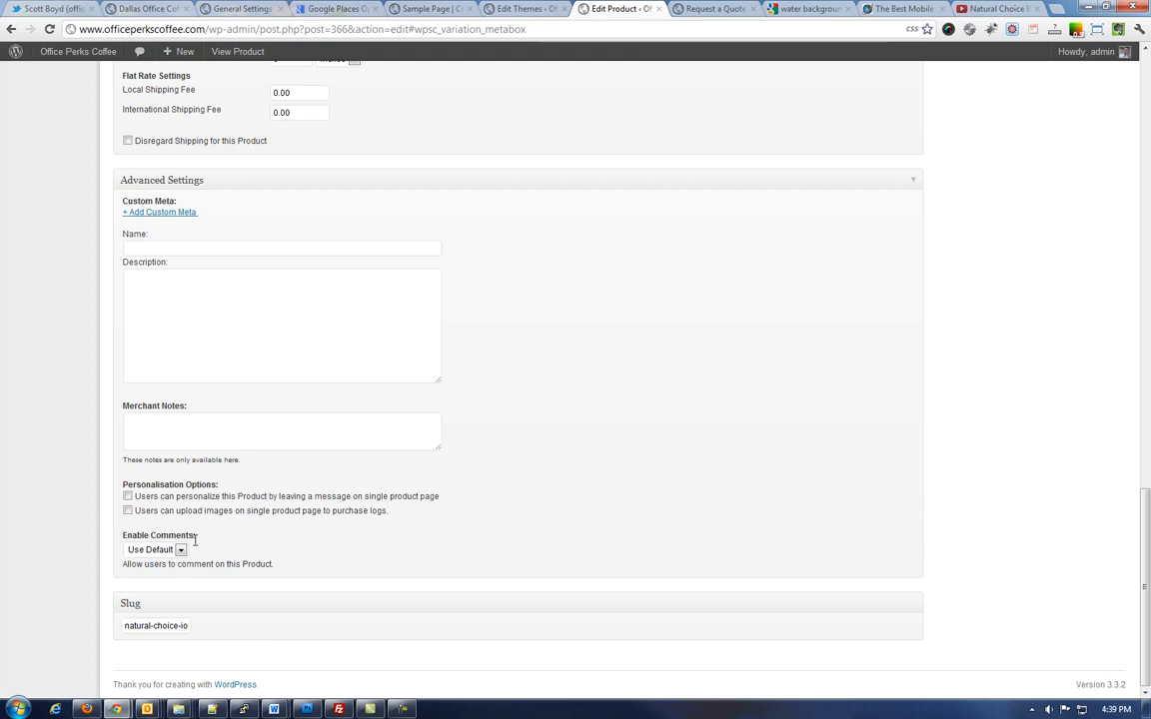
mouse_move(347, 566)
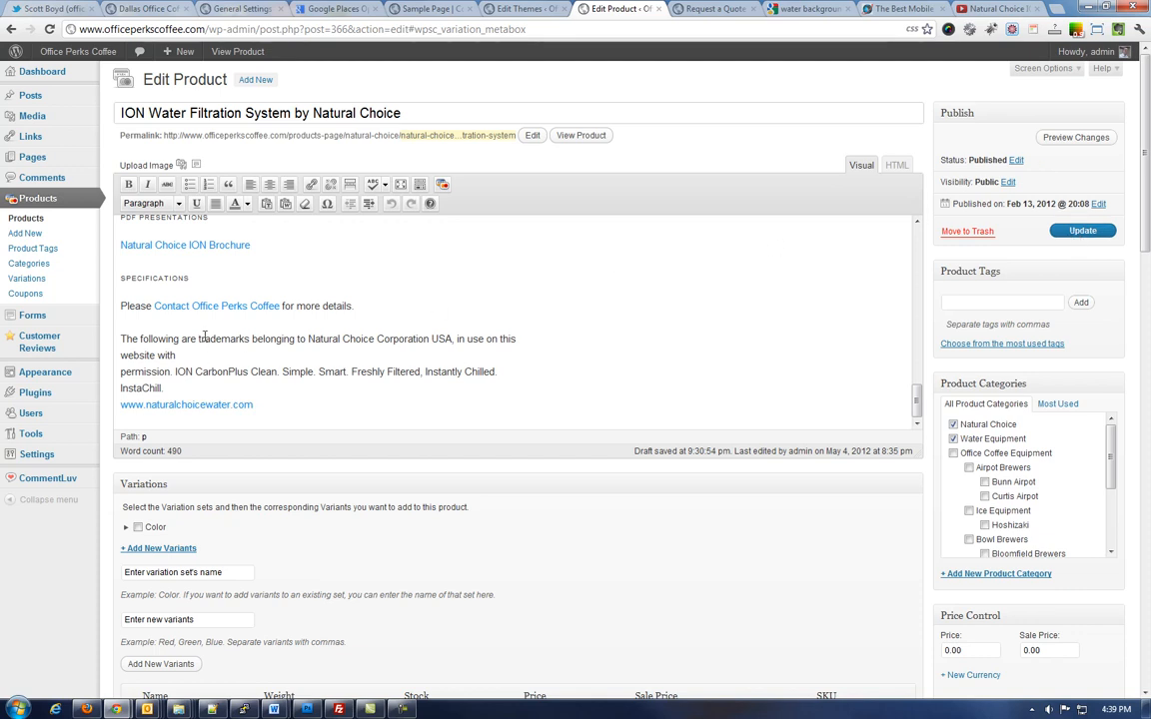
mouse_move(28, 264)
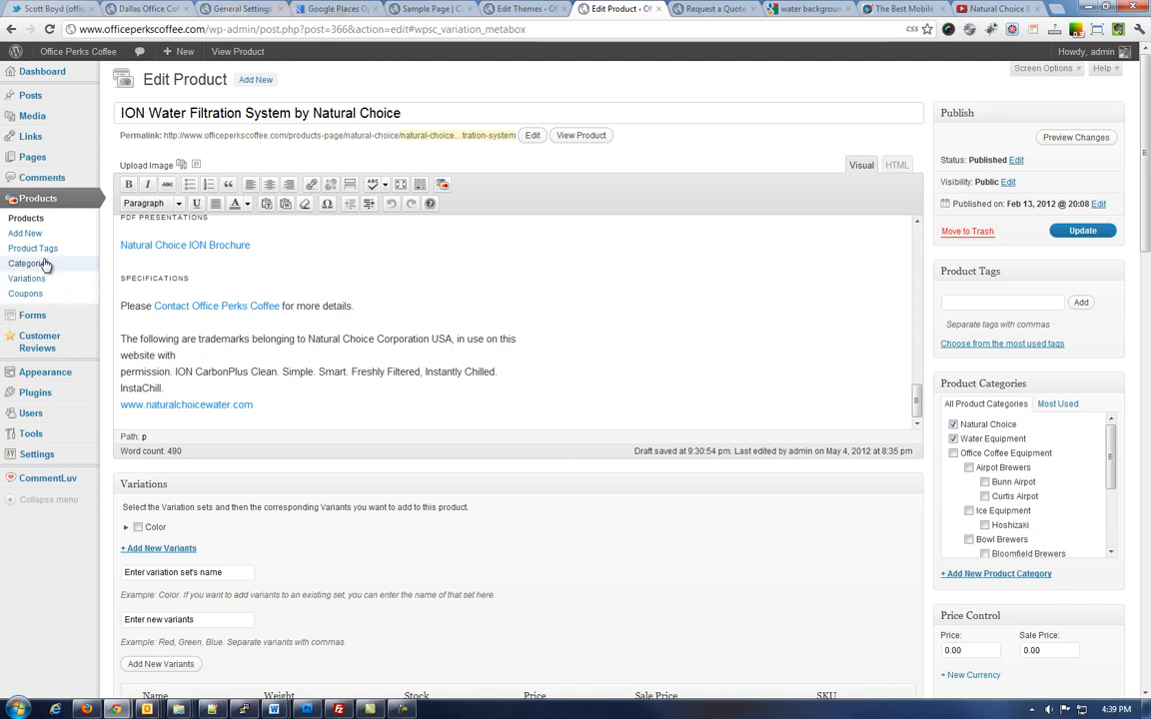
mouse_move(28, 264)
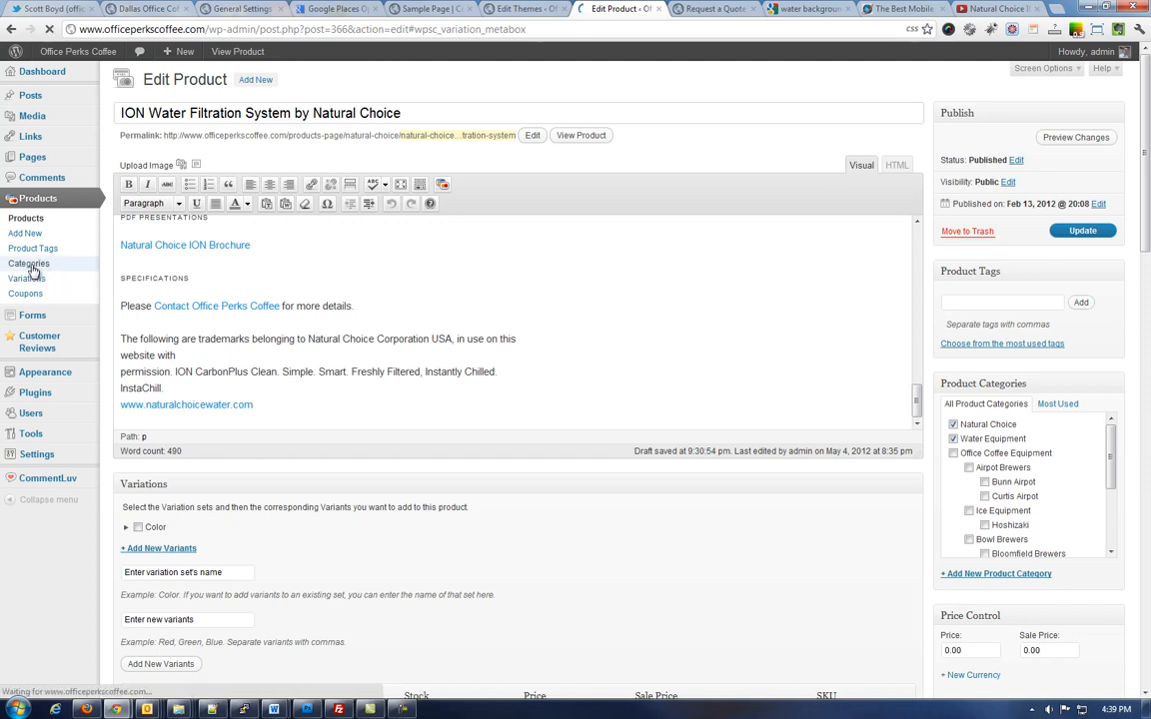
Open the Product Categories page listing categories with slugs and product counts.
click(28, 264)
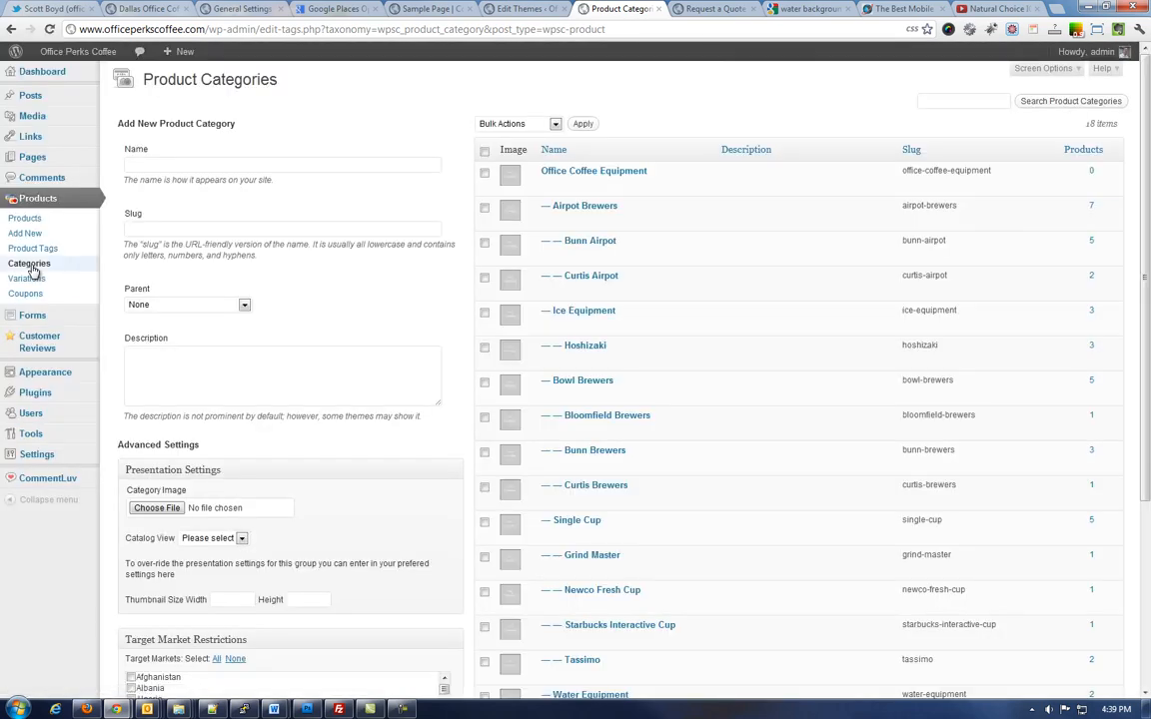
mouse_move(591, 276)
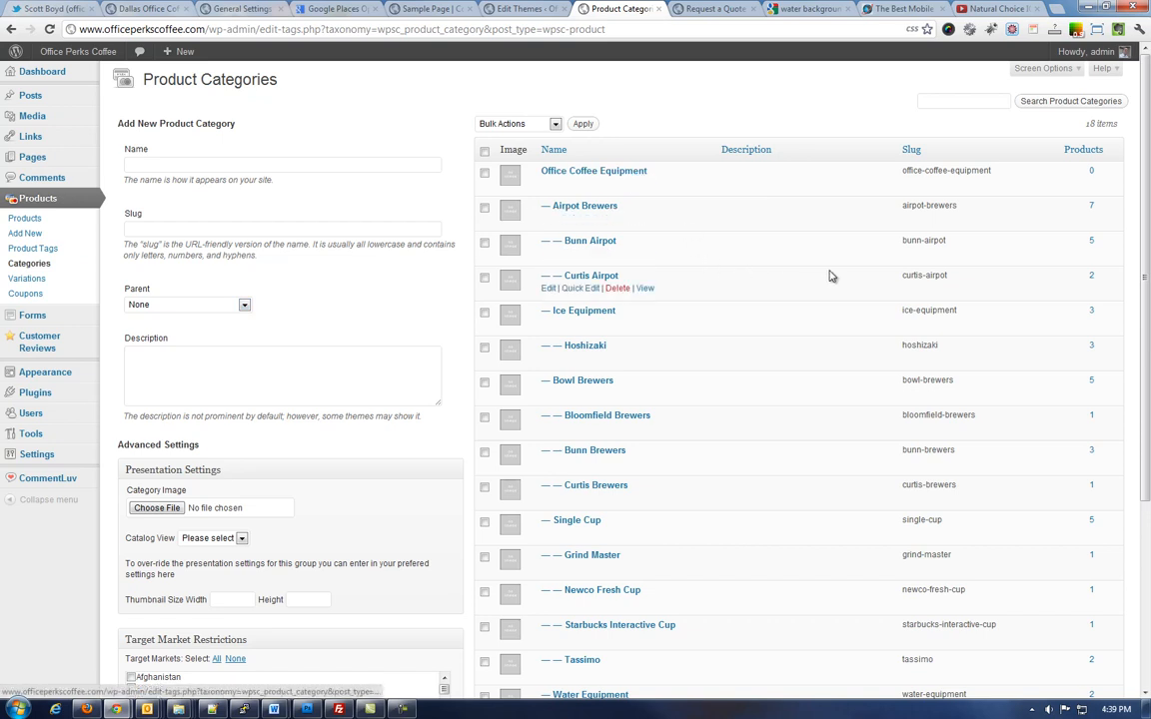
mouse_move(643, 521)
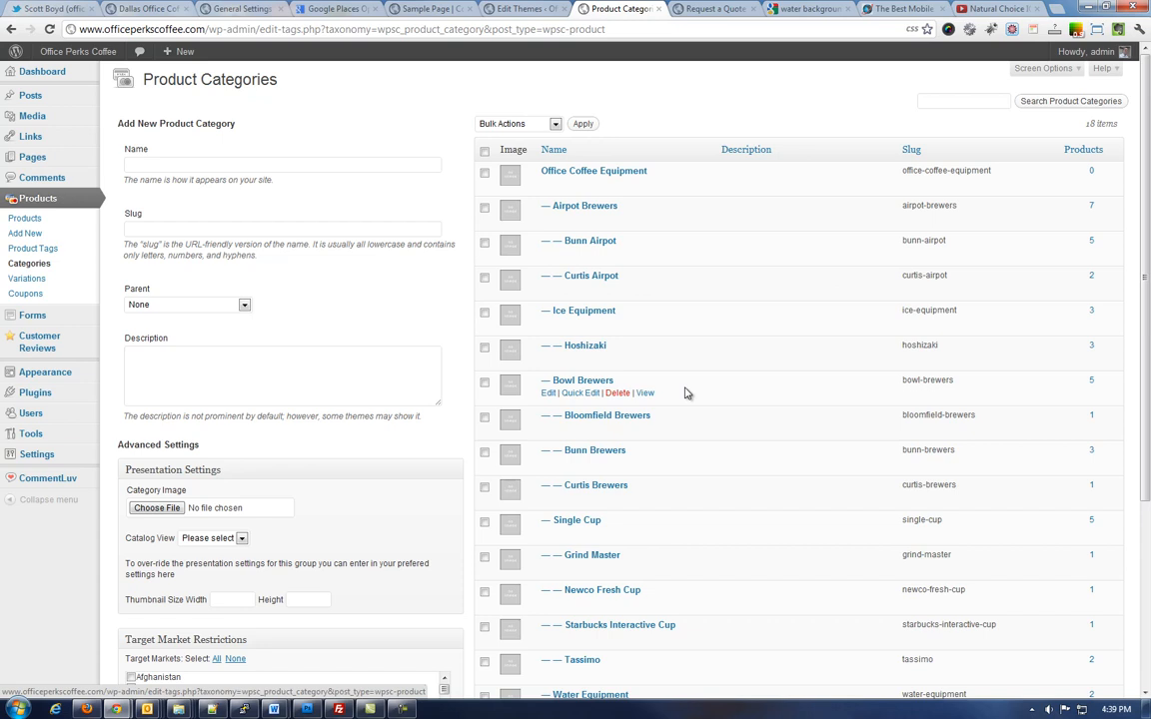
mouse_move(643, 240)
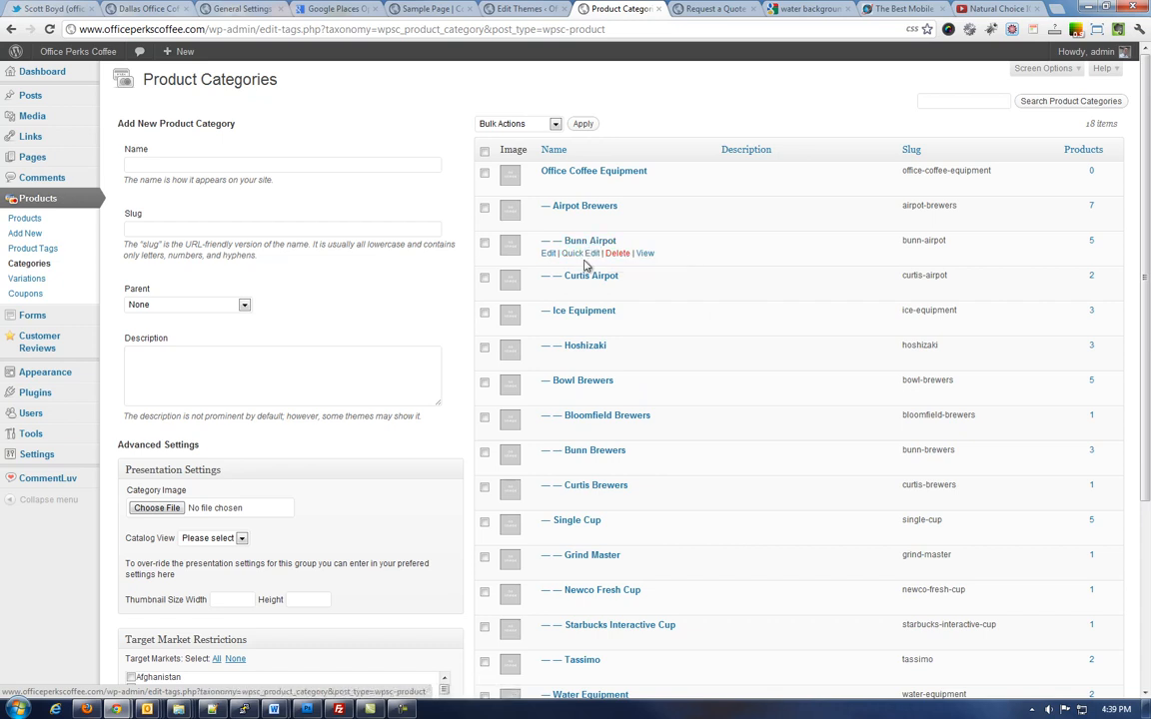
mouse_move(628, 309)
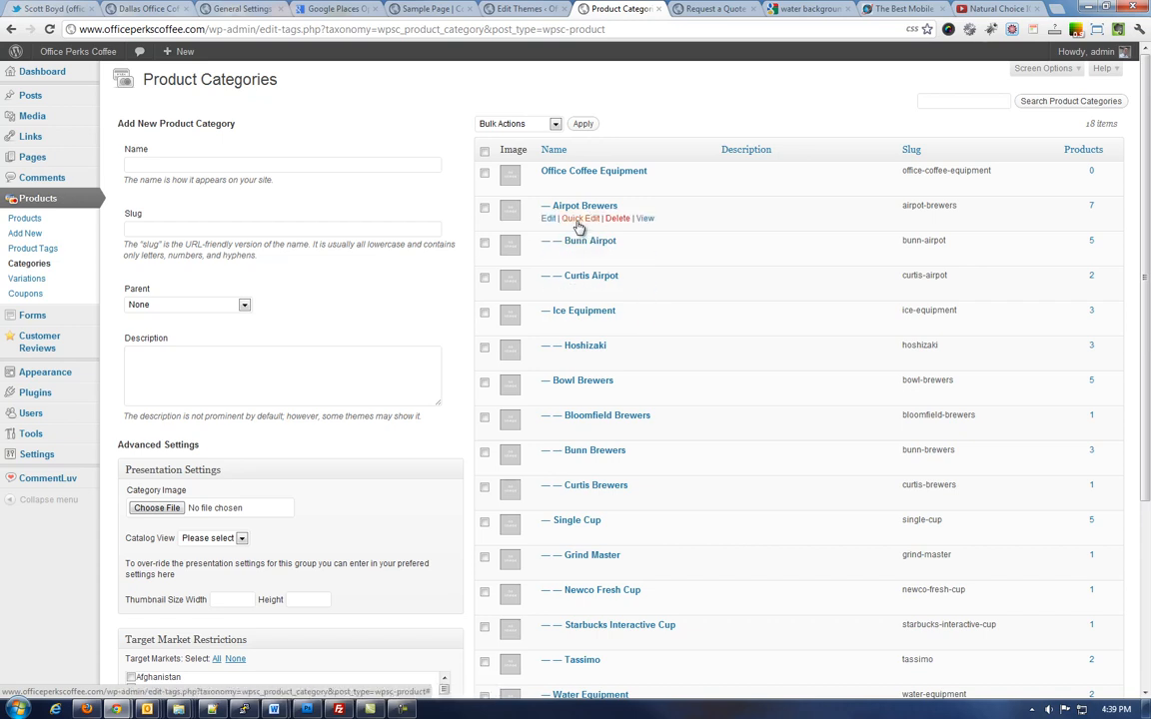
mouse_move(548, 217)
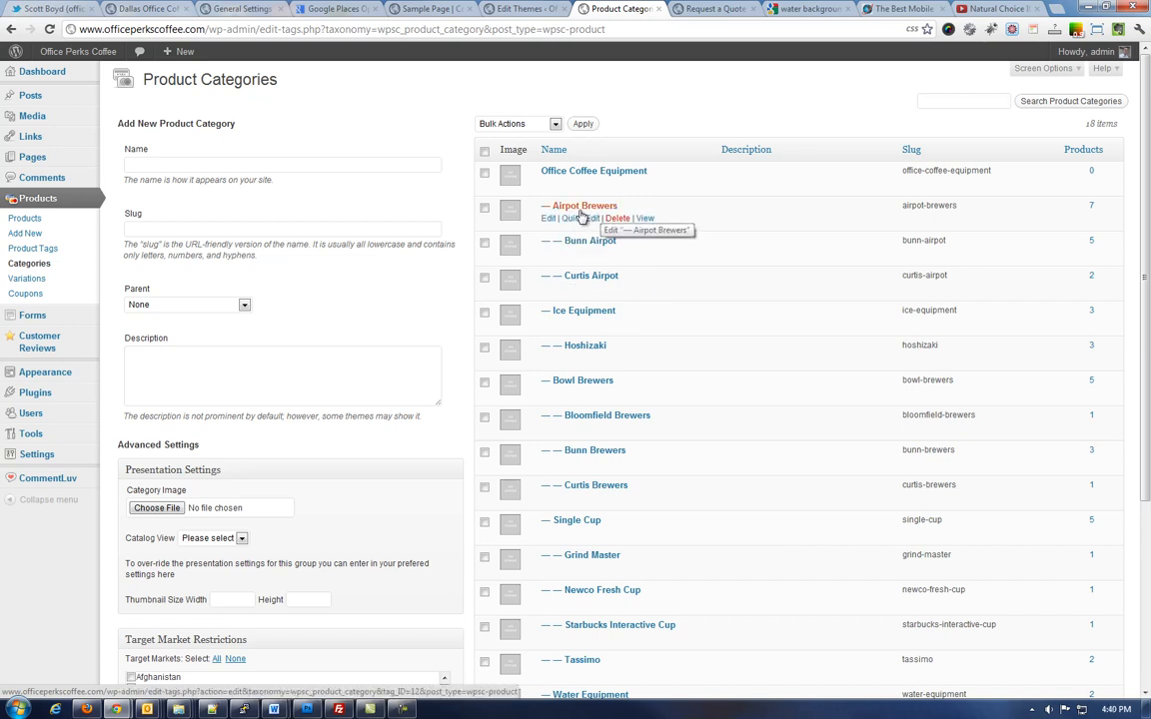
mouse_move(599, 248)
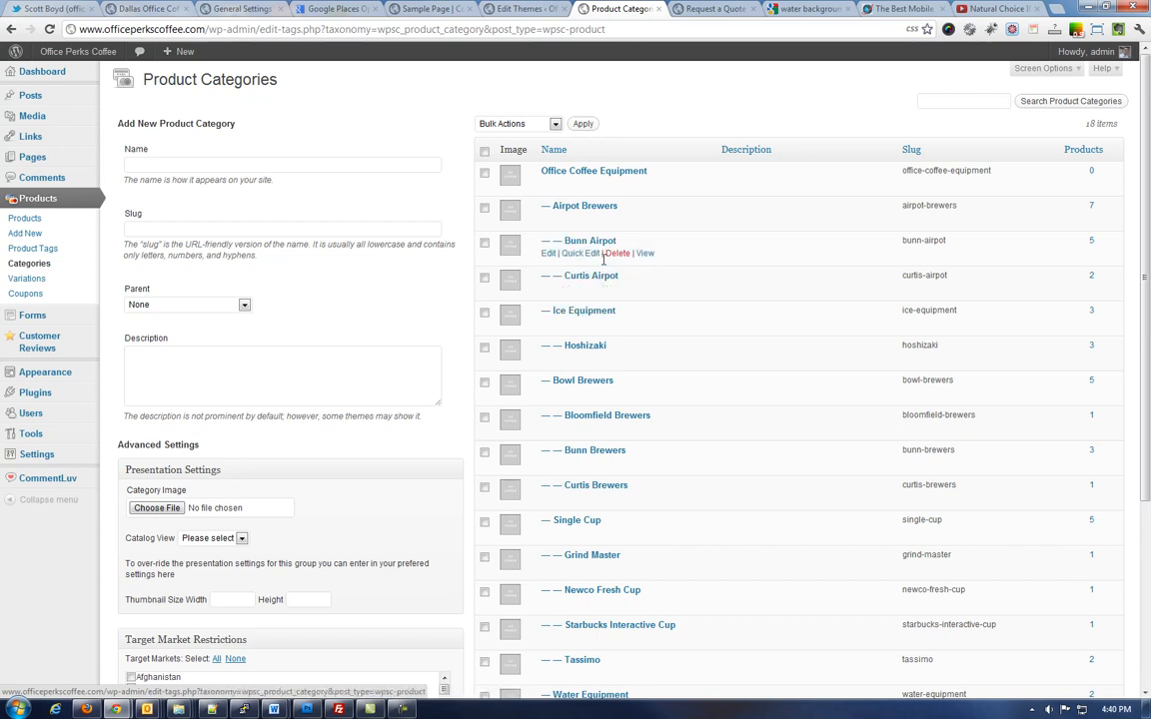
mouse_move(590, 239)
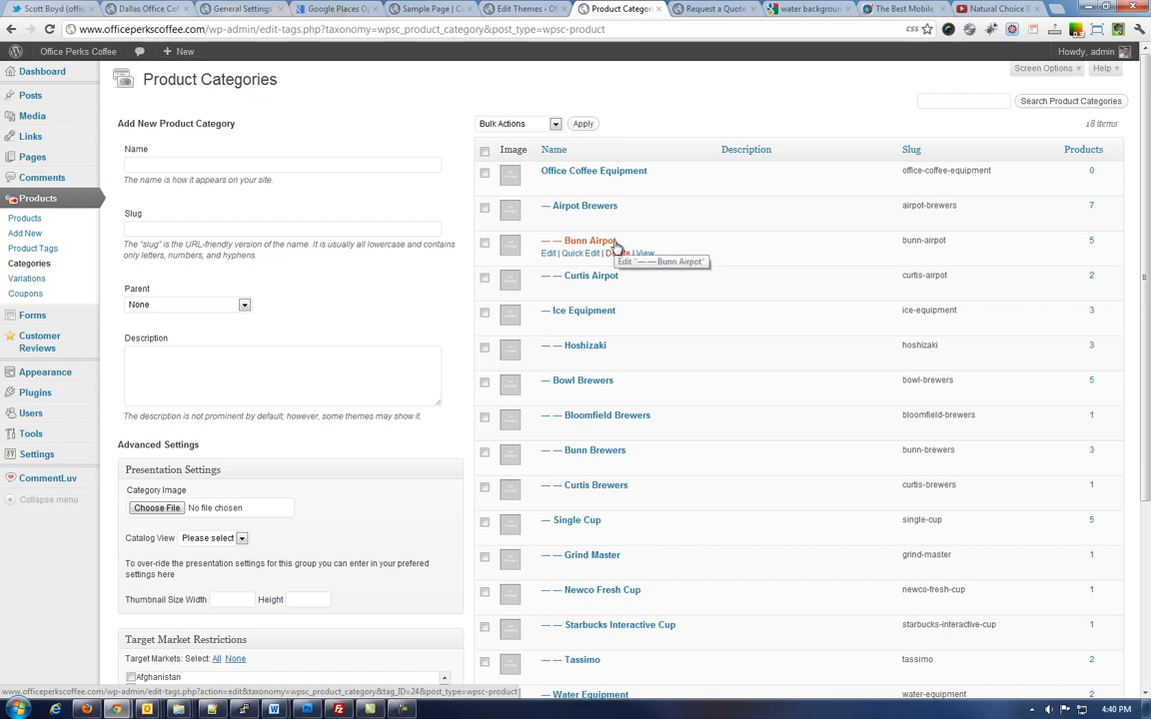
mouse_move(555, 276)
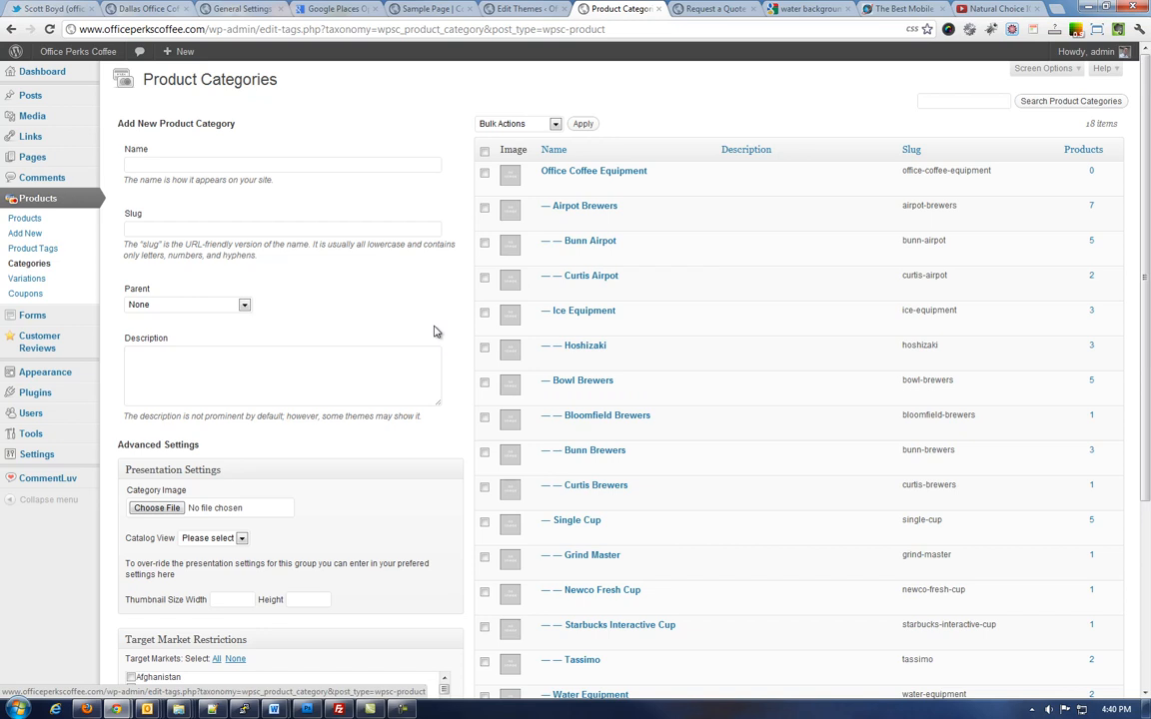
click(284, 164)
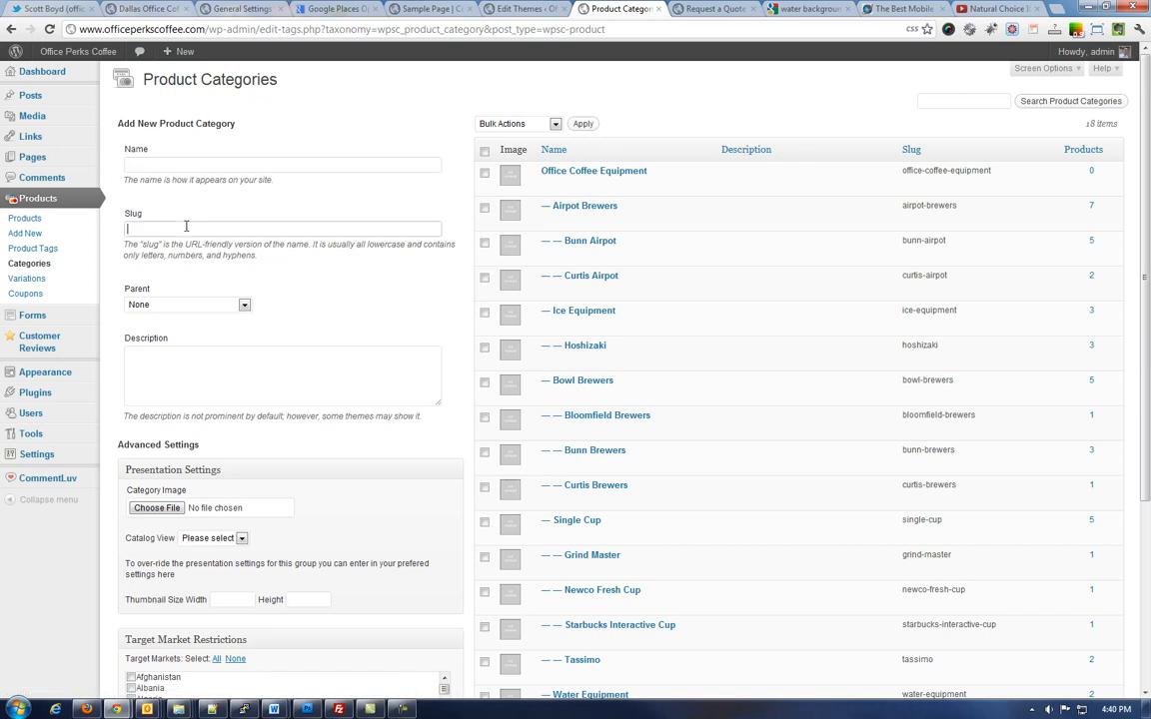
mouse_move(583, 204)
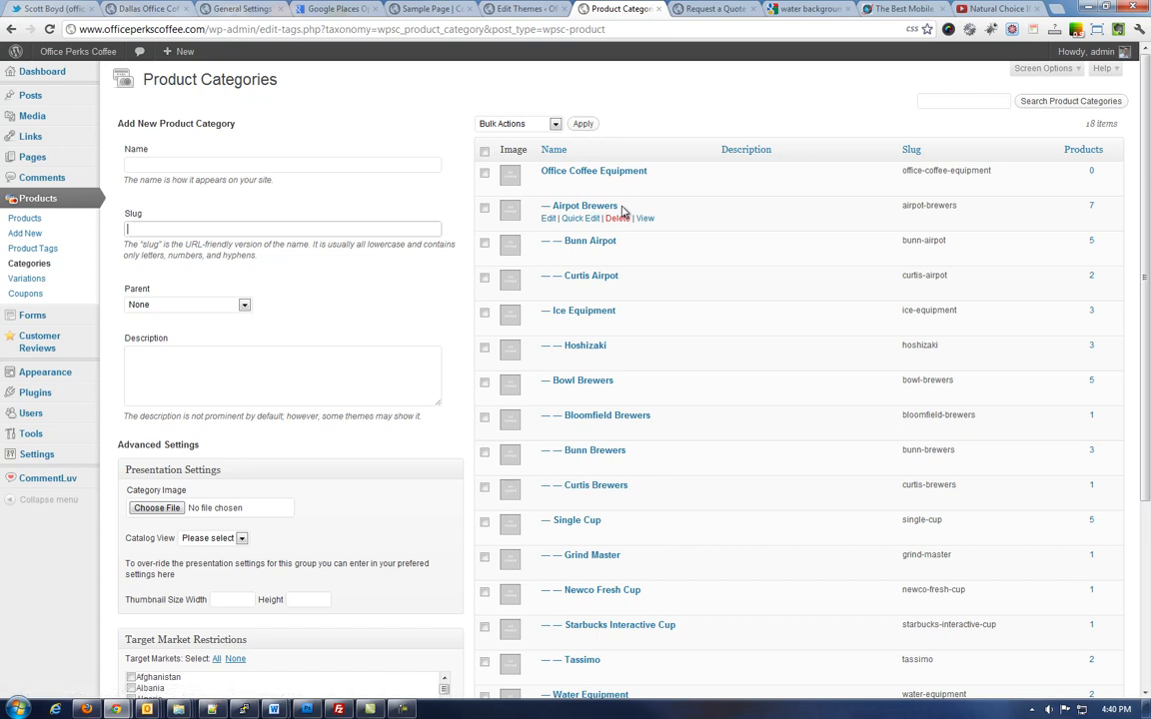
mouse_move(292, 207)
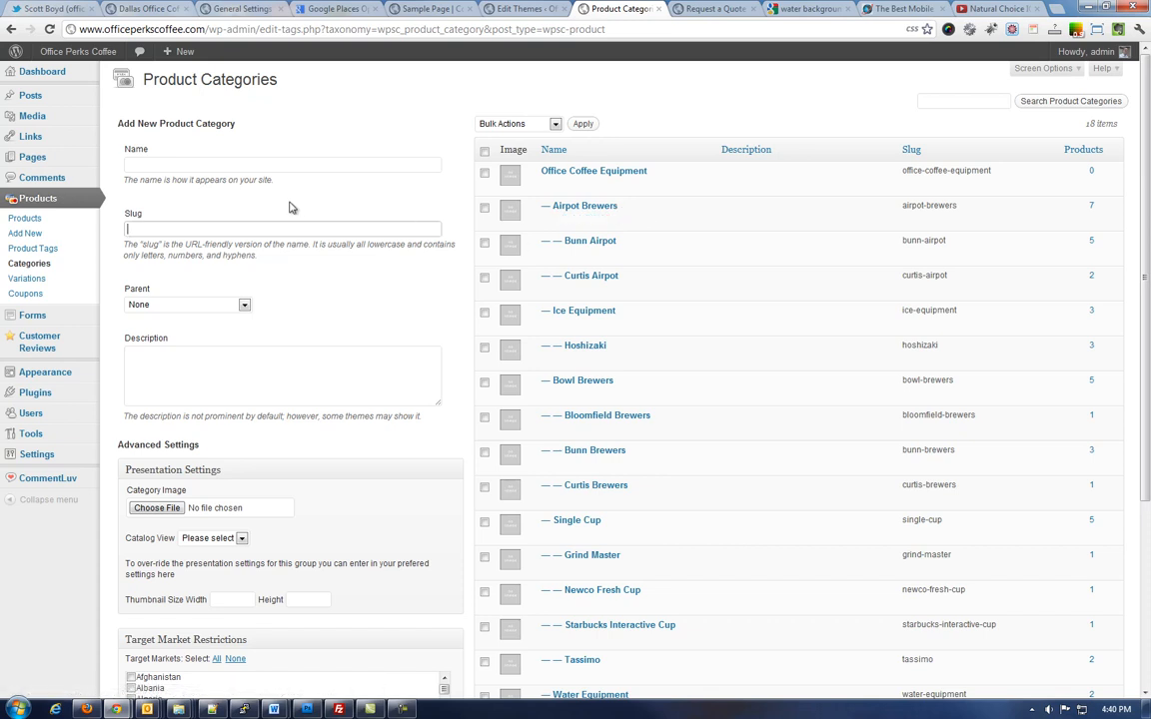
mouse_move(583, 204)
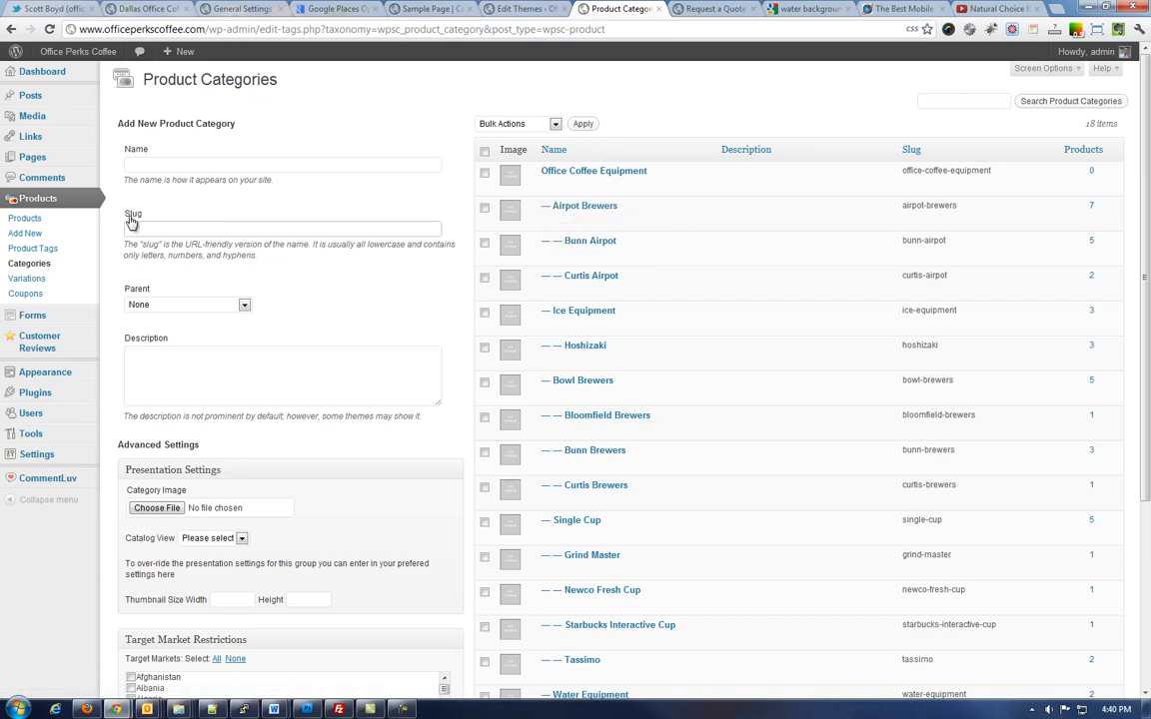
mouse_move(156, 240)
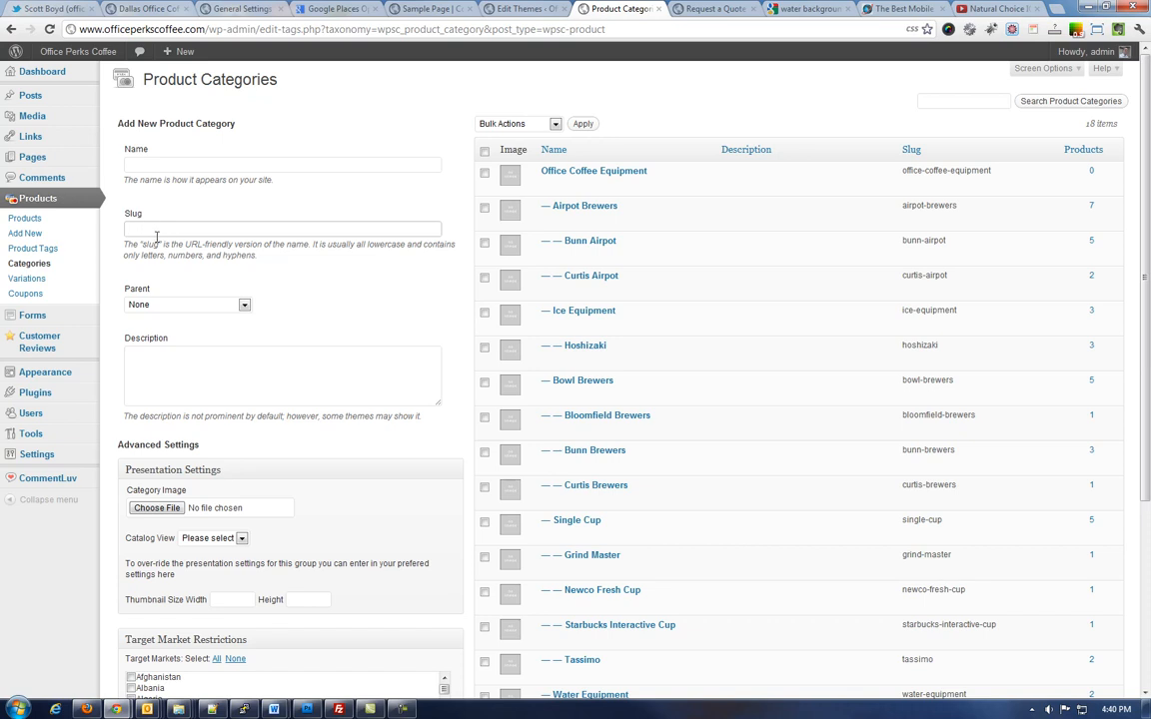
click(284, 228)
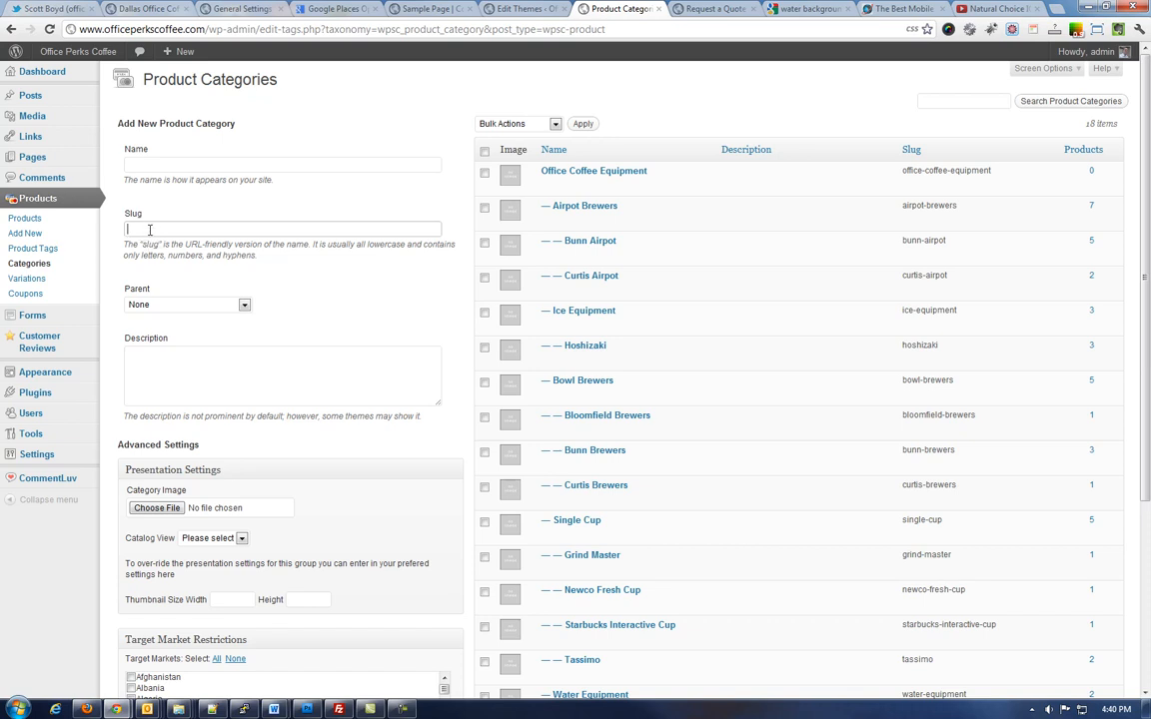
mouse_move(180, 230)
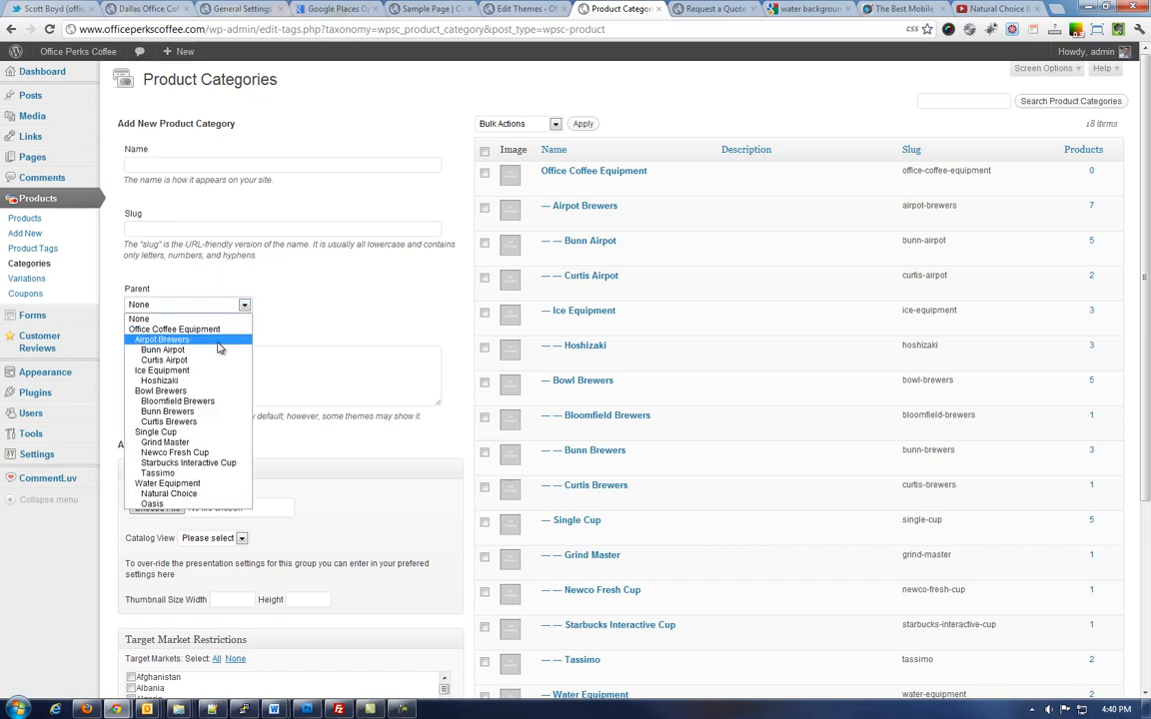
mouse_move(210, 369)
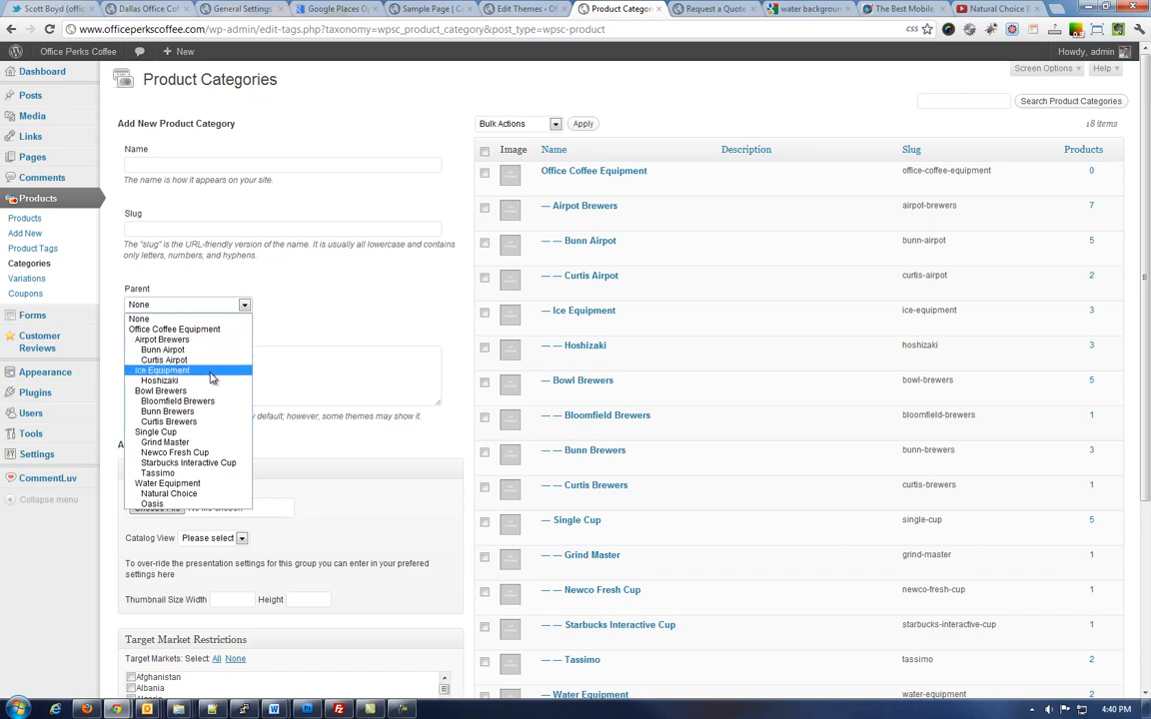
mouse_move(162, 340)
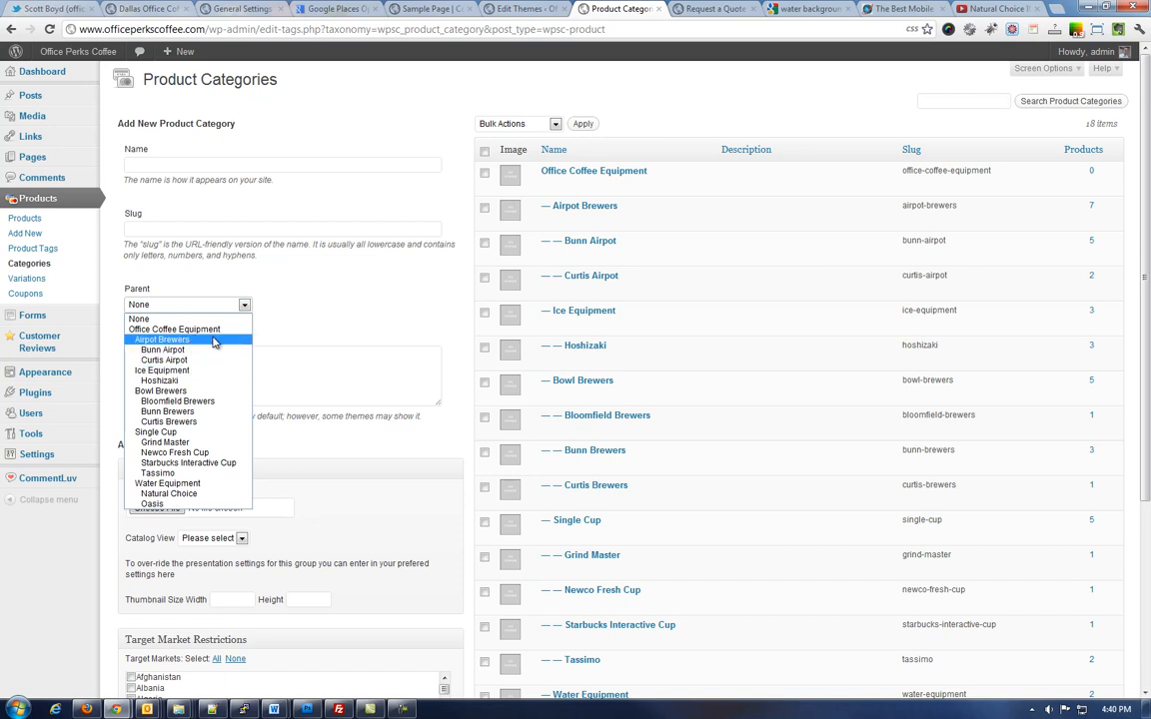
click(284, 375)
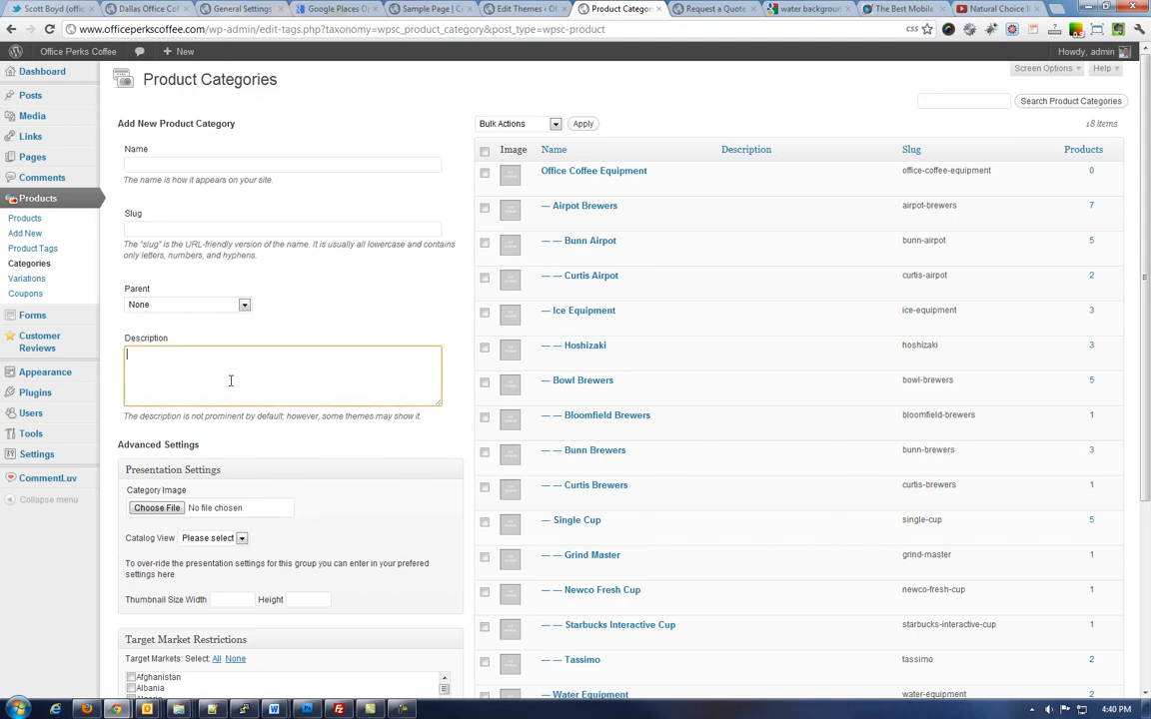
scroll(down, 3)
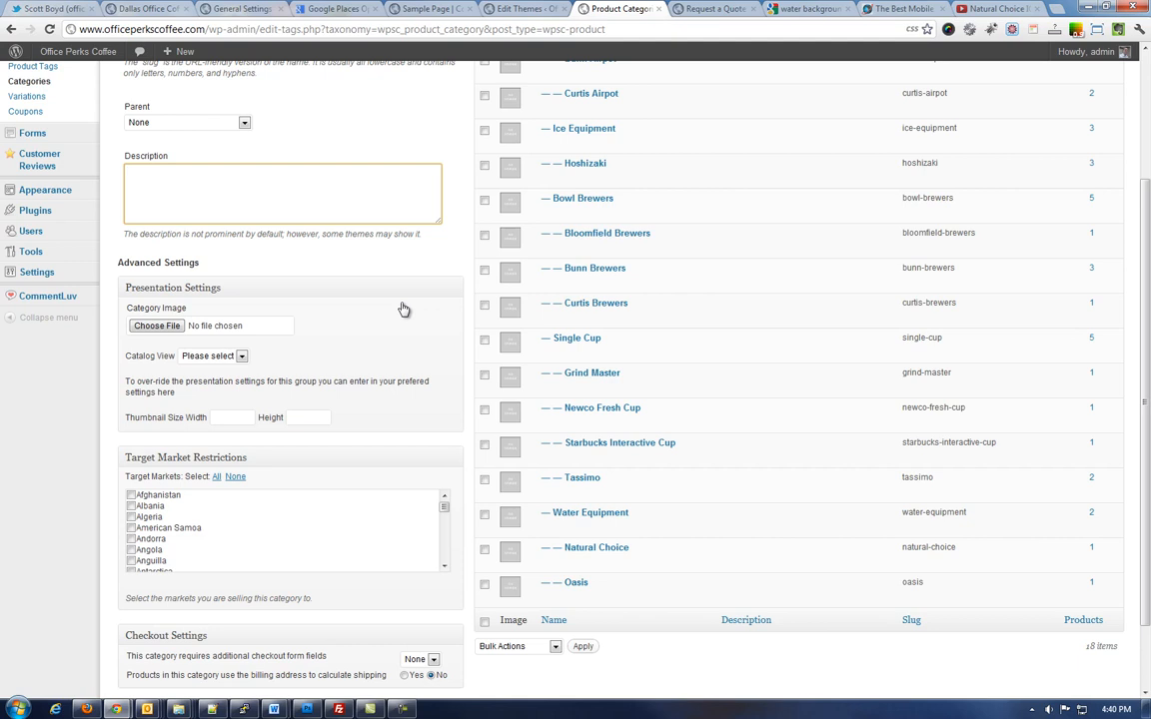
scroll(down, 3)
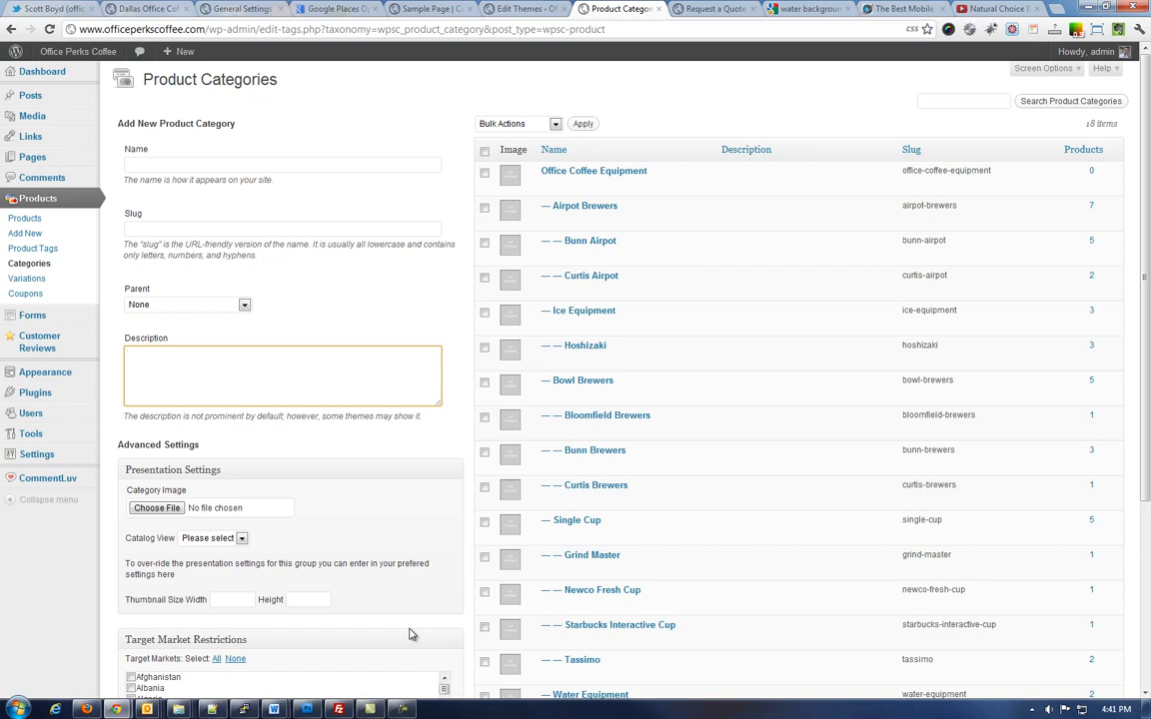
click(284, 376)
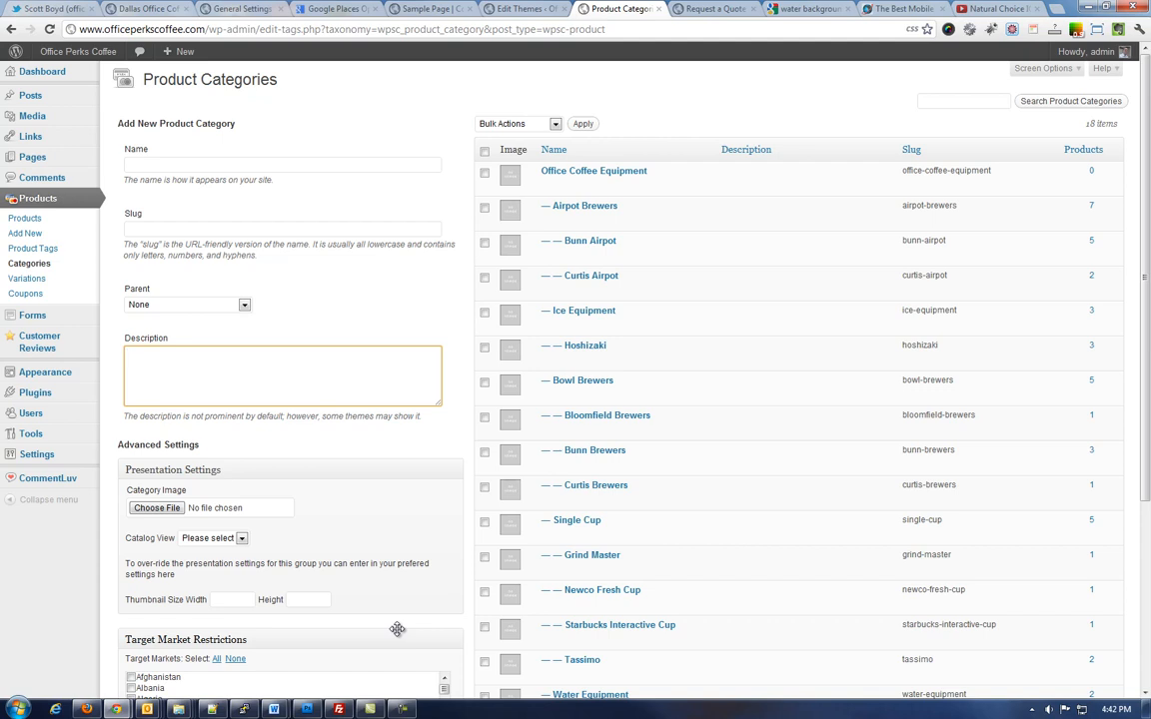
click(282, 376)
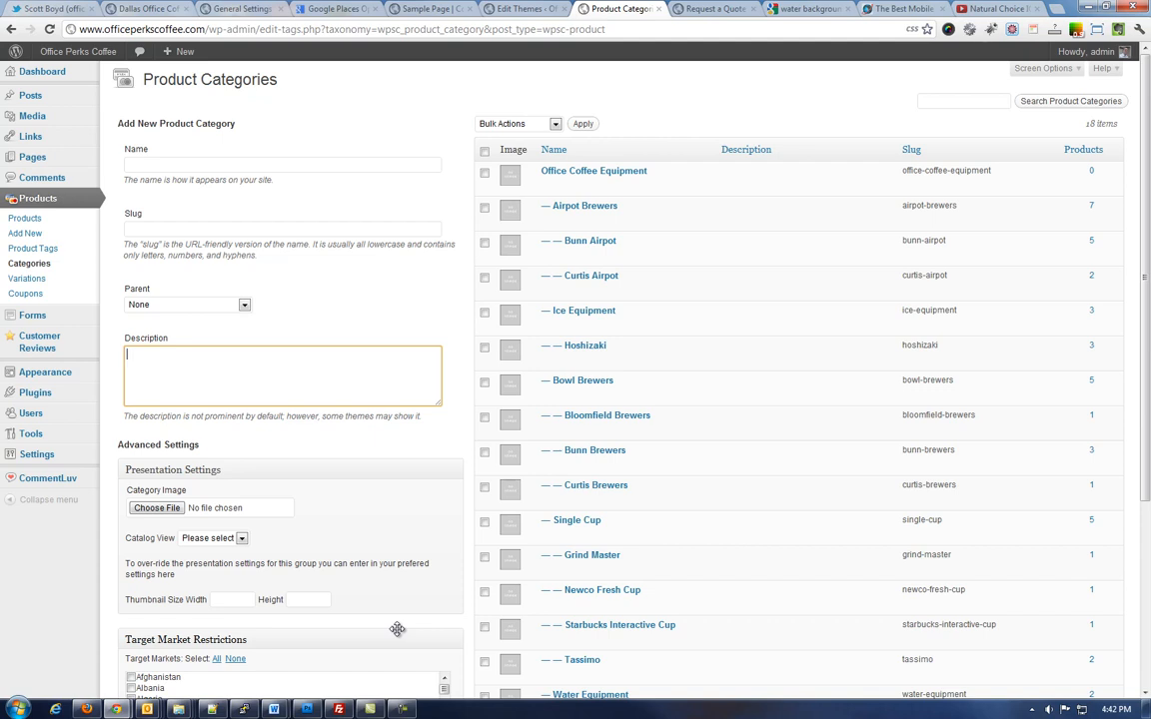
mouse_move(398, 629)
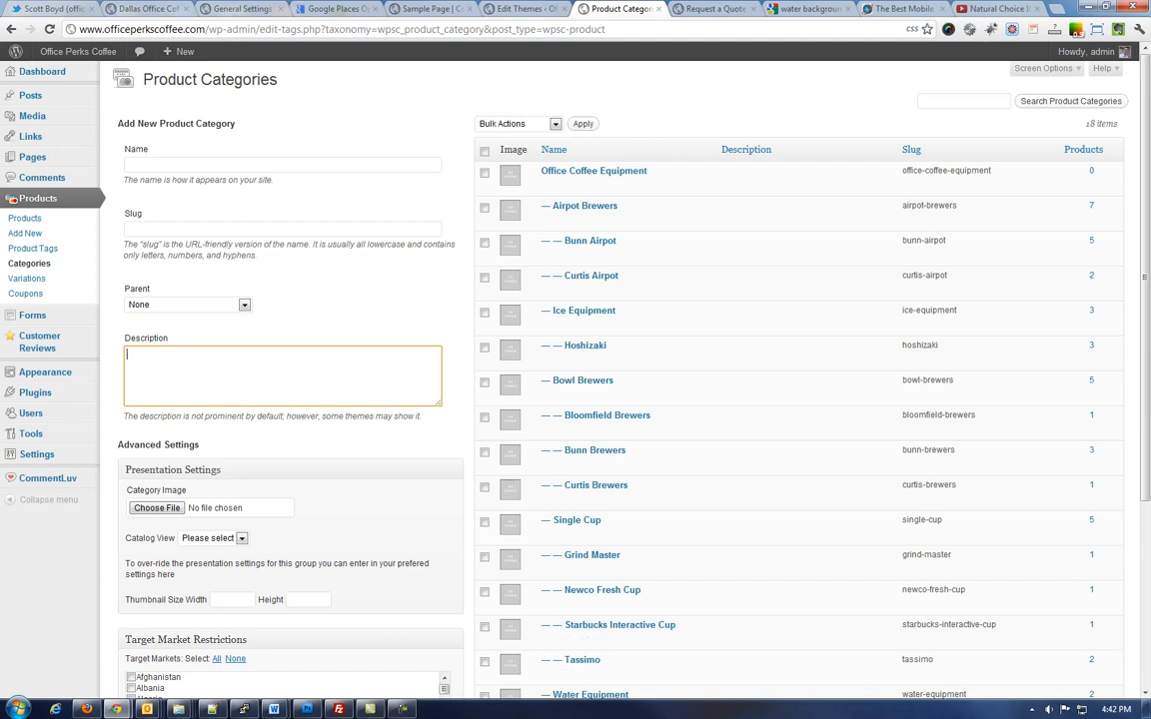